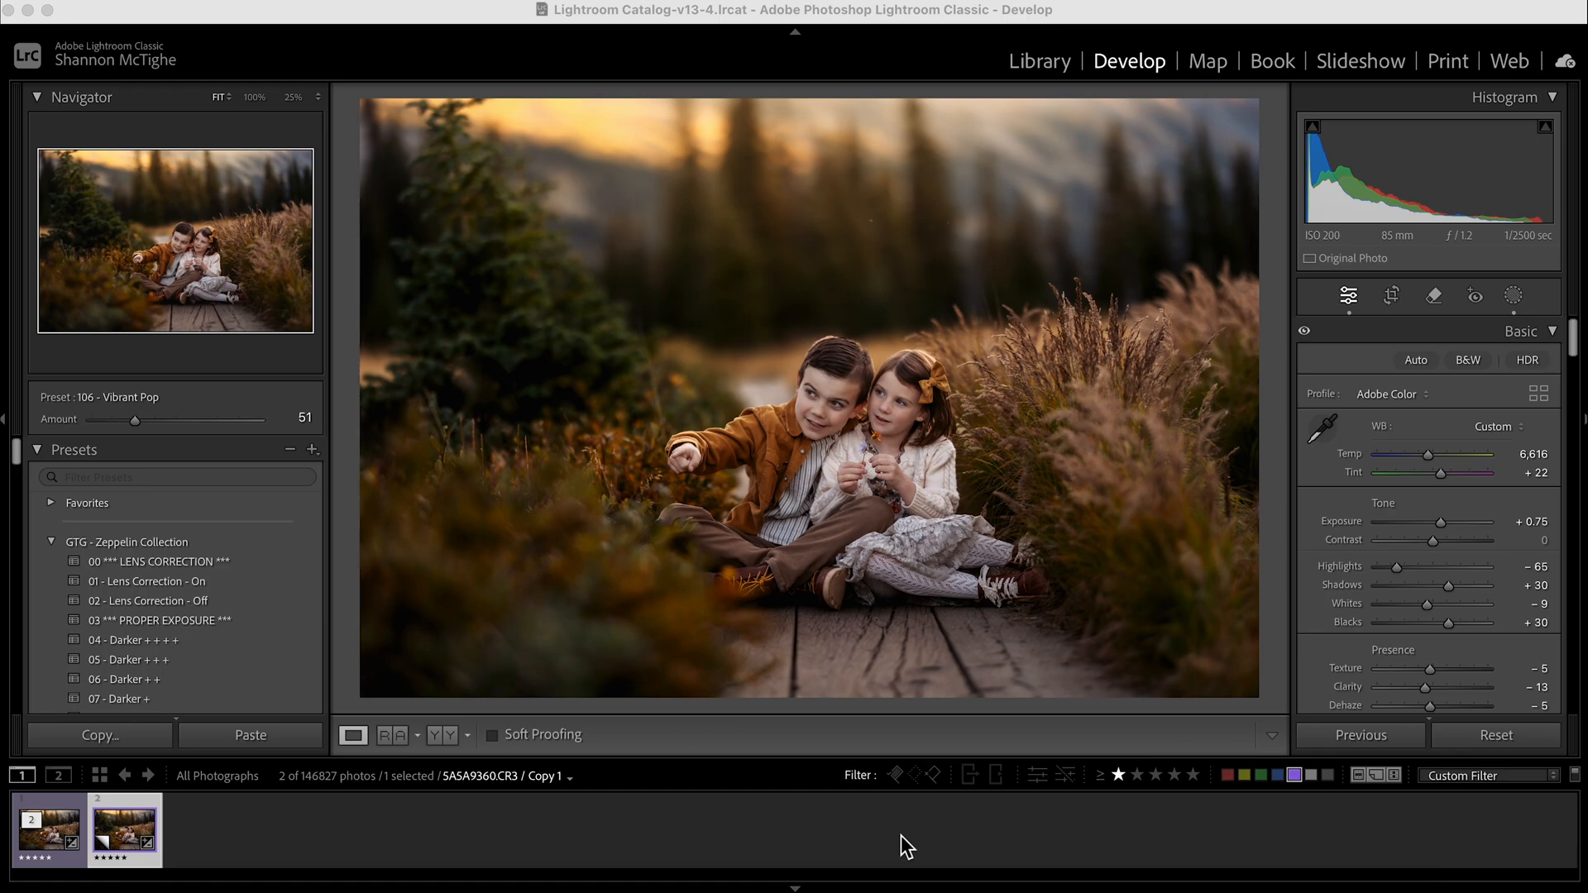
{"action": "mouse_move", "coordinate": [452, 108]}
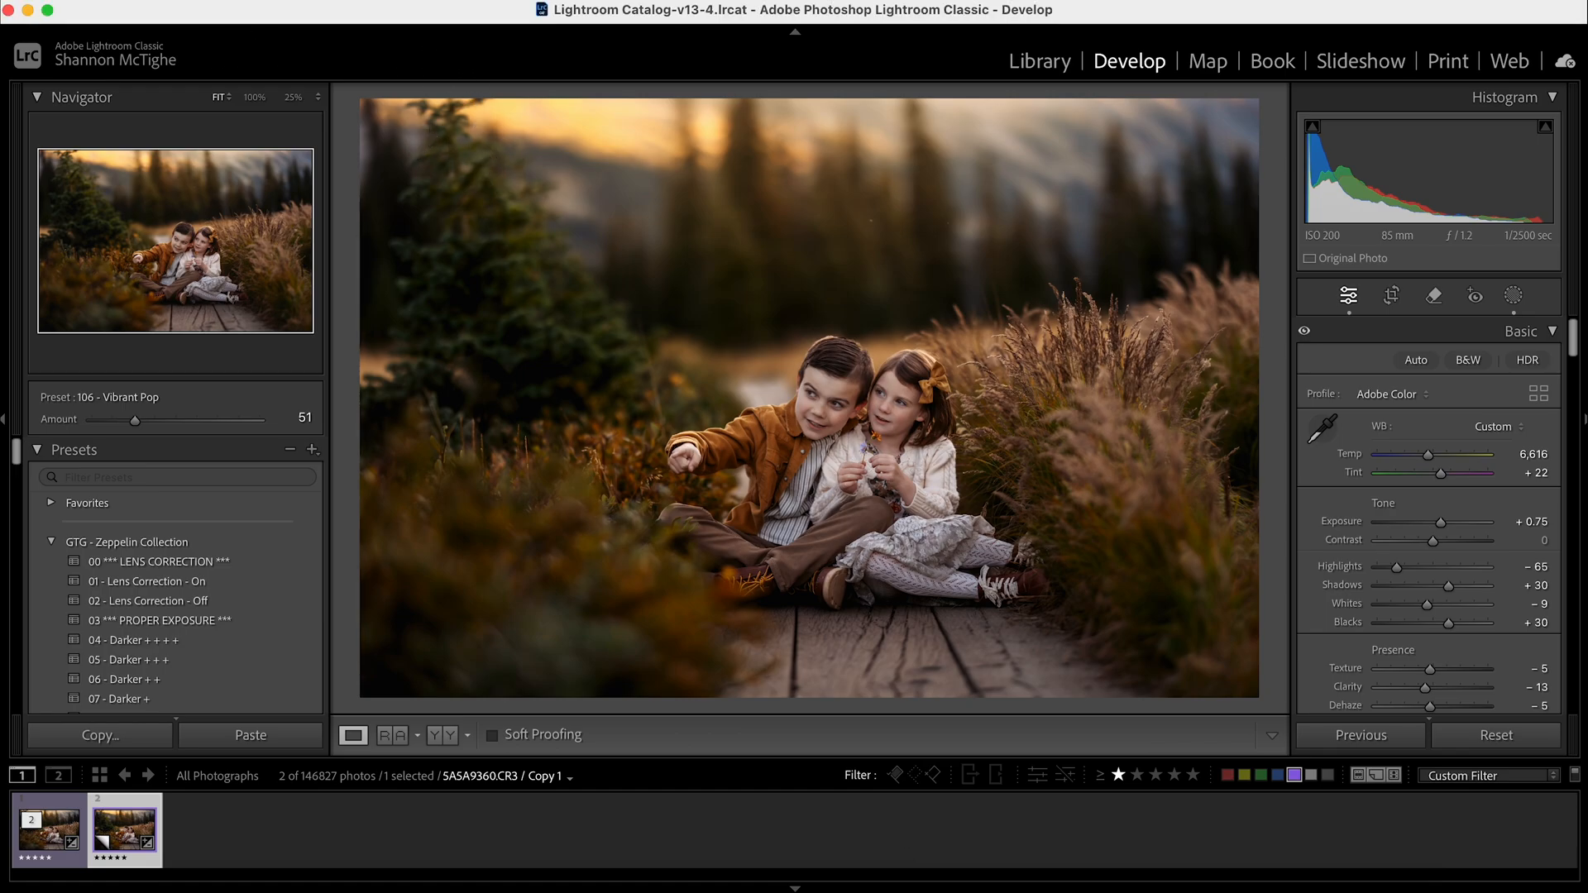
- Open Lightroom Classic Preferences to the Presets settings and show other Lightroom presets
{"action": "left_click", "coordinate": [162, 60]}
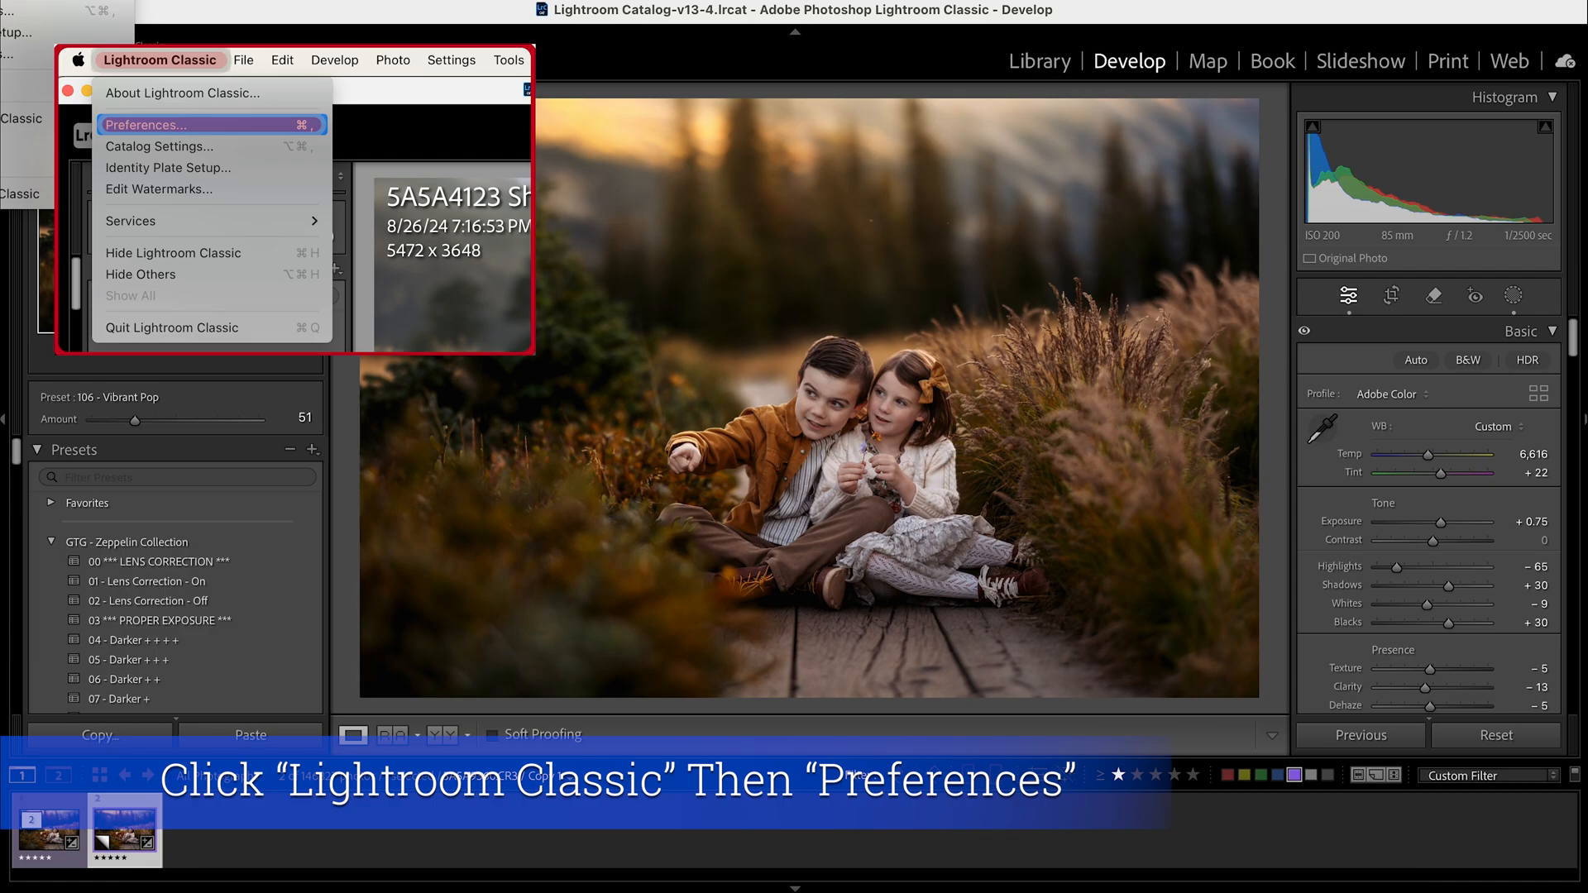
{"action": "left_click", "coordinate": [149, 125]}
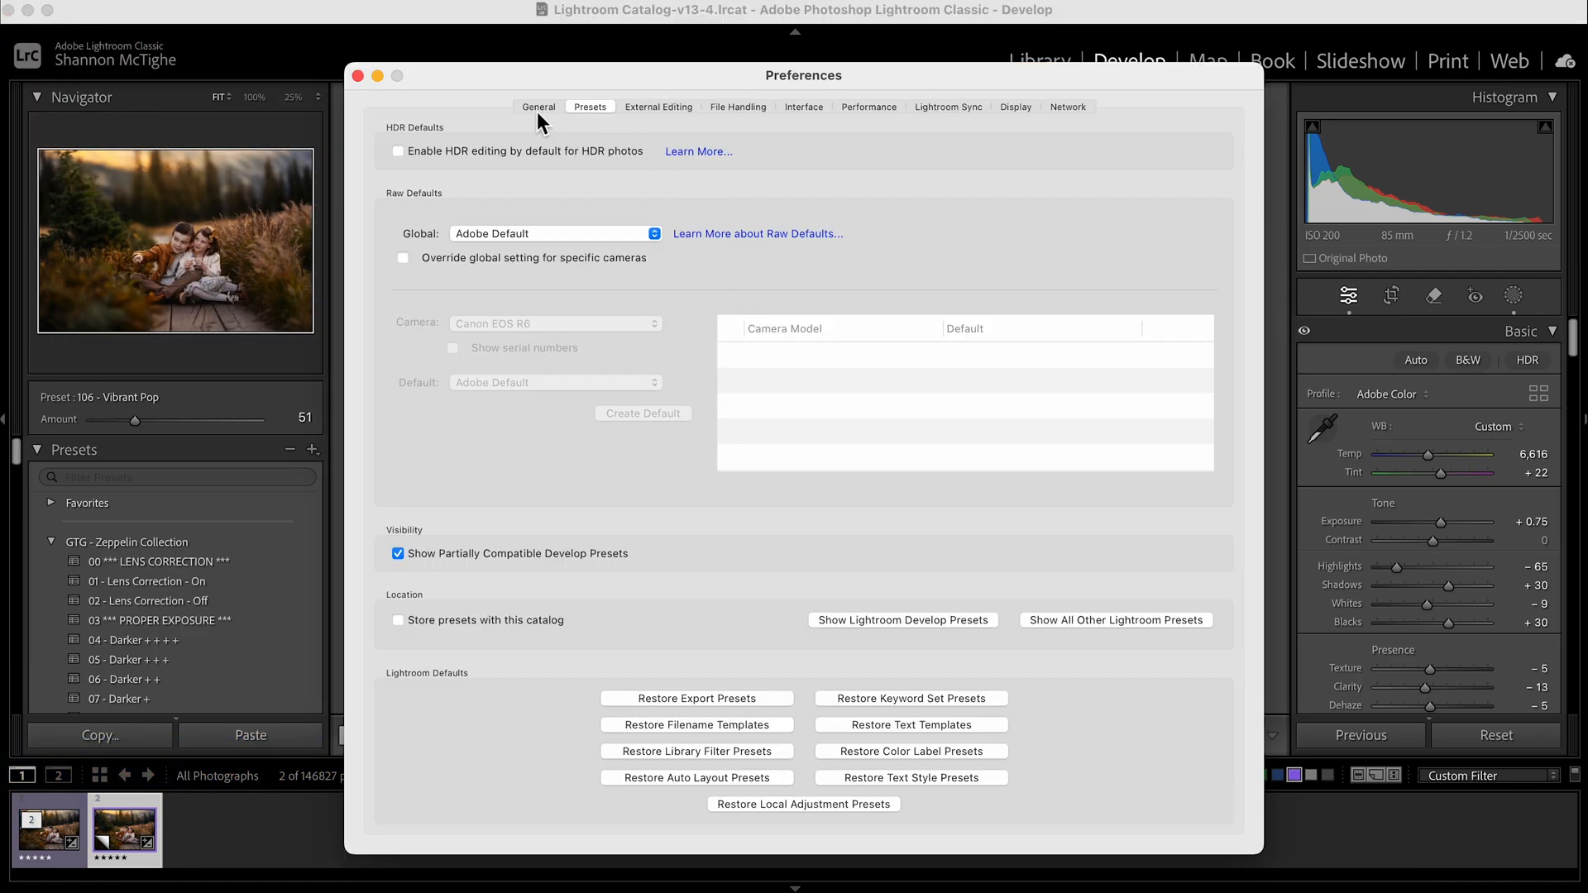
{"action": "left_click", "coordinate": [590, 106]}
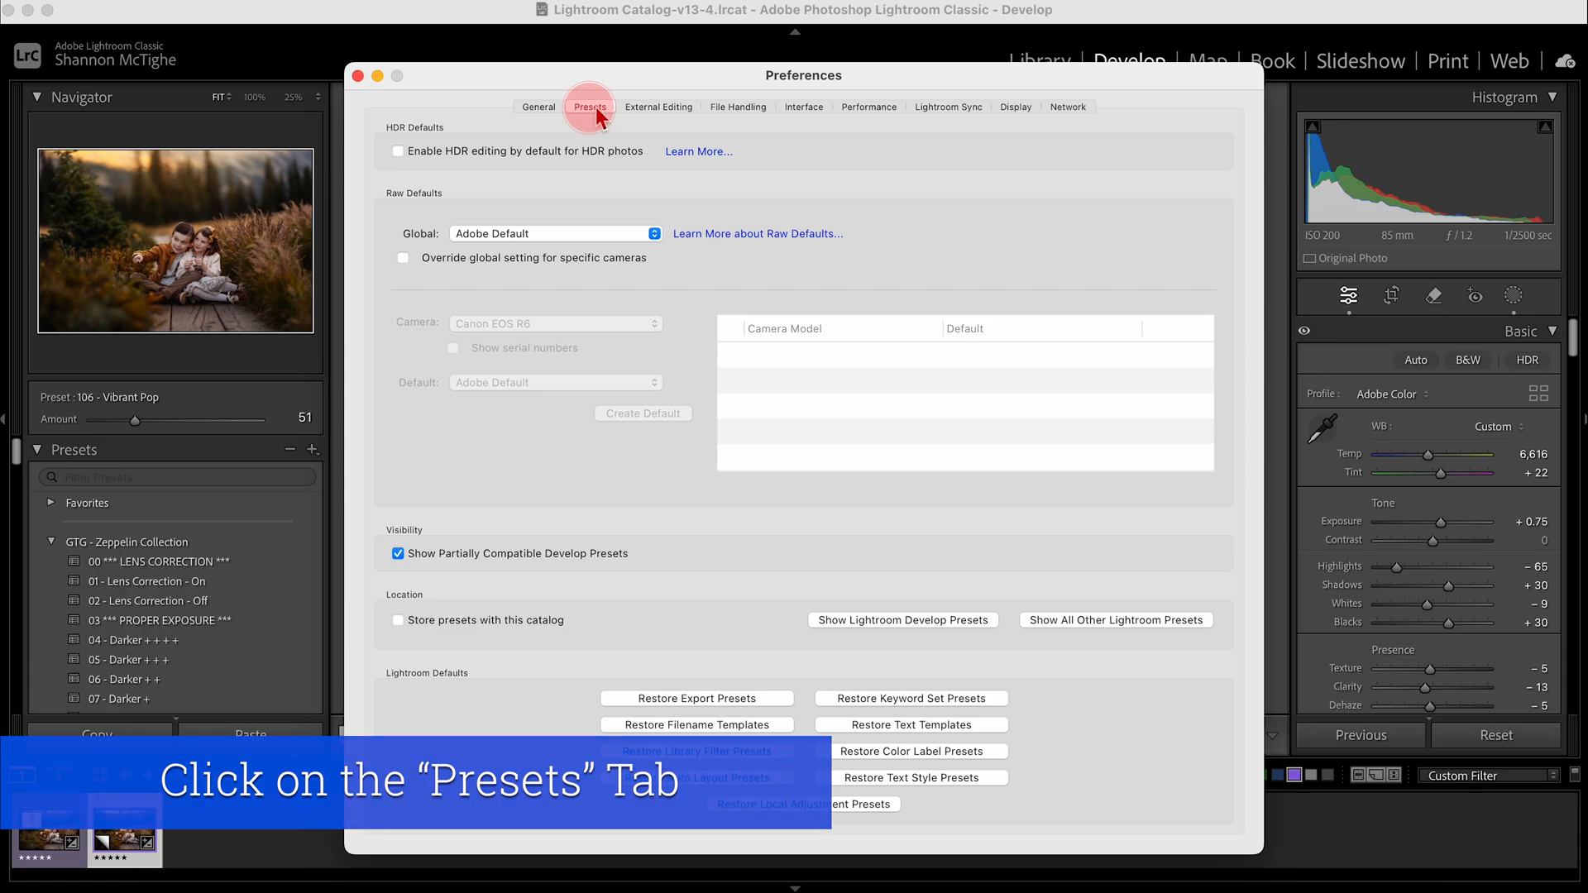
{"action": "left_click", "coordinate": [590, 107]}
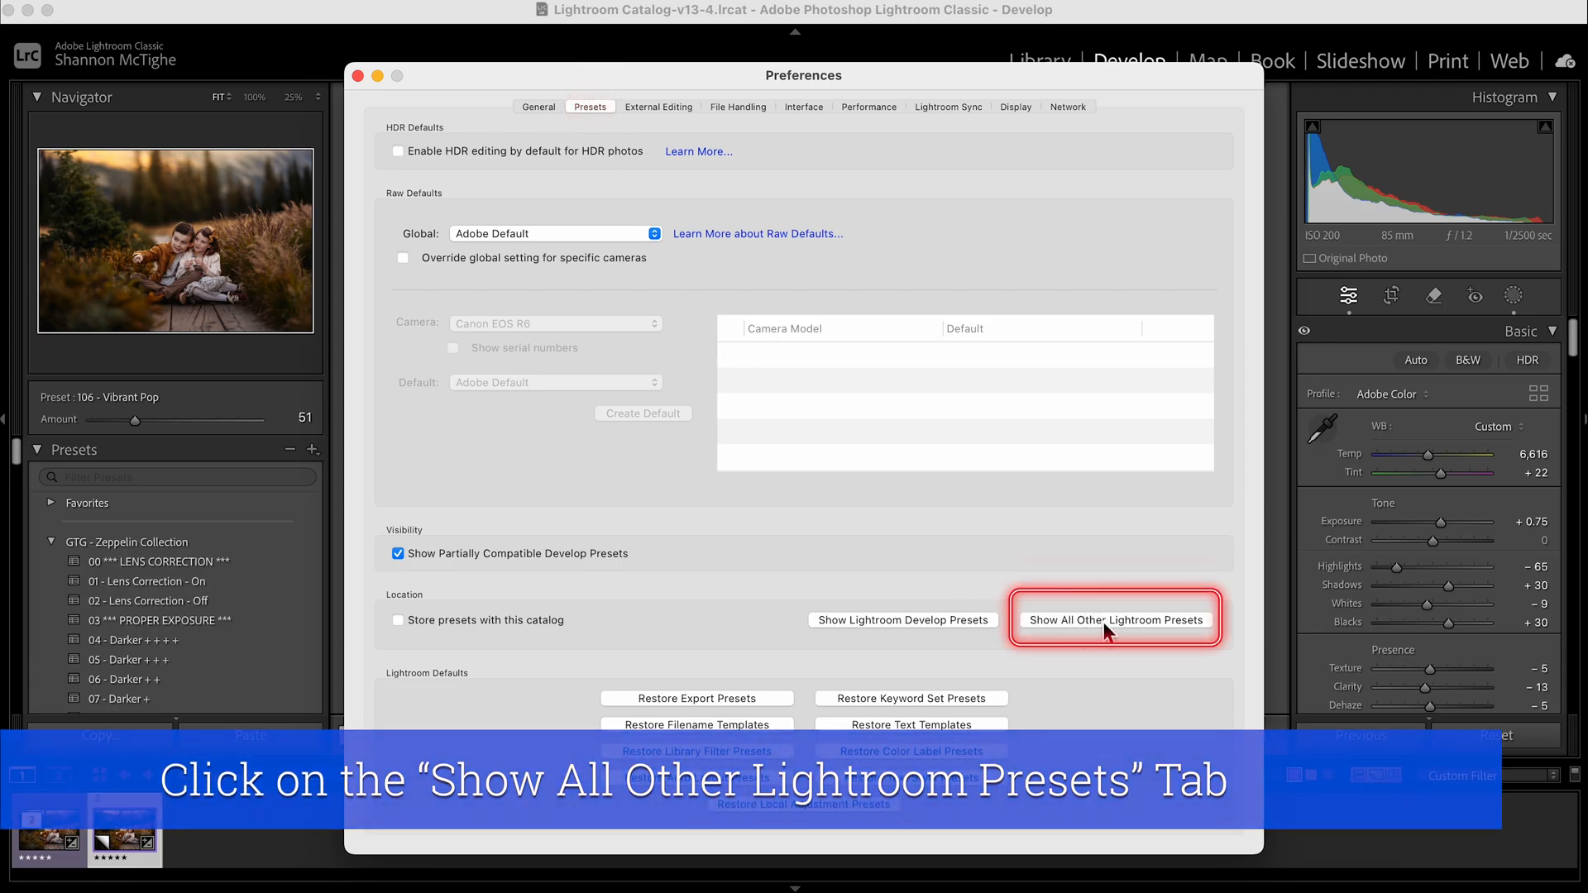
- Browse in Finder to Lightroom > Local Adjustment Presets to see the _GTG_Z preset files
{"action": "left_click", "coordinate": [1116, 621]}
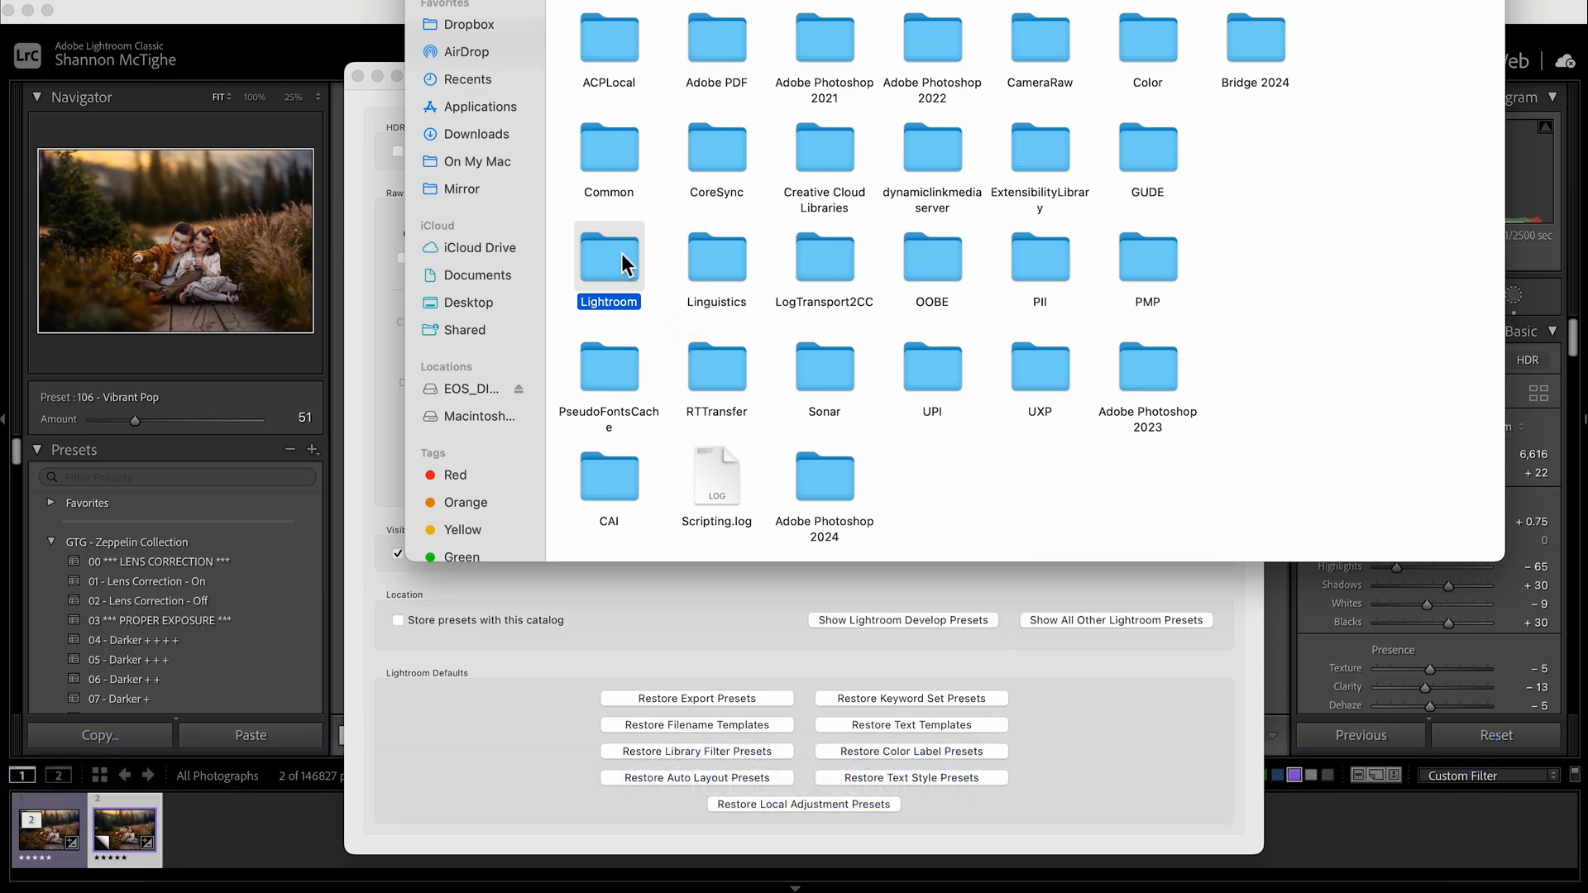
{"action": "double_click", "coordinate": [609, 259]}
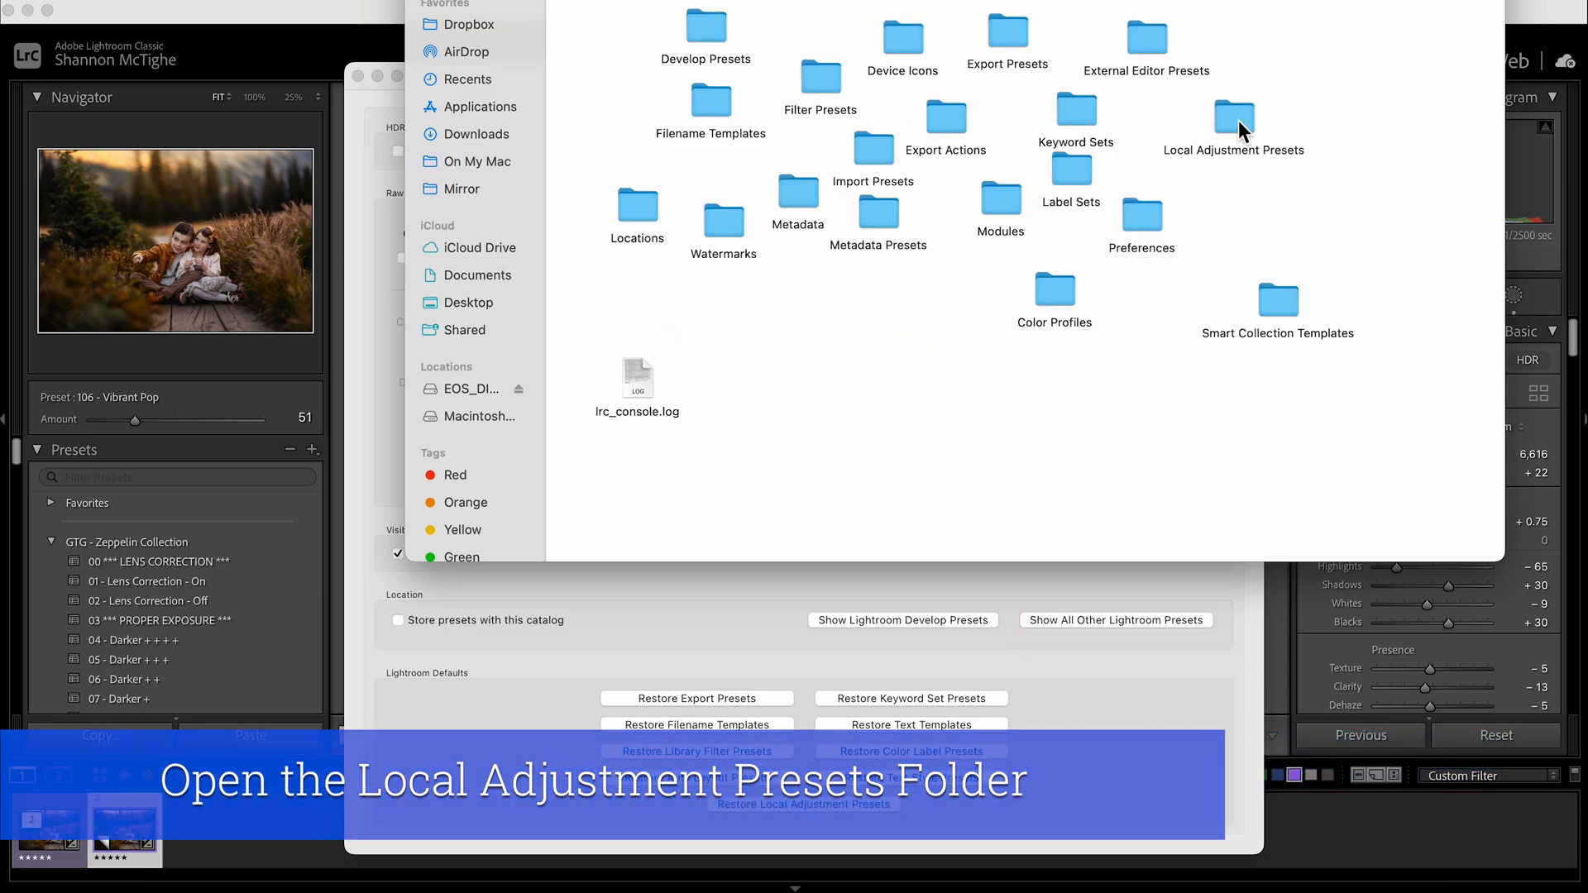
{"action": "double_click", "coordinate": [1233, 116]}
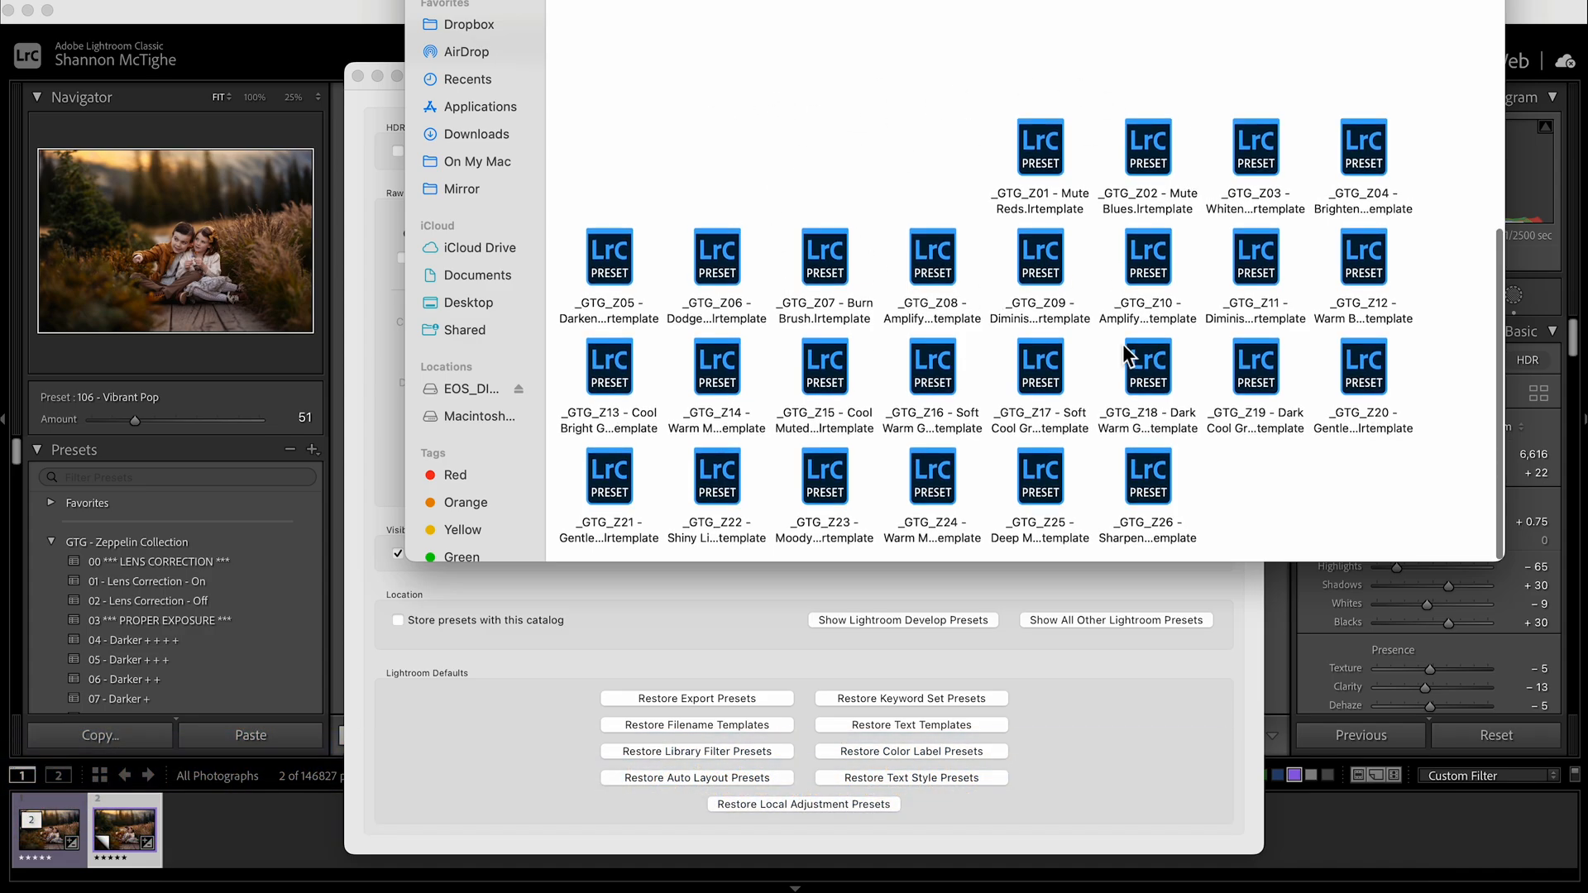
{"action": "mouse_move", "coordinate": [880, 91]}
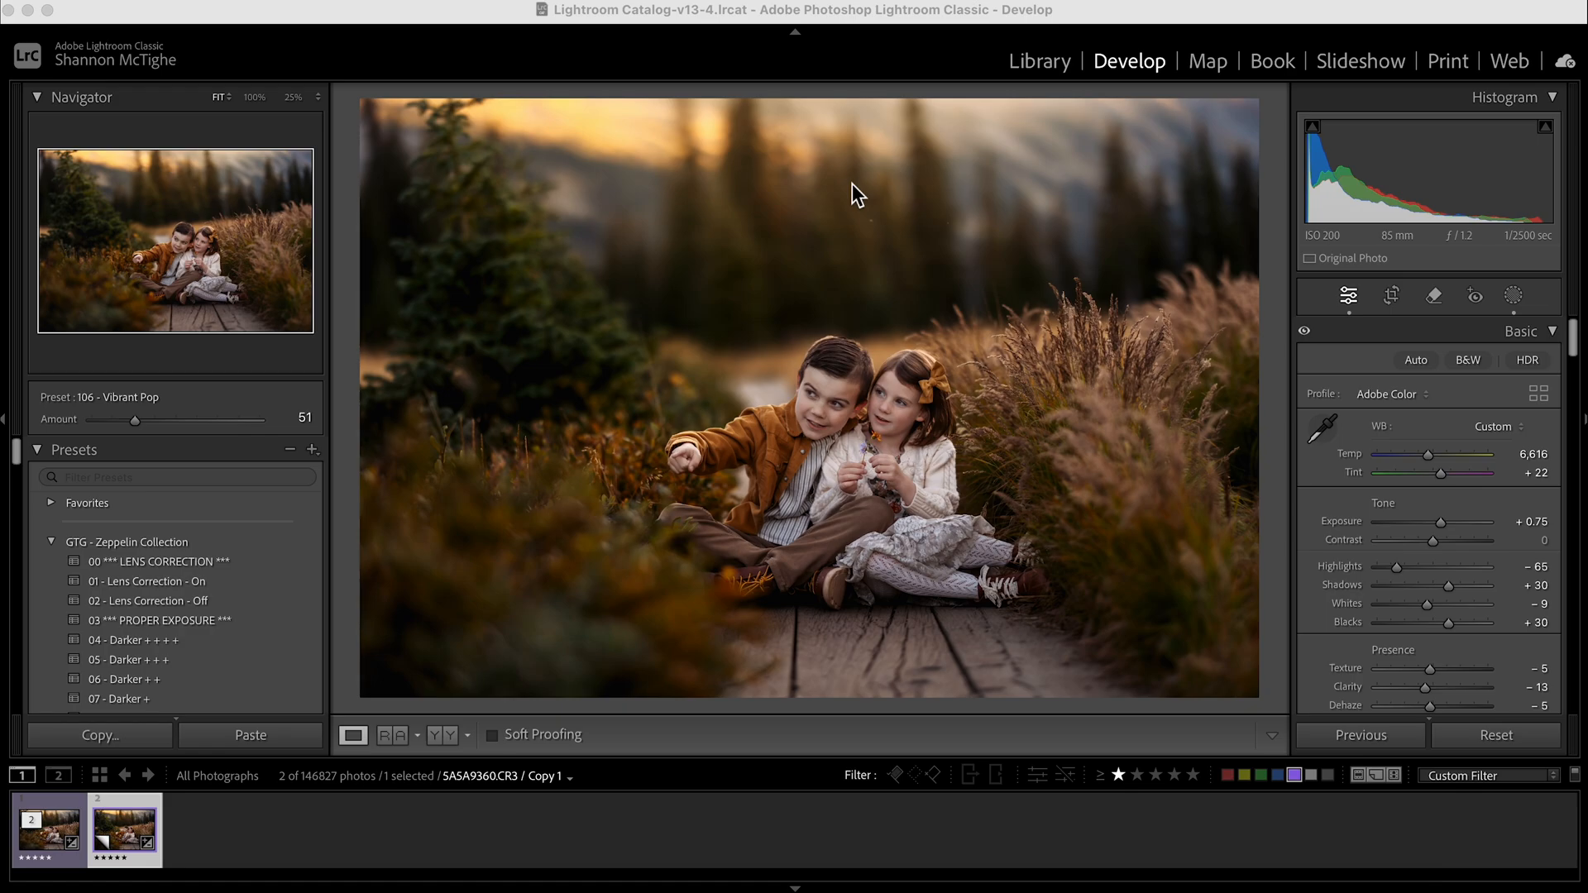
{"action": "mouse_move", "coordinate": [853, 378]}
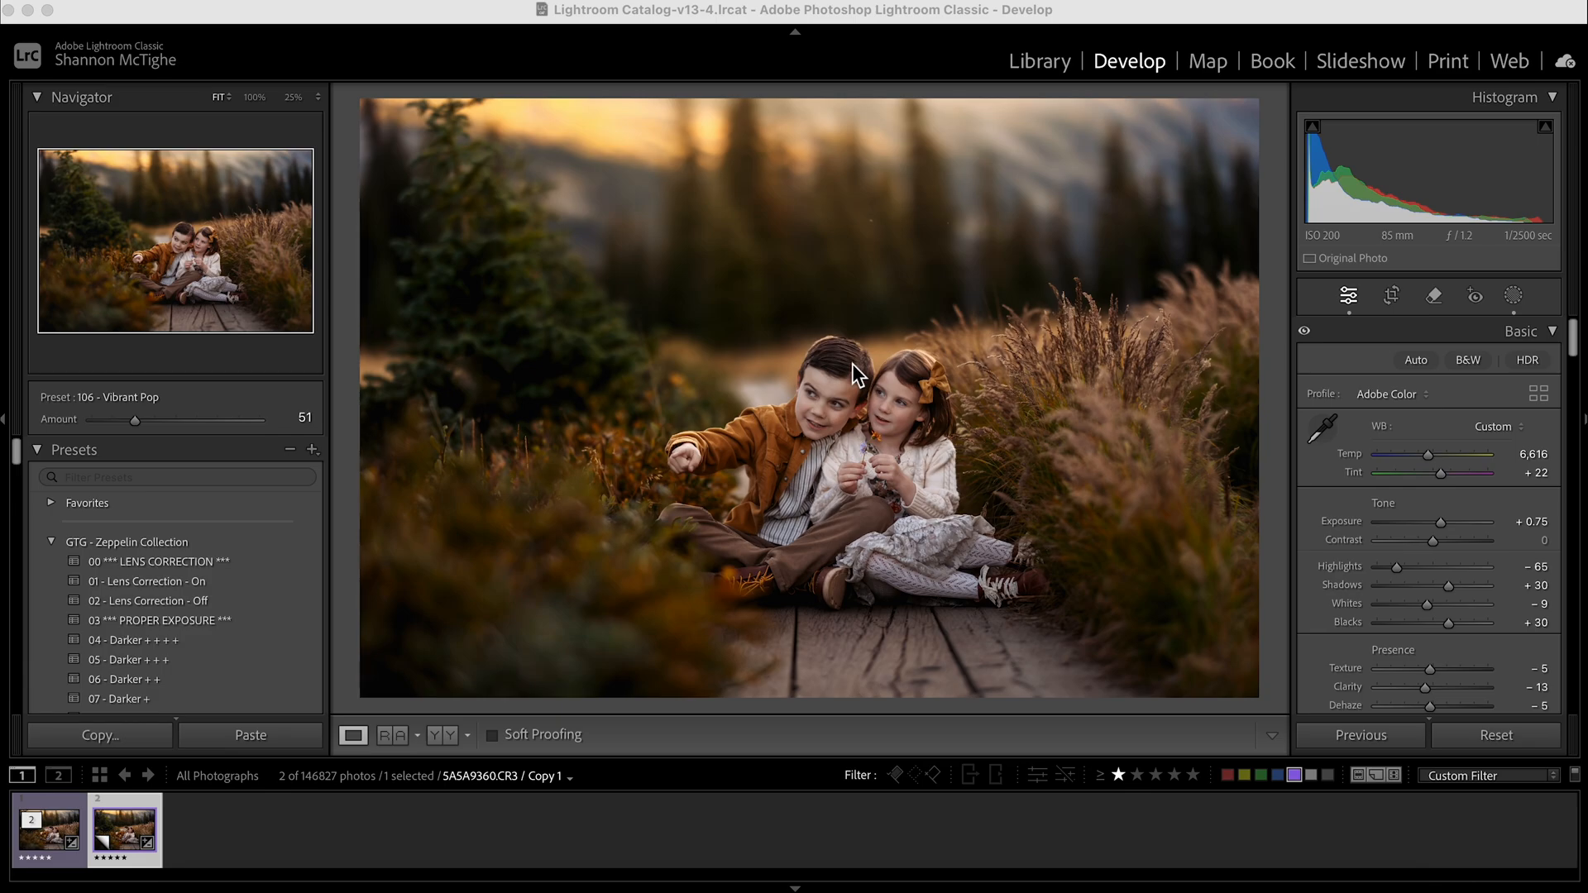
{"action": "mouse_move", "coordinate": [908, 447]}
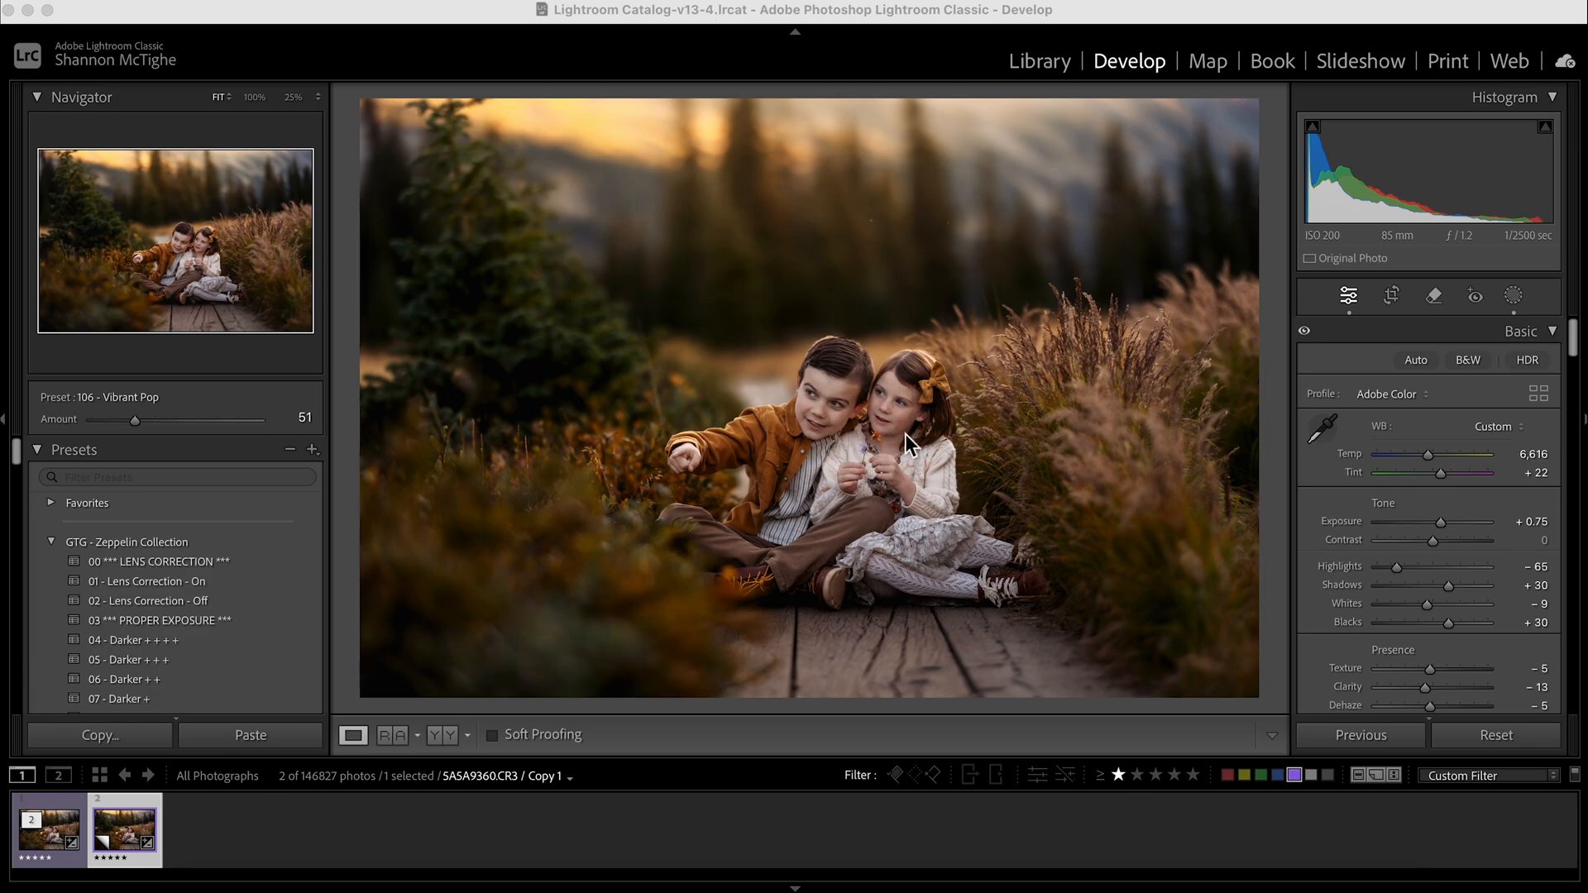
{"action": "mouse_move", "coordinate": [889, 423]}
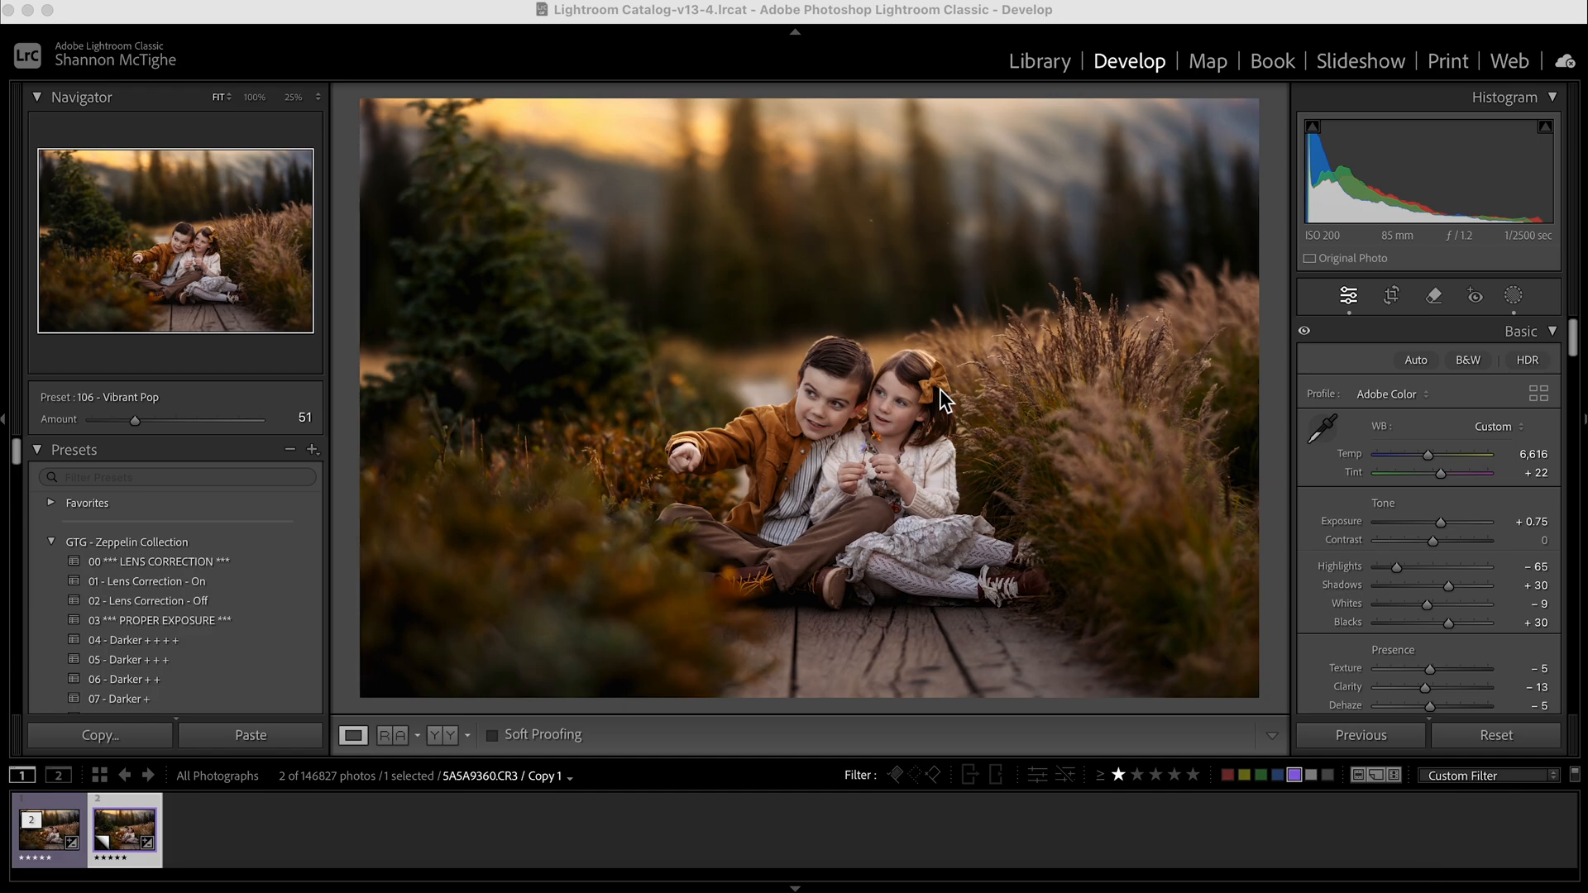
{"action": "left_click", "coordinate": [1515, 296]}
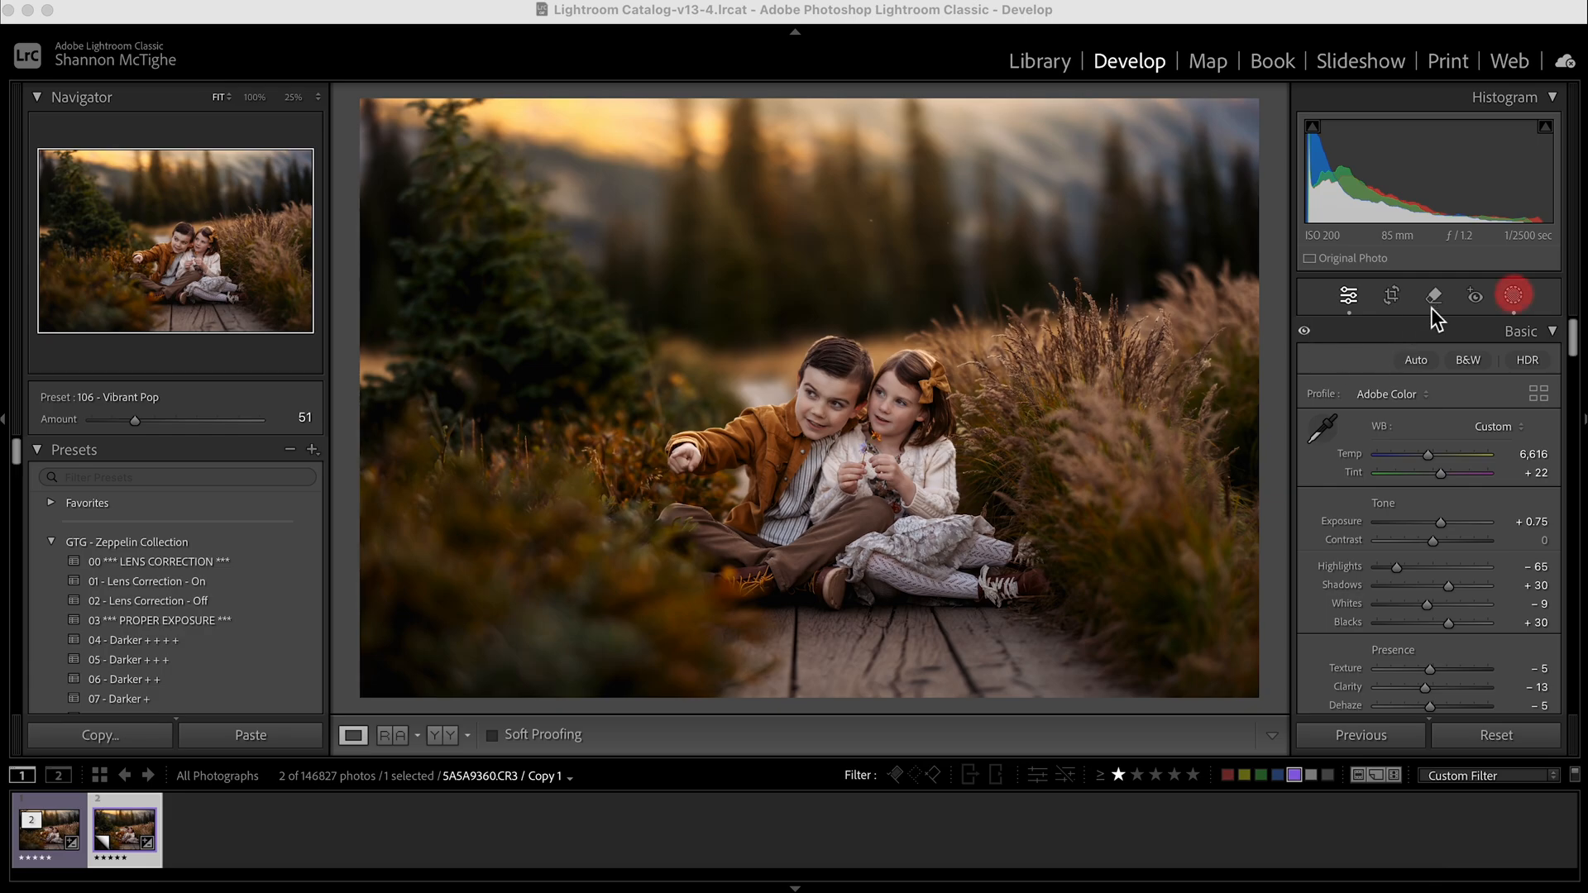
{"action": "mouse_move", "coordinate": [1511, 309]}
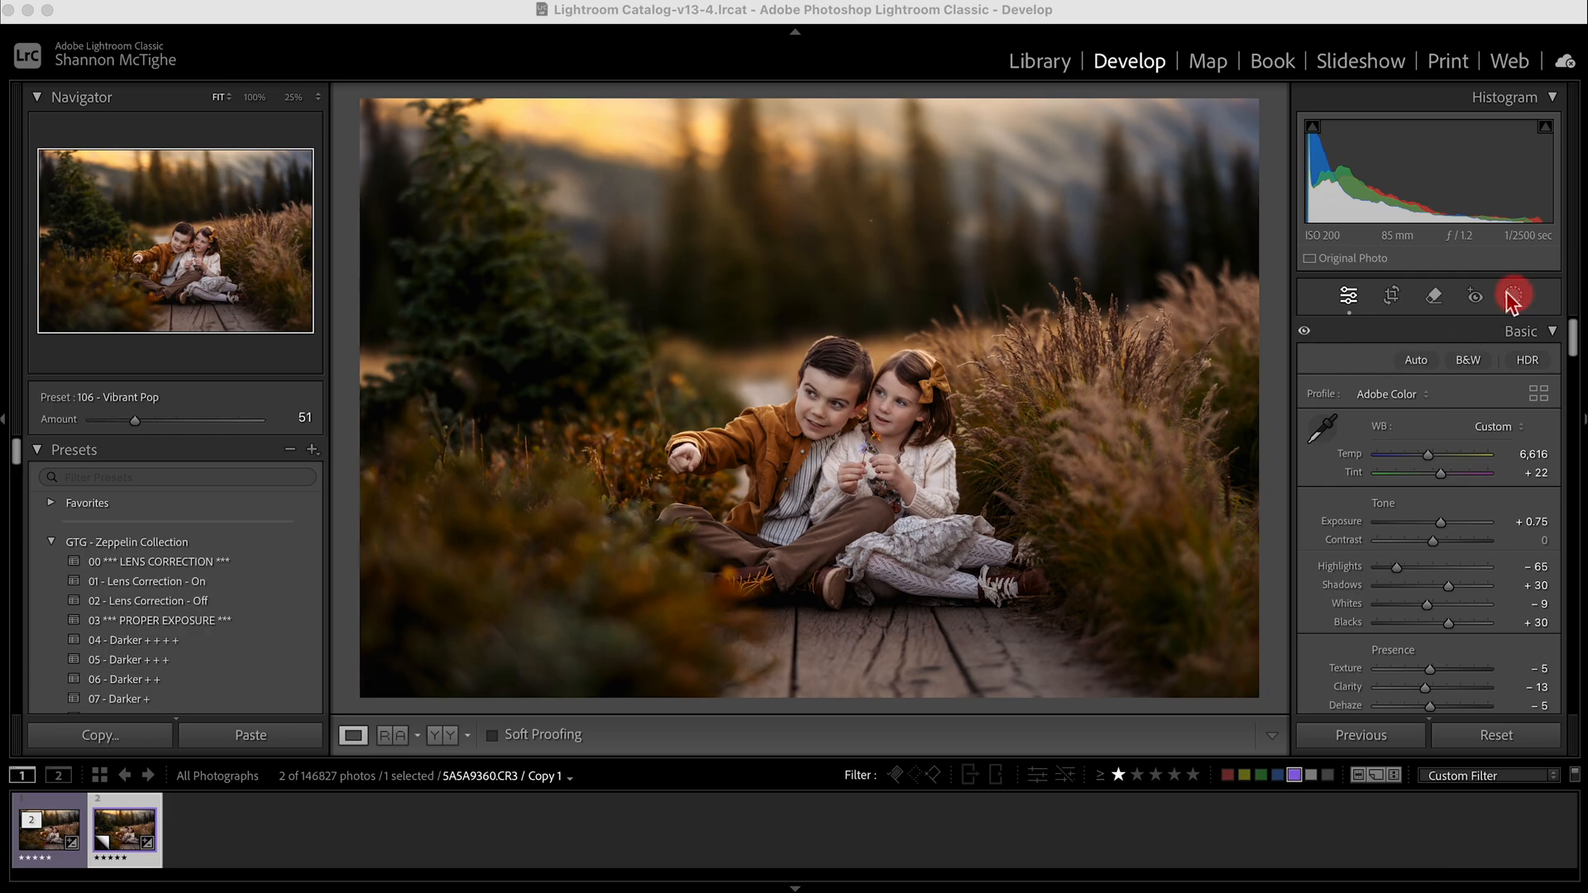
- Open the Masking panel and show the new mask type menu
{"action": "left_click", "coordinate": [1514, 296]}
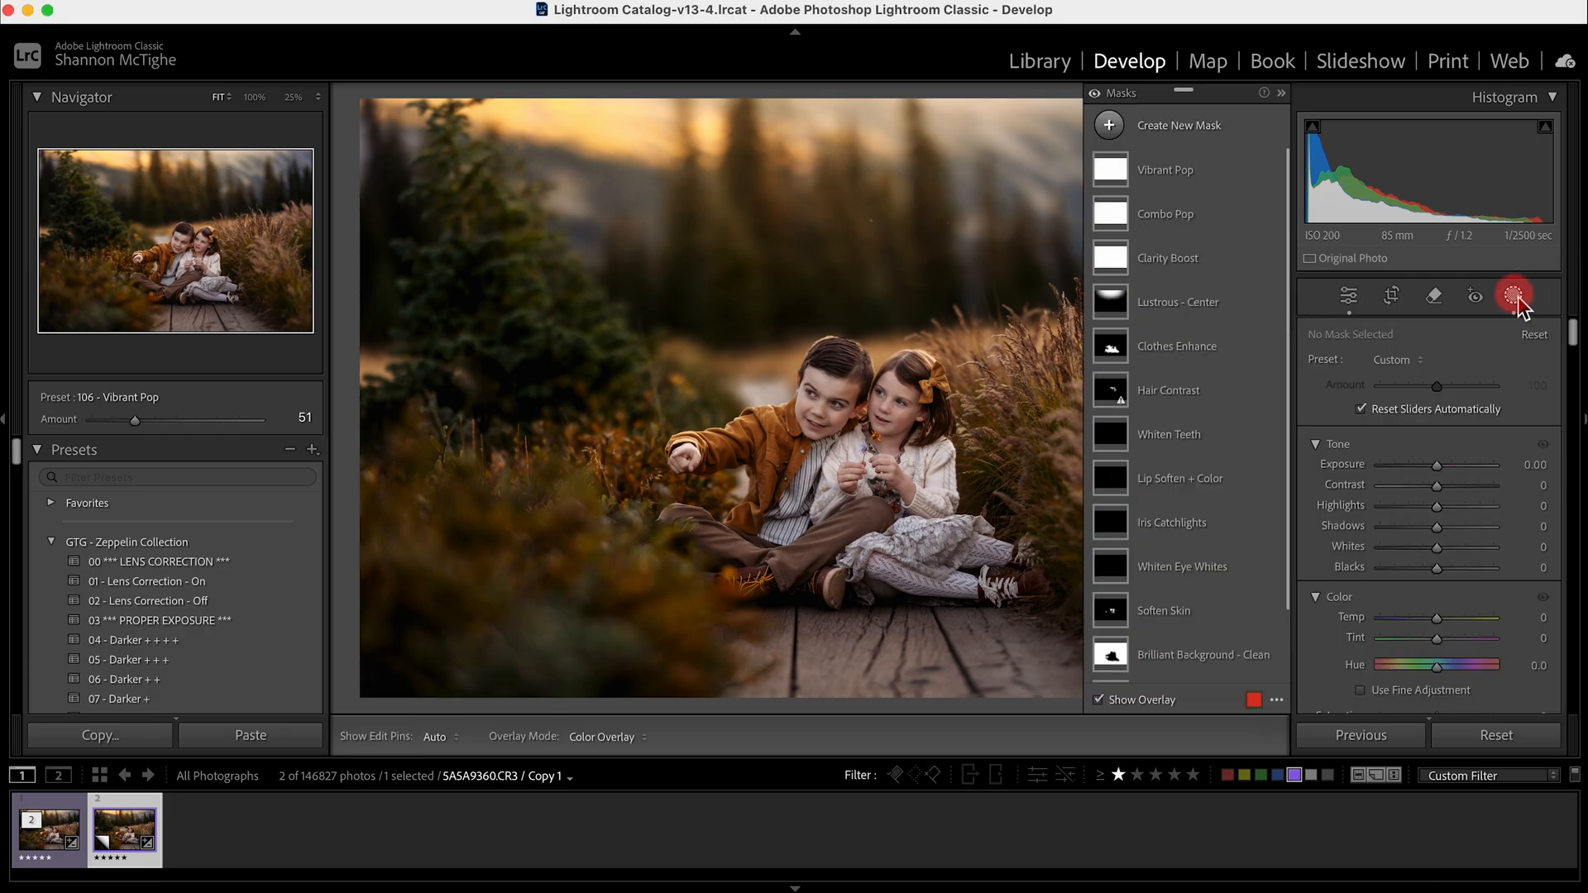
{"action": "left_click", "coordinate": [1515, 297]}
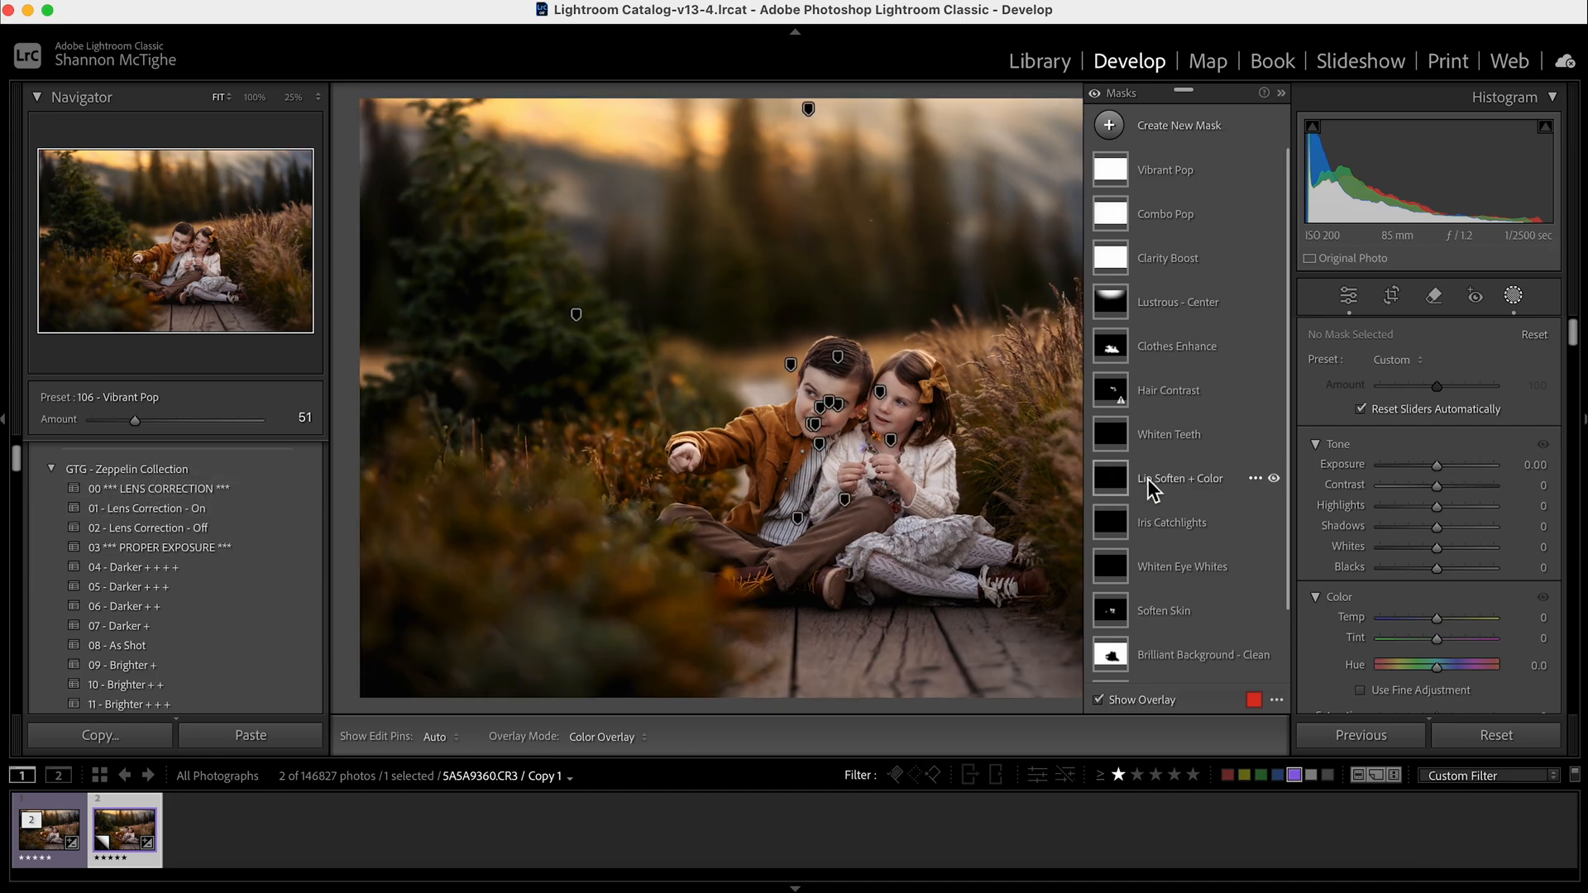
{"action": "mouse_move", "coordinate": [1194, 369]}
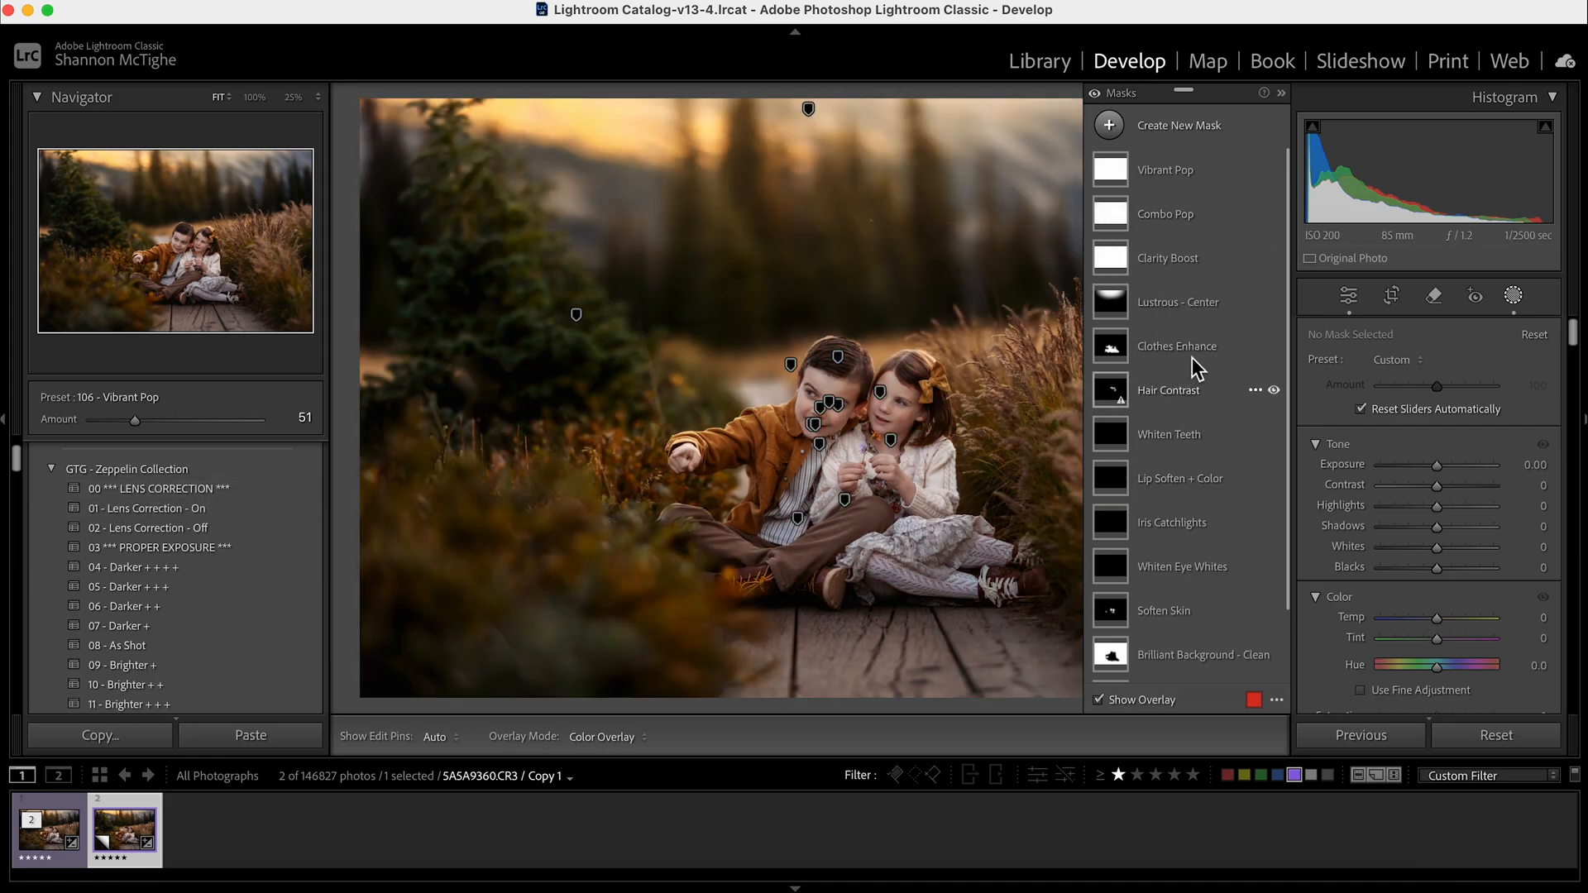
{"action": "mouse_move", "coordinate": [1235, 345]}
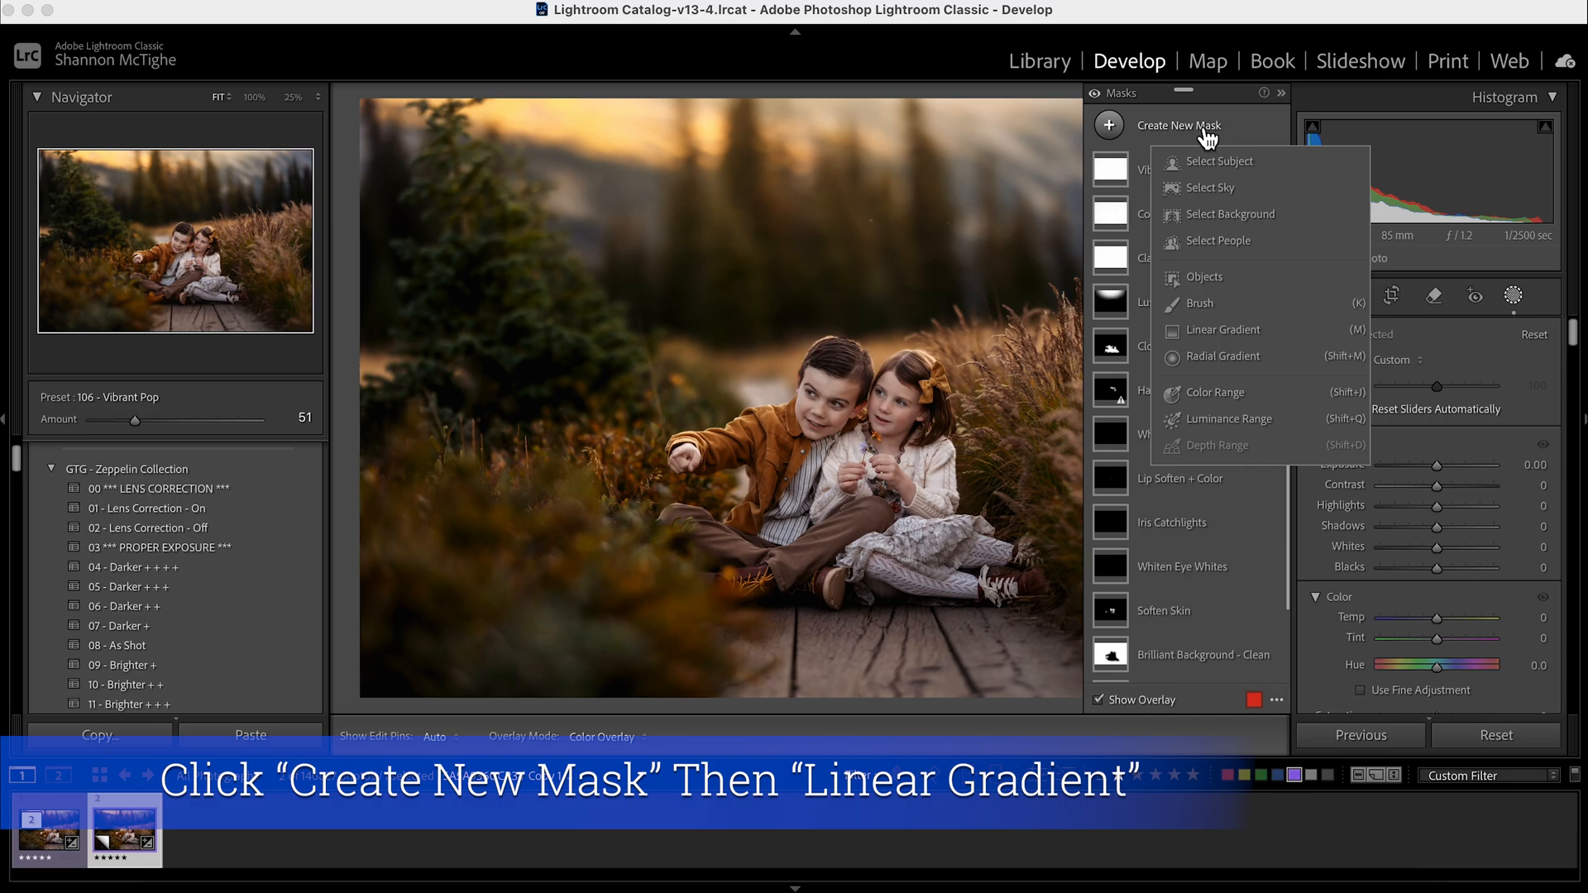
{"action": "mouse_move", "coordinate": [1226, 337]}
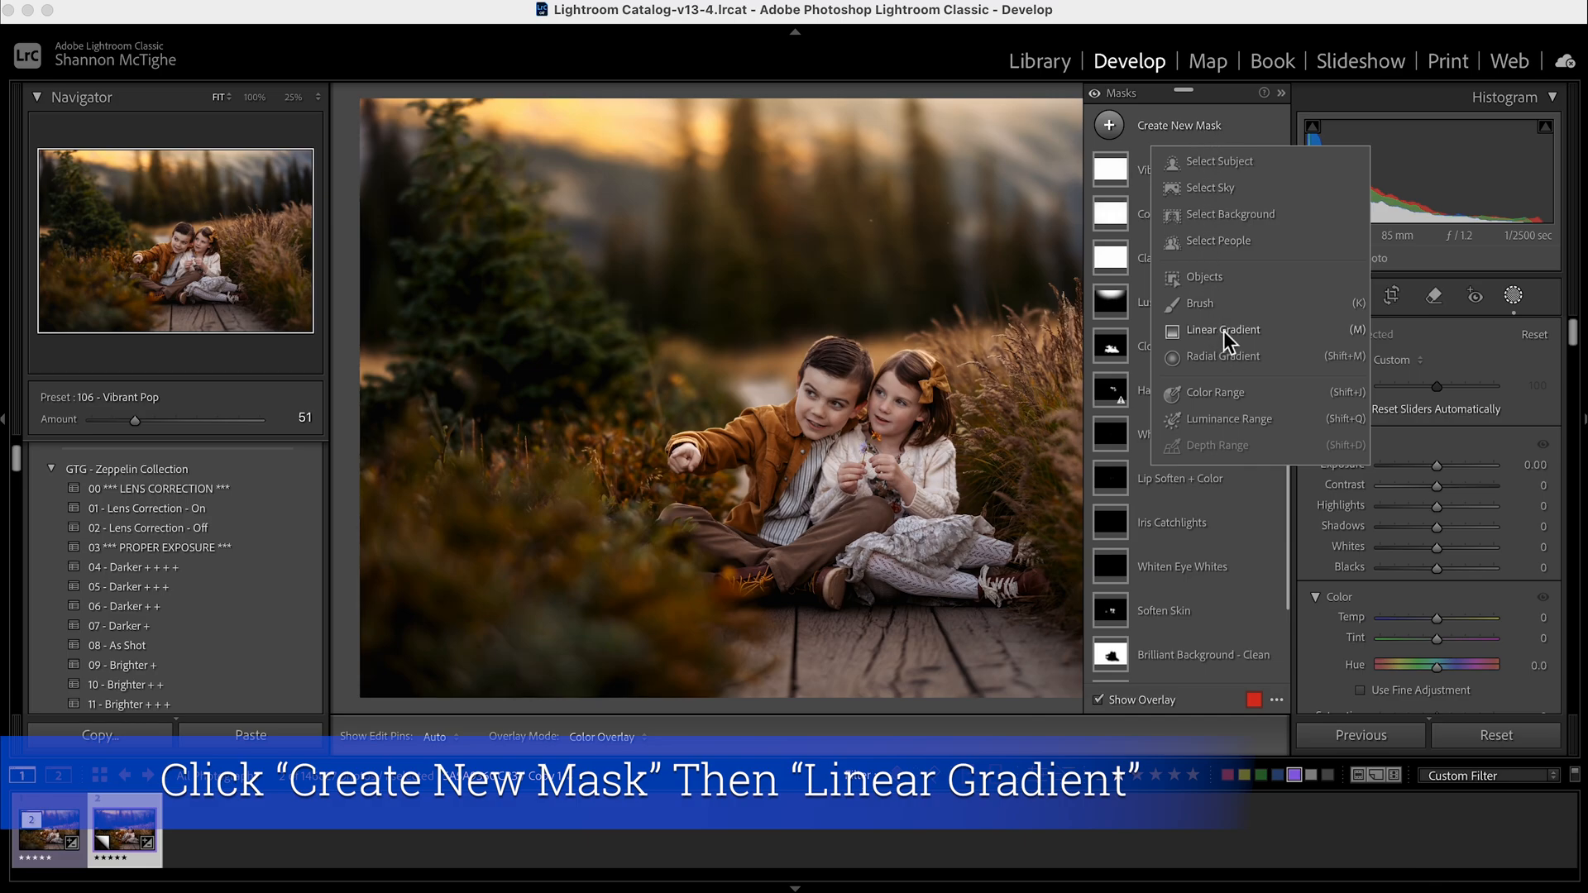
- Draw a linear gradient from the sky down past the children and choose Subtract on Mask 1
{"action": "left_click", "coordinate": [1223, 330]}
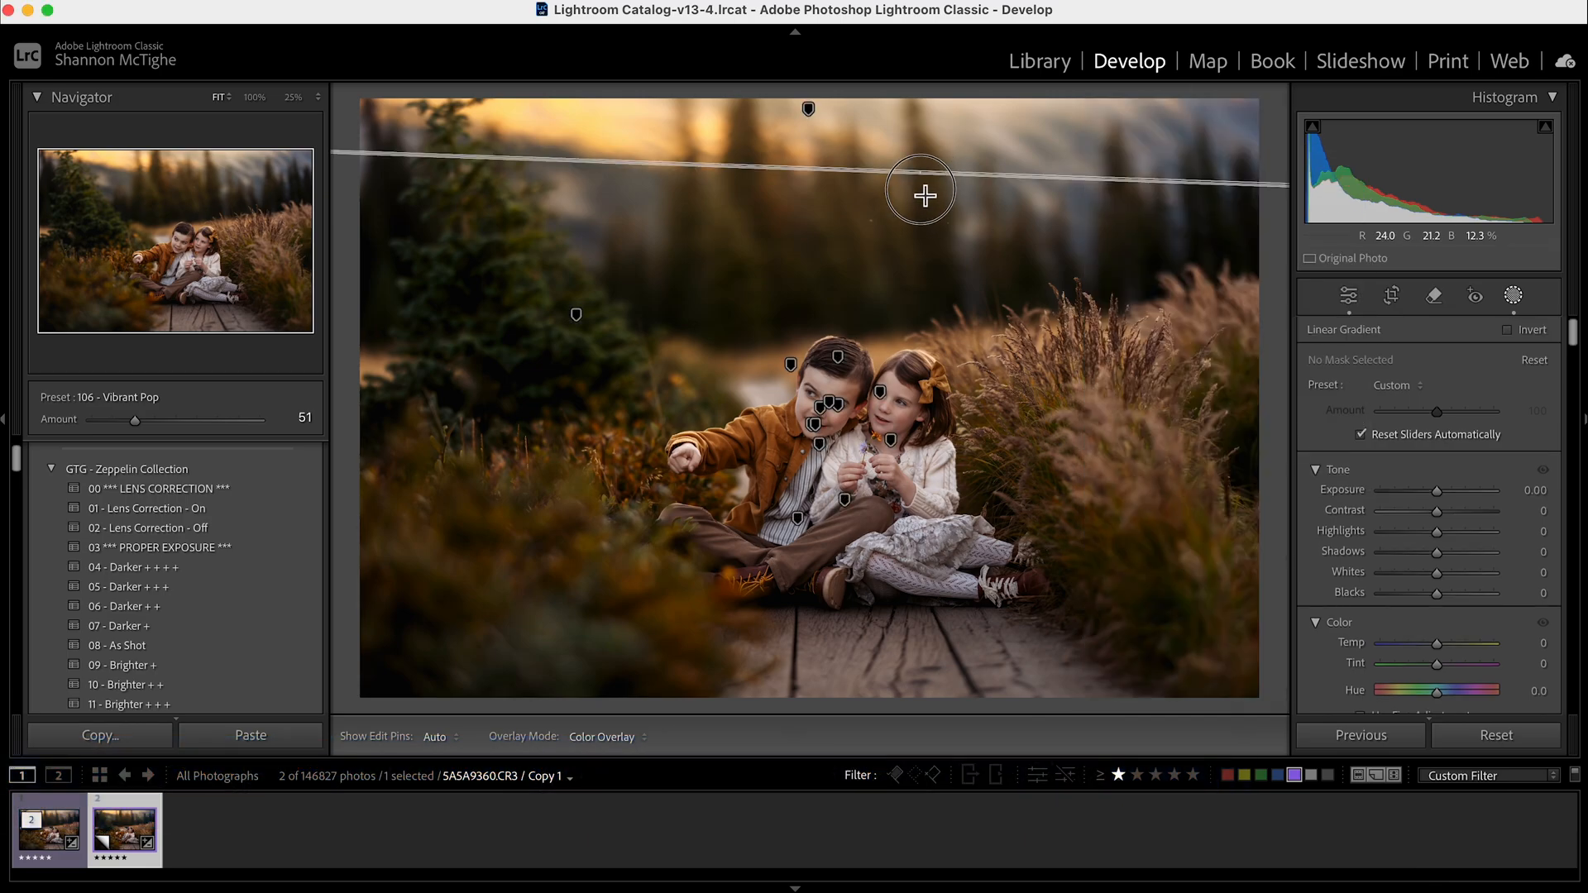
{"action": "left_click_drag", "start_coordinate": [920, 191], "coordinate": [922, 563]}
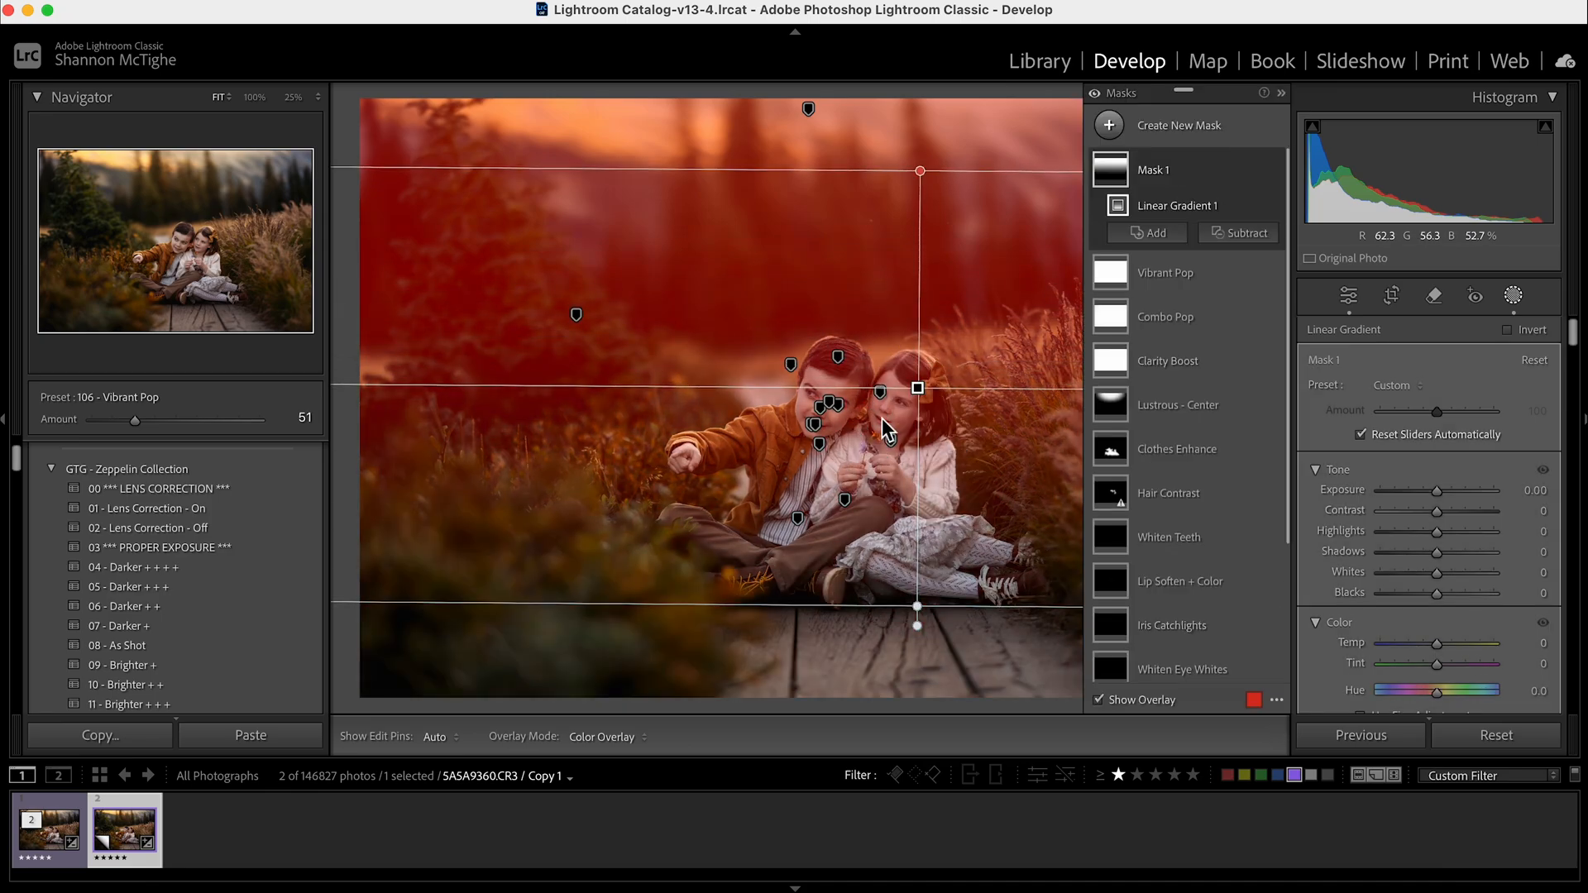
{"action": "left_click", "coordinate": [1244, 232]}
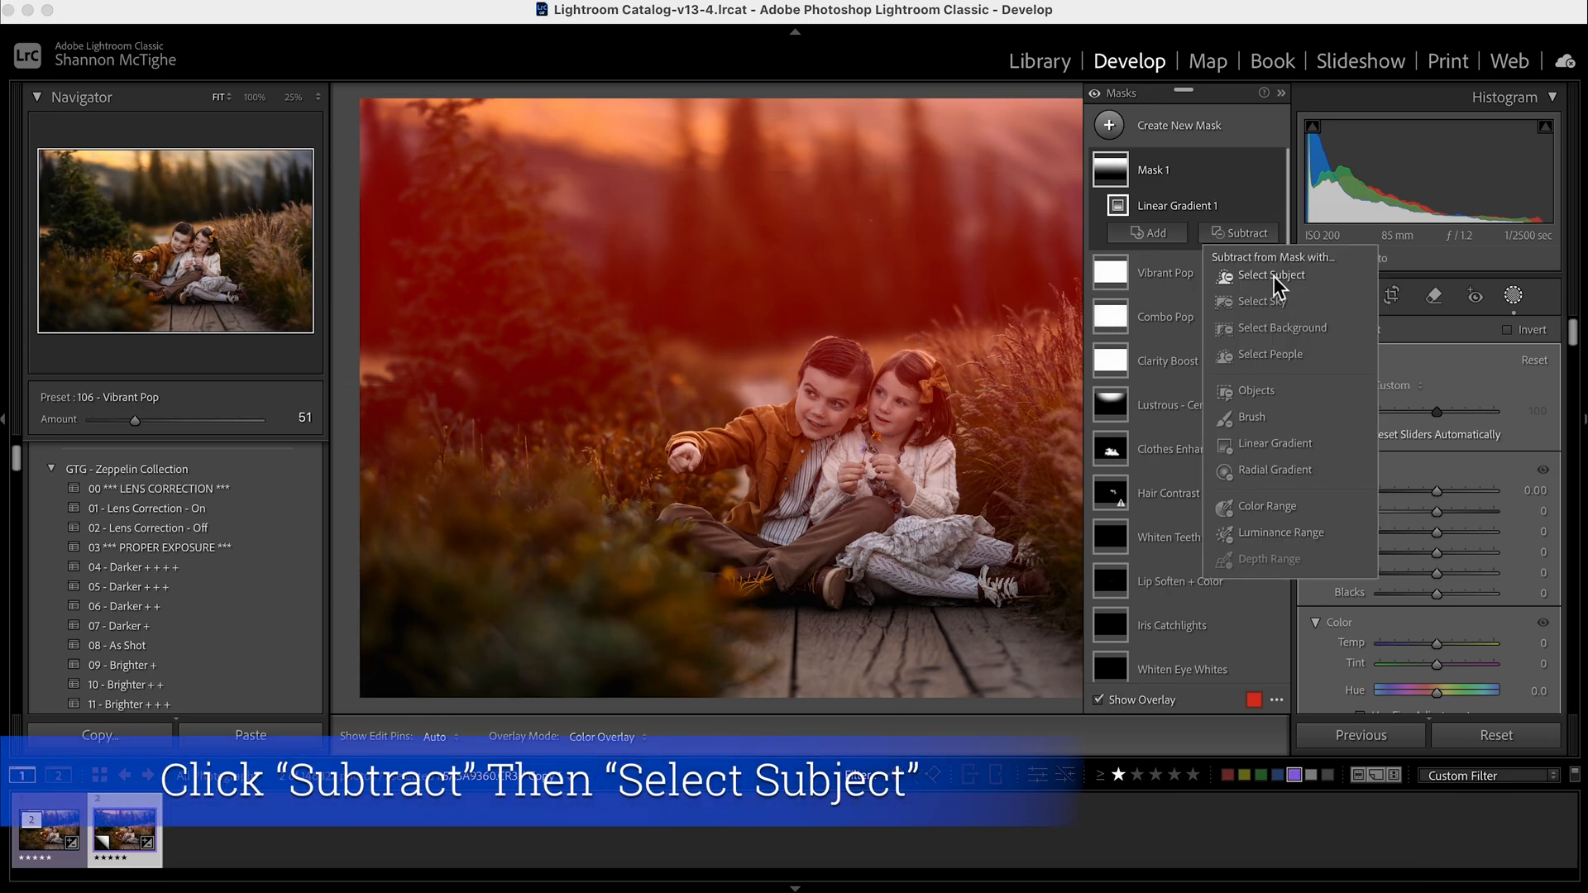
{"action": "mouse_move", "coordinate": [1256, 338]}
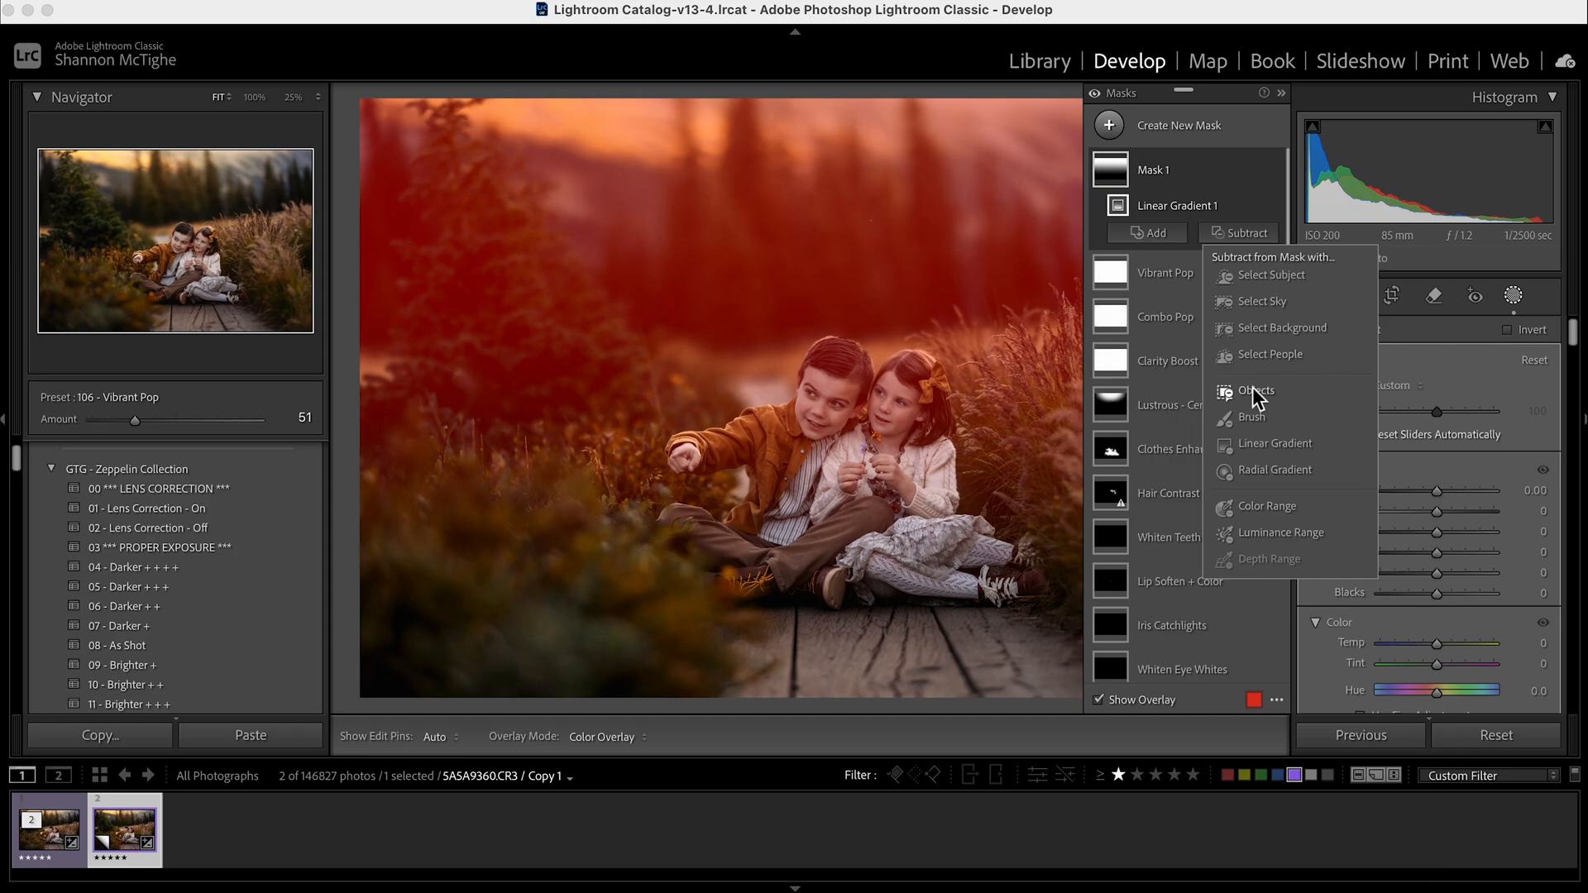
{"action": "mouse_move", "coordinate": [1277, 277]}
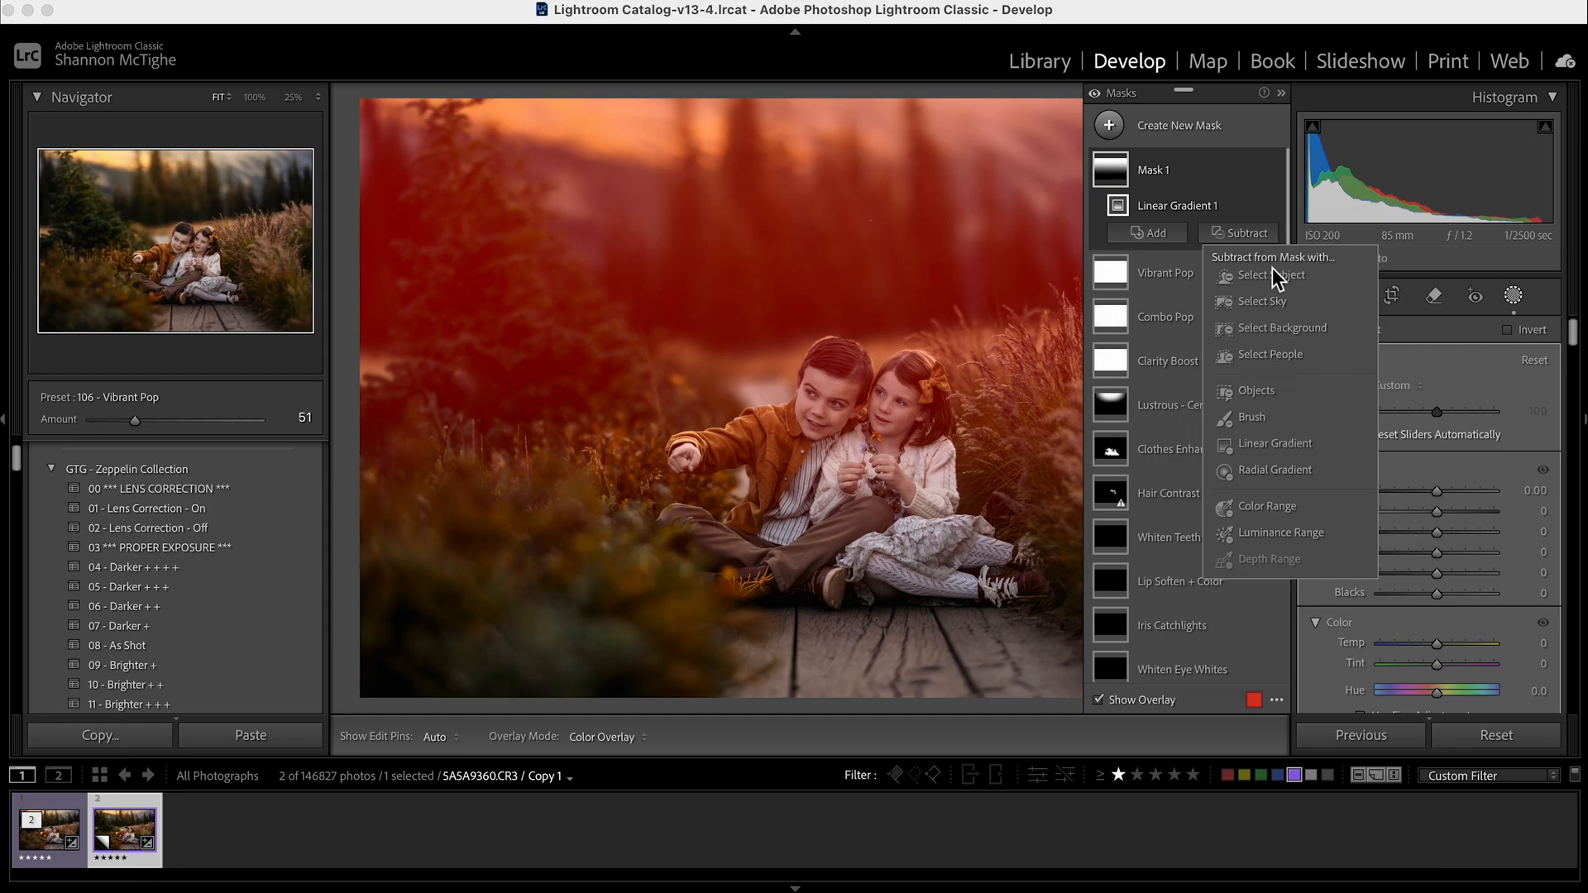
{"action": "mouse_move", "coordinate": [1301, 298]}
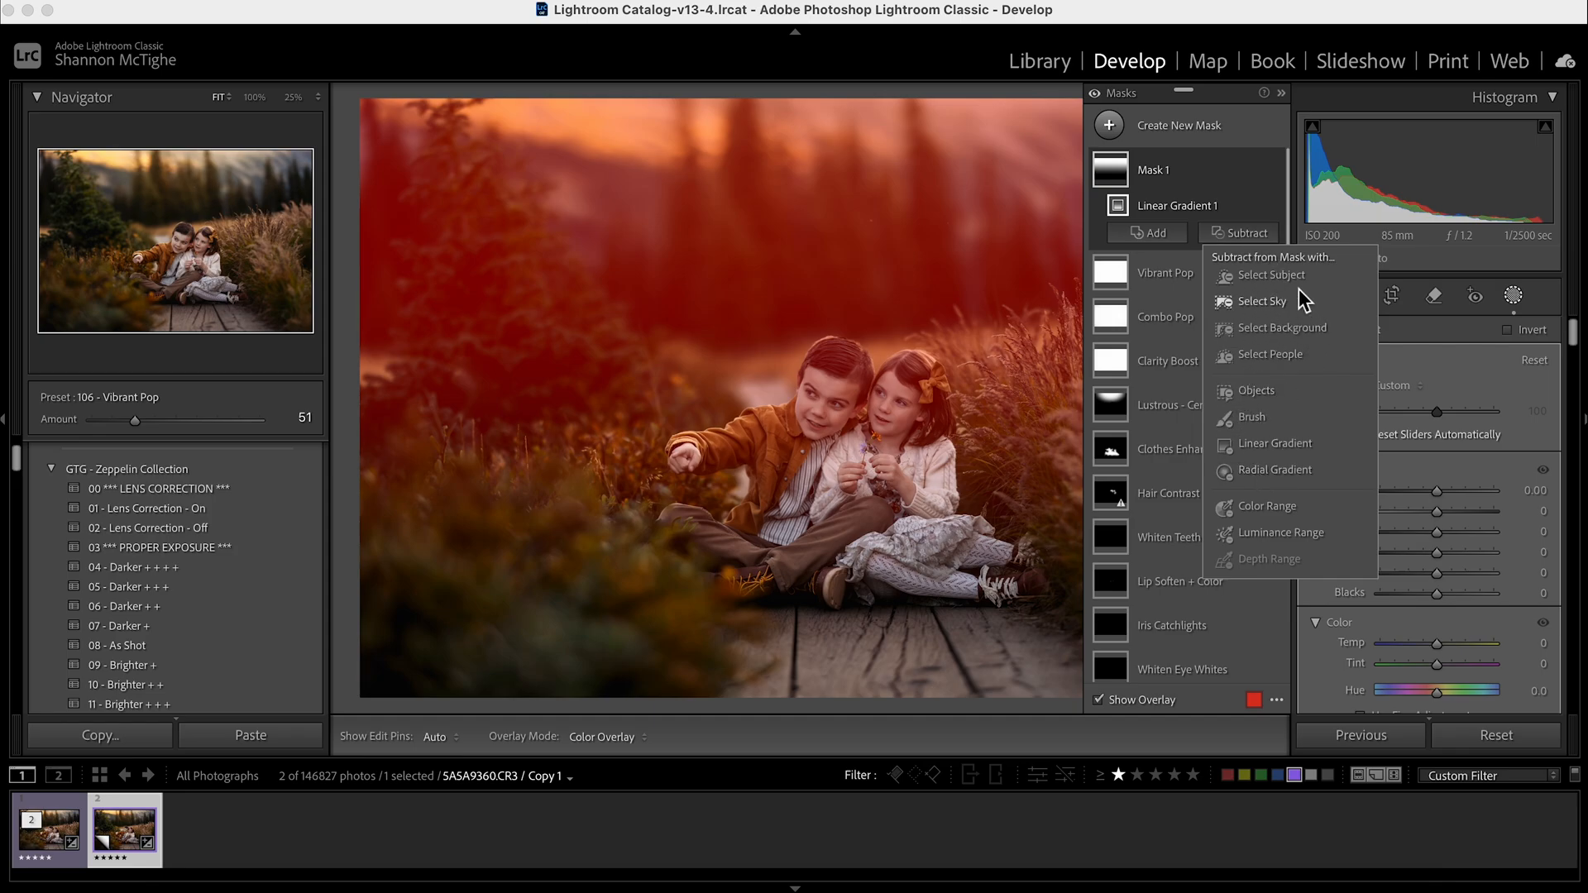
- Subtract the children using Select Subject and open the mask preset list for Gentle Blur
{"action": "left_click", "coordinate": [1289, 295]}
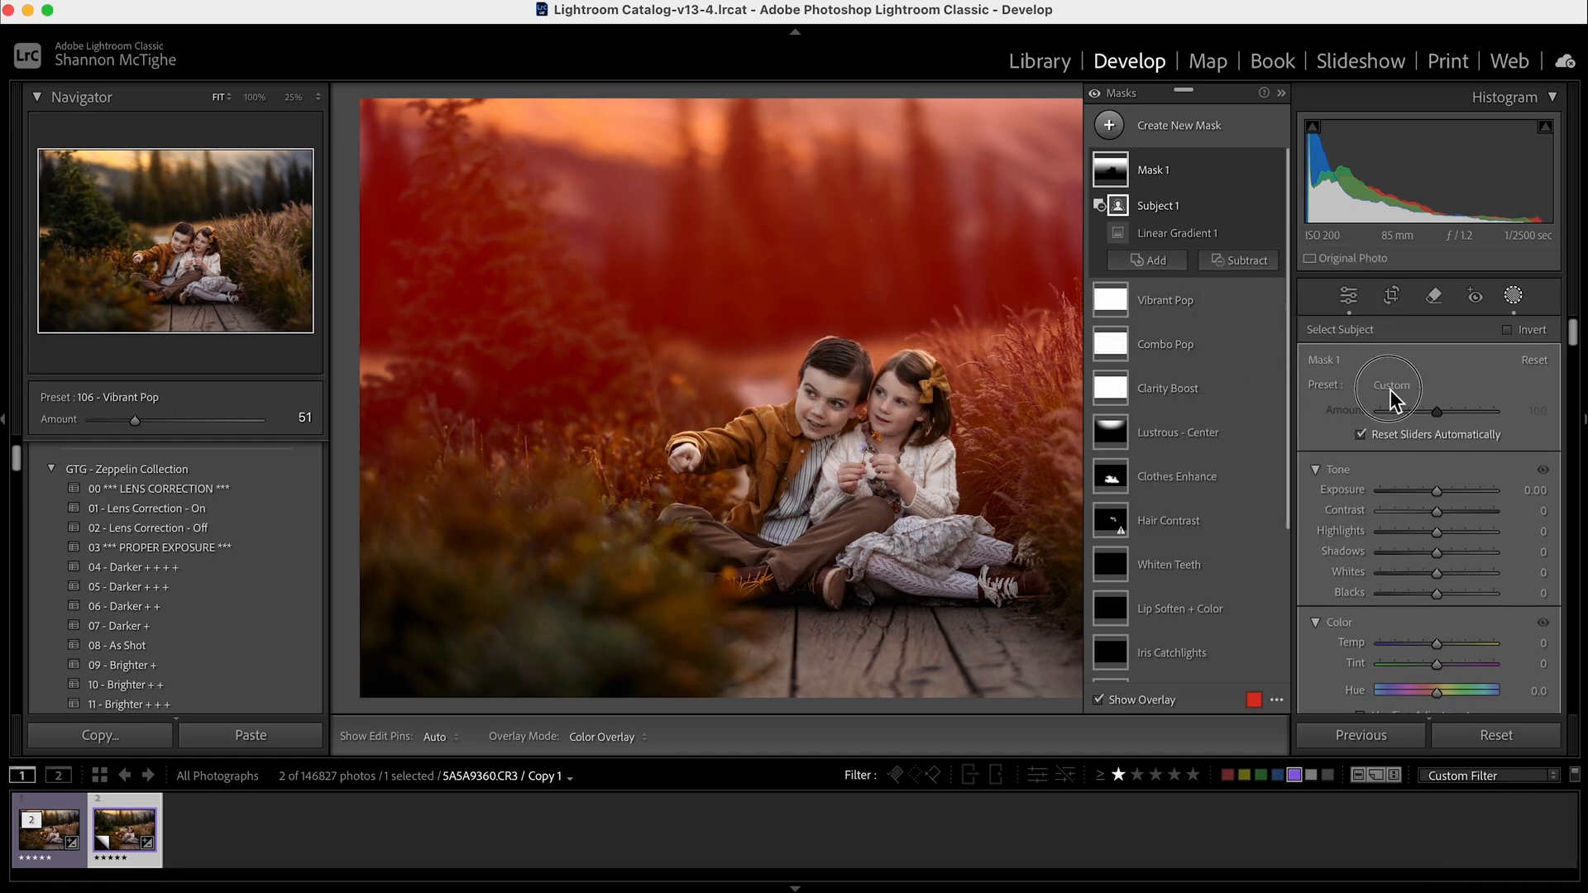
{"action": "left_click", "coordinate": [1391, 385]}
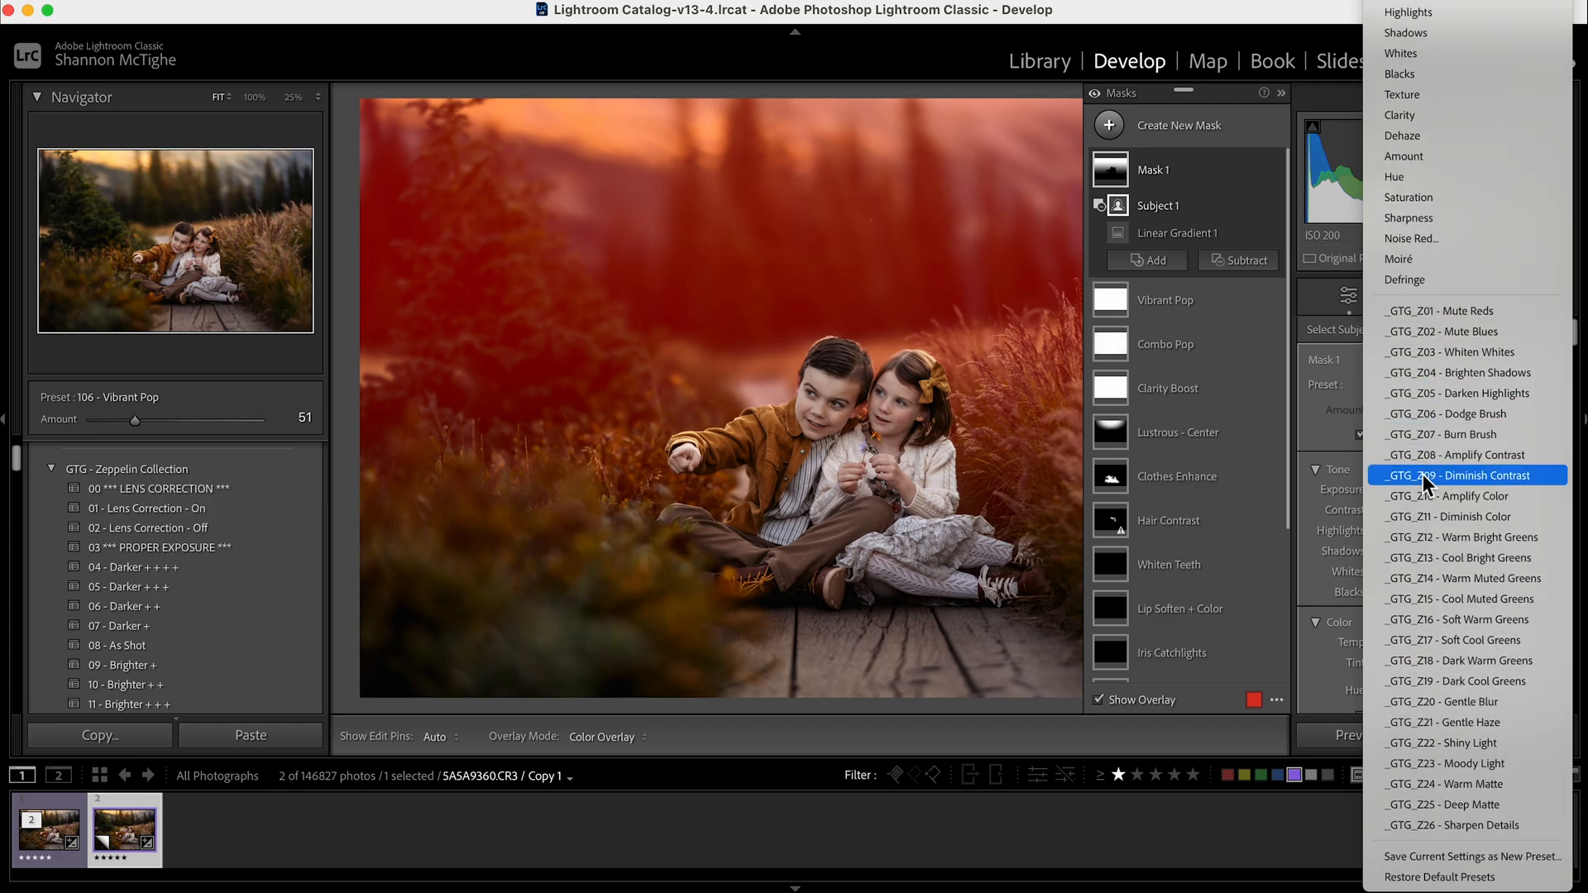
{"action": "mouse_move", "coordinate": [1483, 677]}
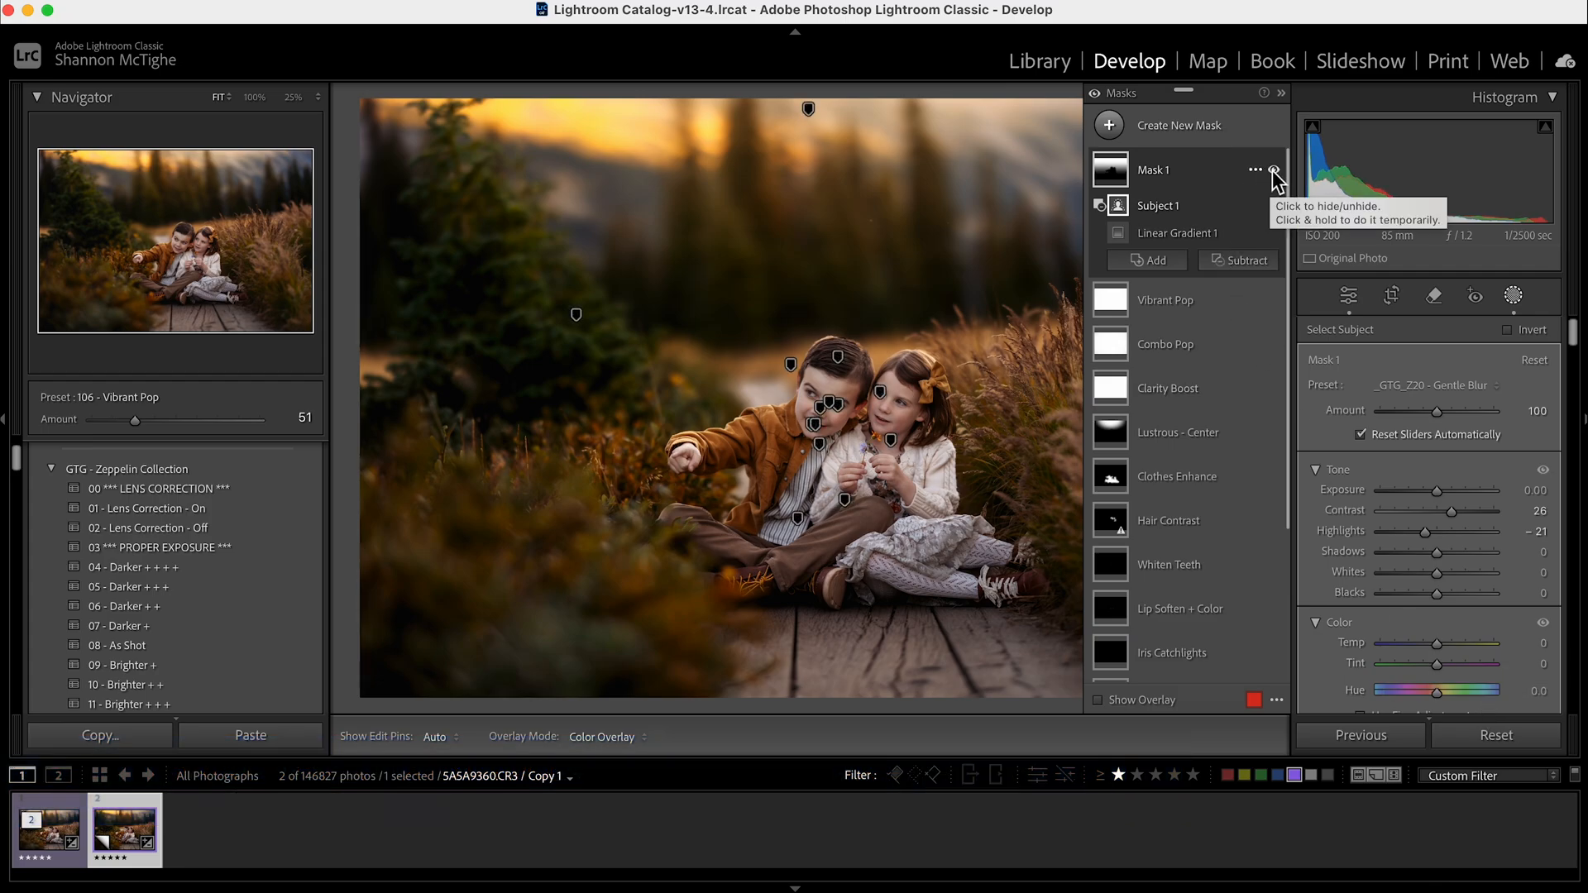
- Toggle Mask 1's visibility to compare the haze, then show new mask types
{"action": "left_click", "coordinate": [1276, 171]}
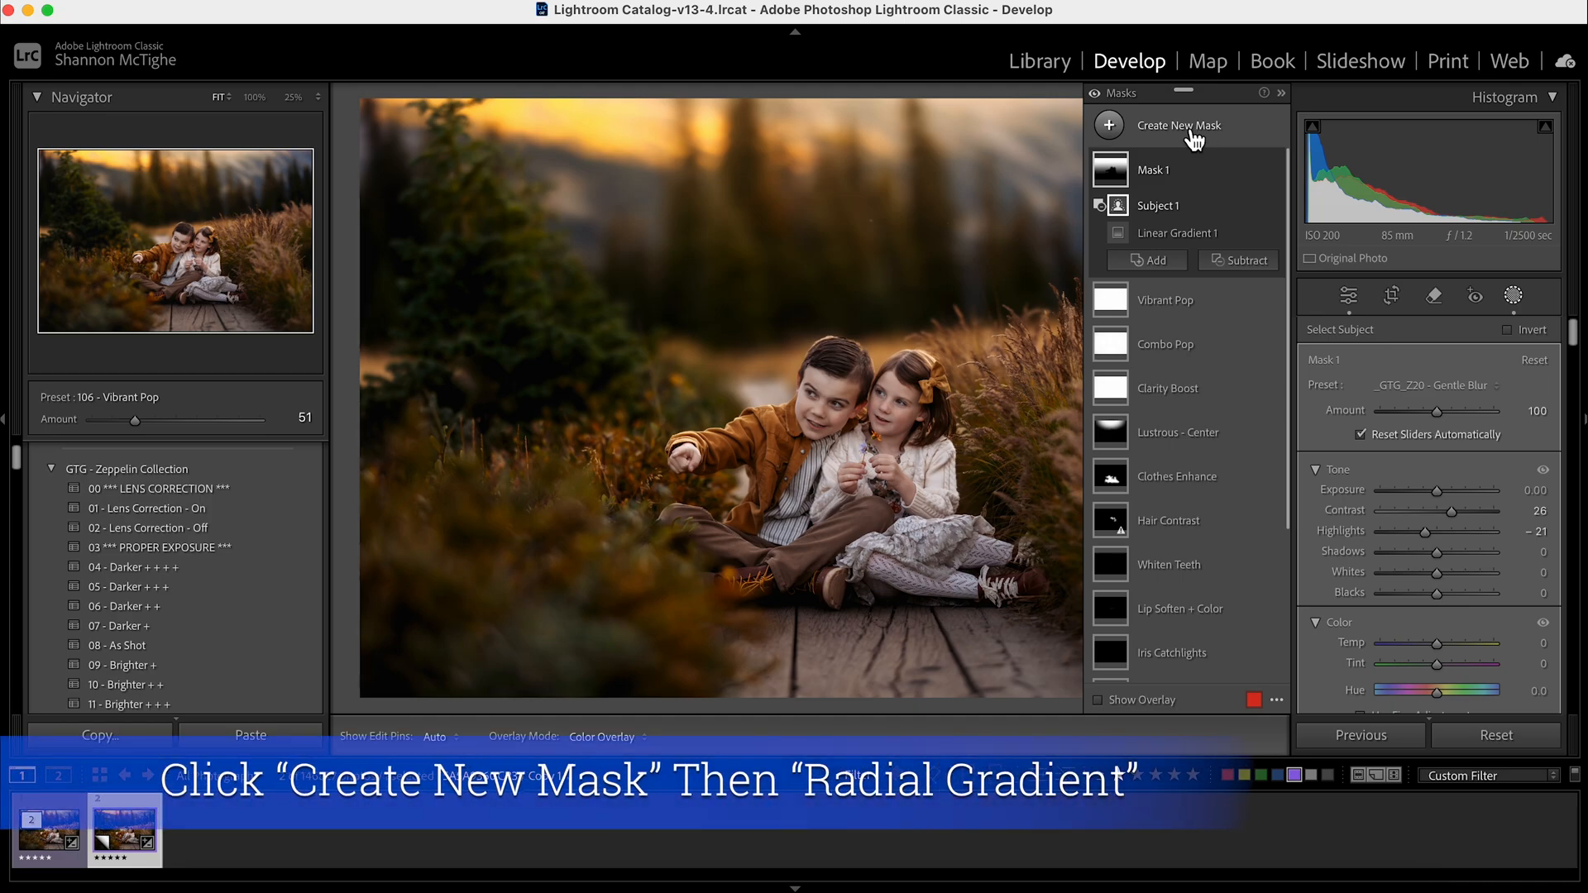
{"action": "left_click", "coordinate": [1178, 126]}
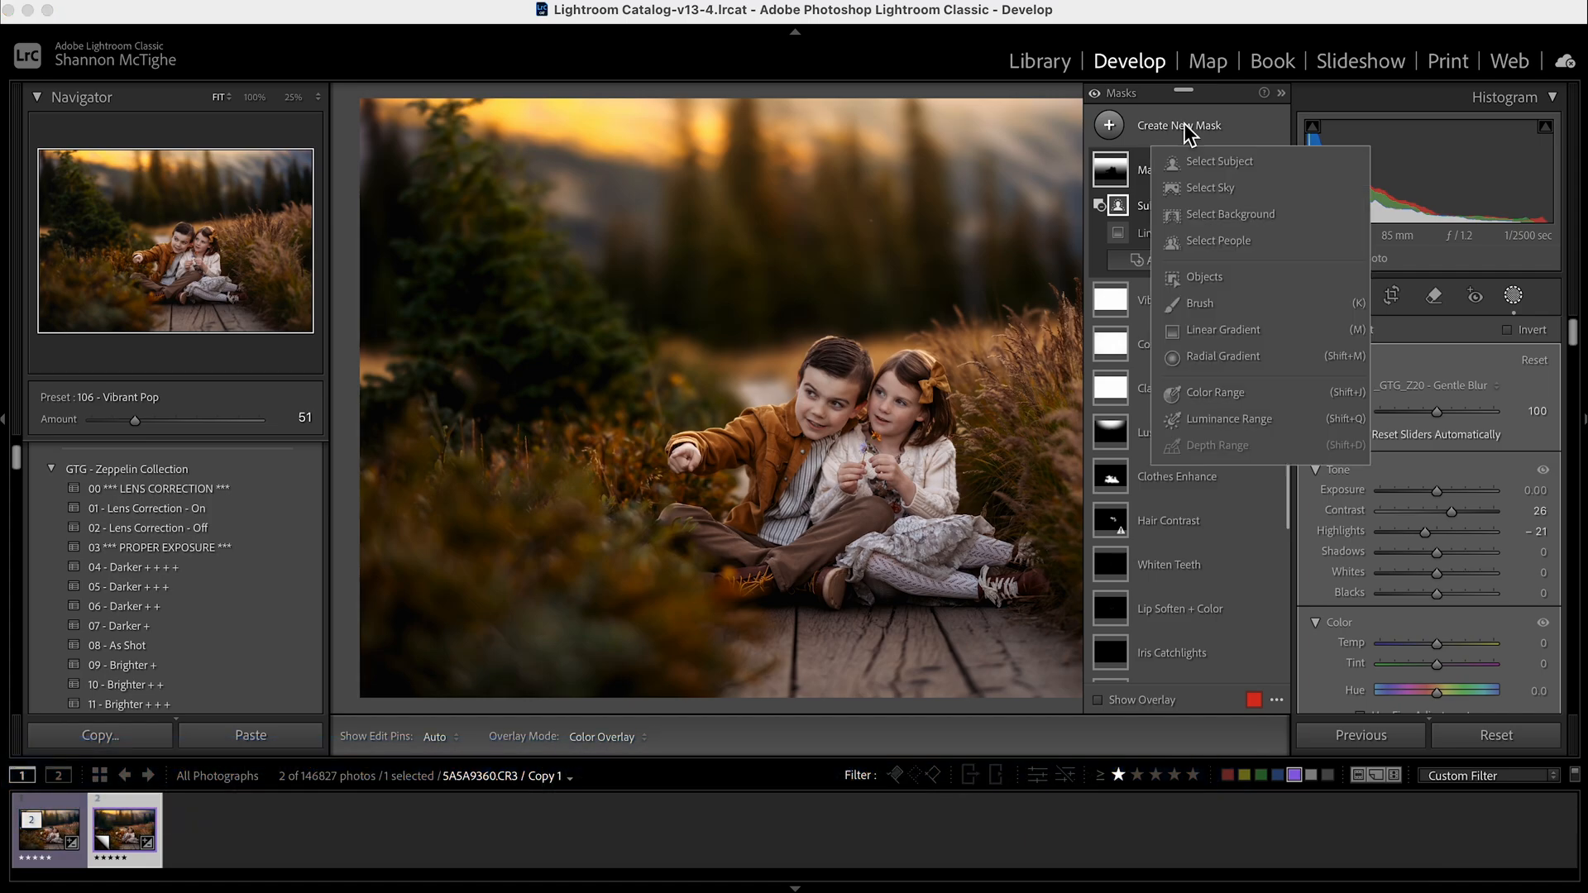
{"action": "mouse_move", "coordinate": [1220, 307]}
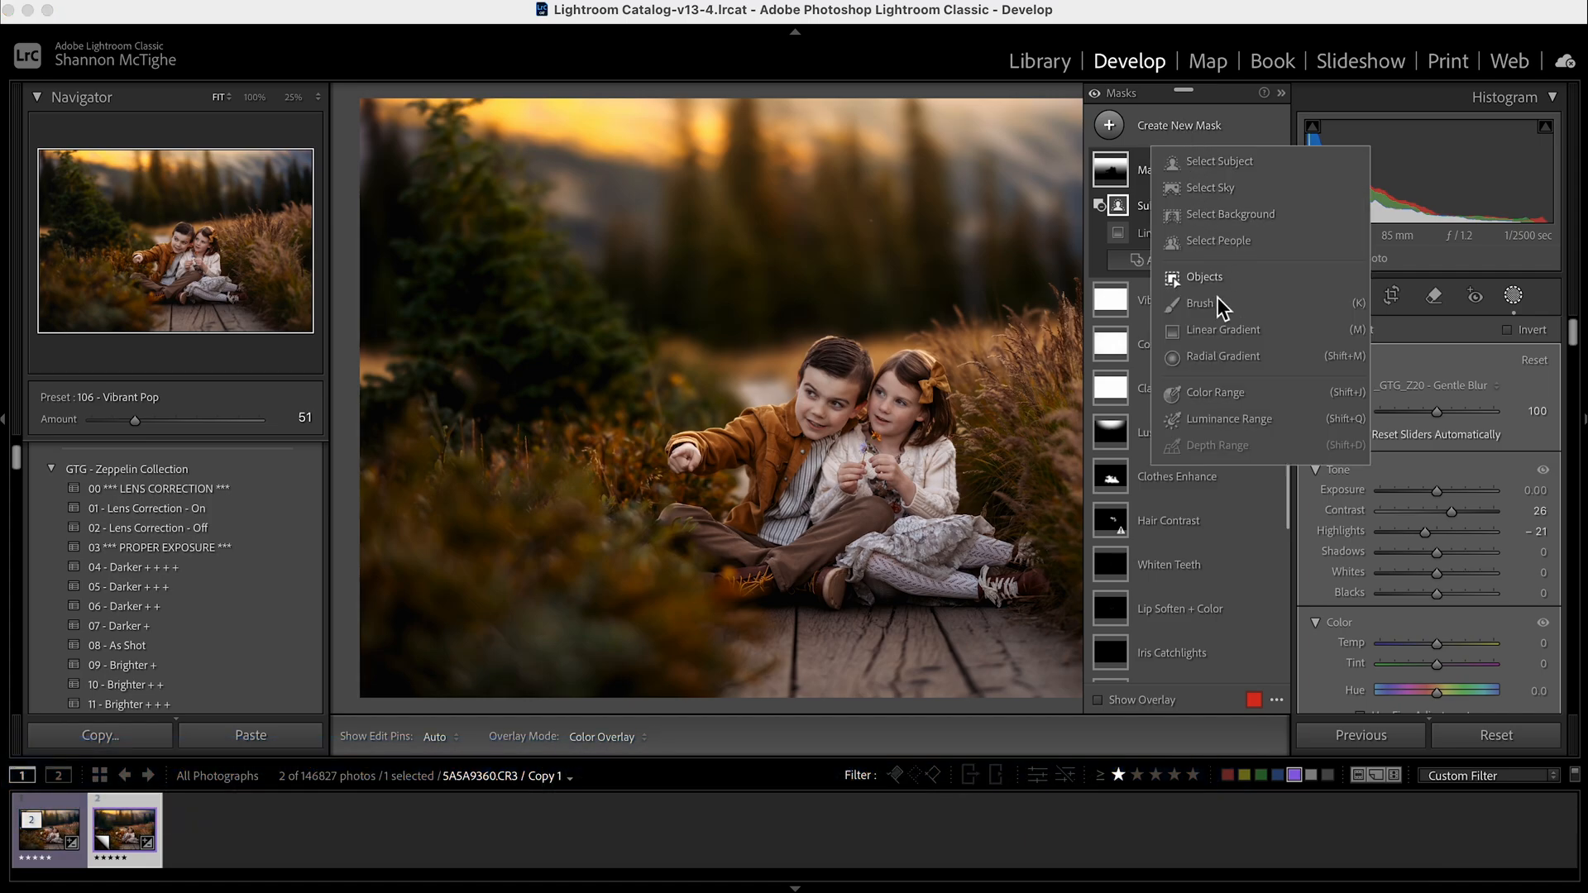
- Draw a fully feathered radial gradient over the upper-left background and sky
{"action": "left_click", "coordinate": [1224, 356]}
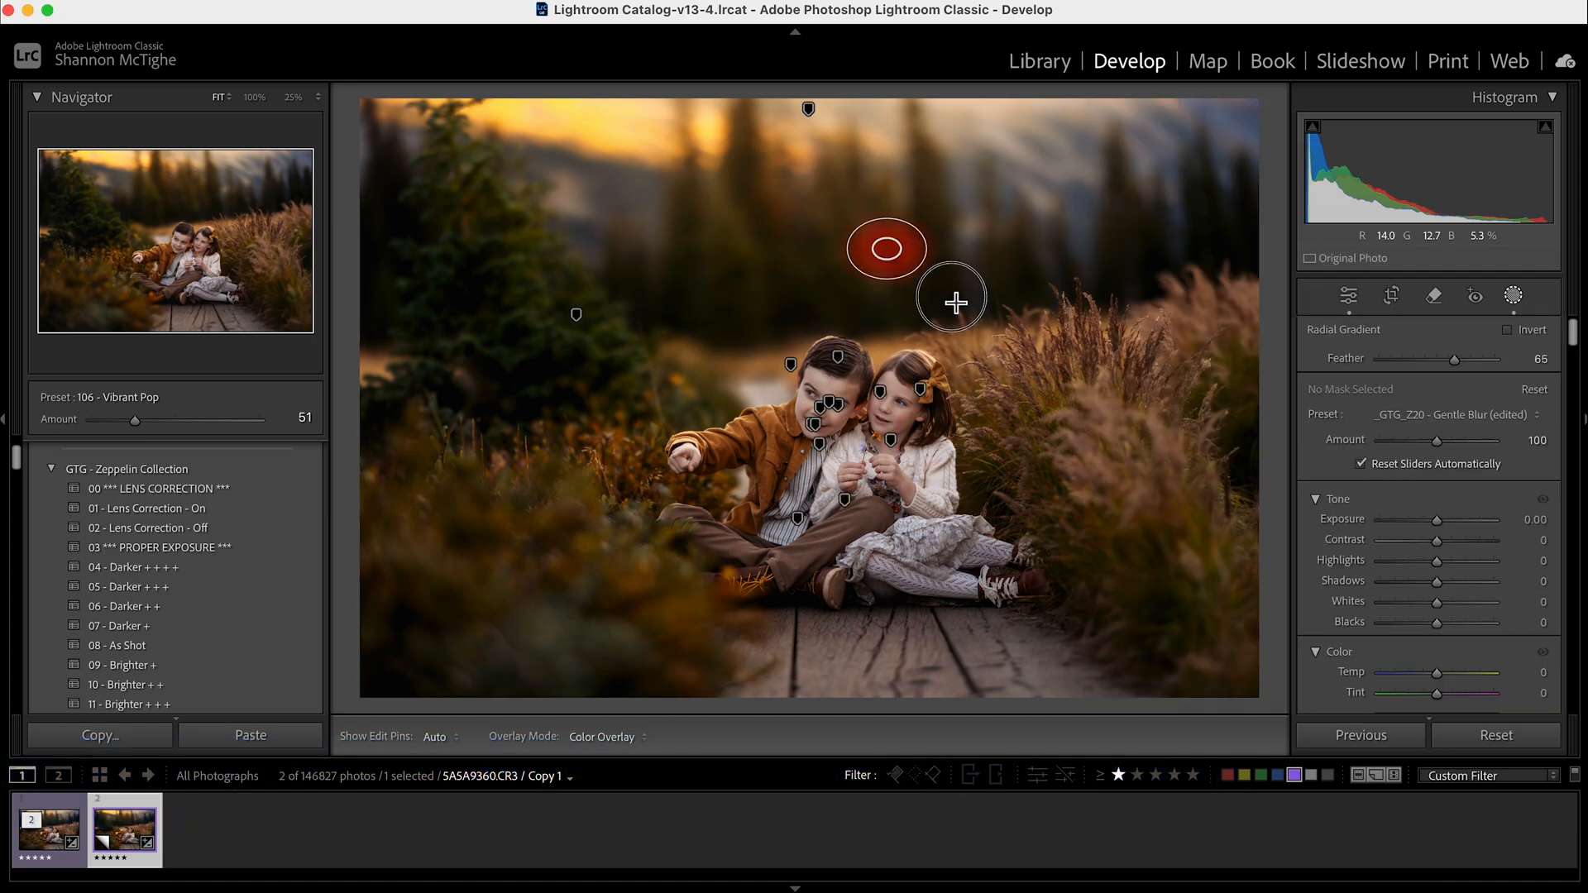
{"action": "left_click_drag", "start_coordinate": [951, 301], "coordinate": [1292, 456]}
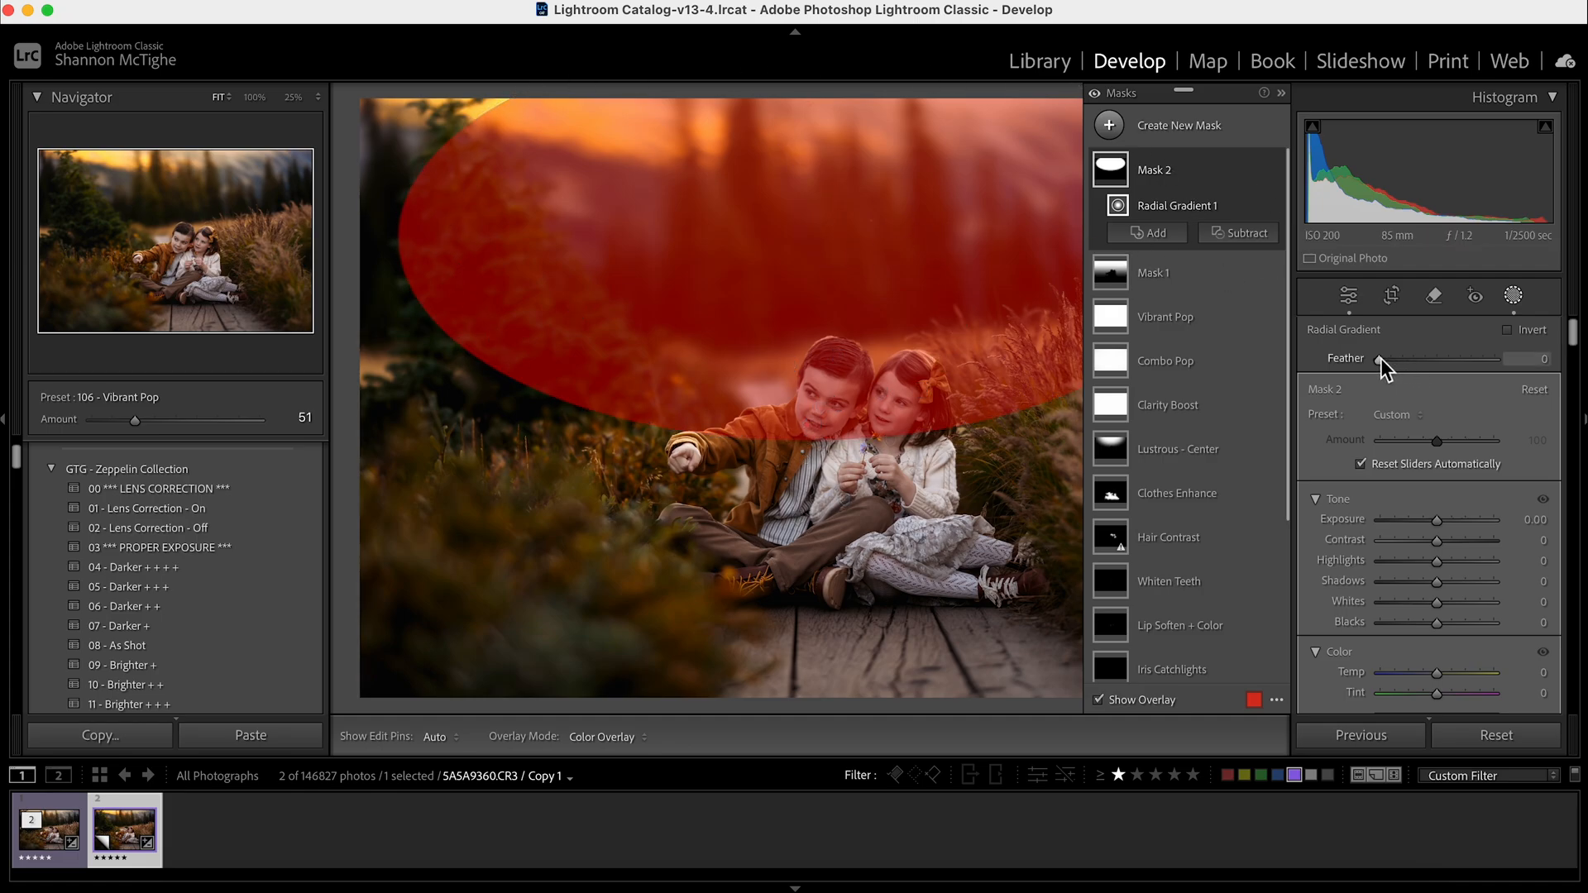
{"action": "left_click_drag", "start_coordinate": [1380, 362], "coordinate": [1489, 361]}
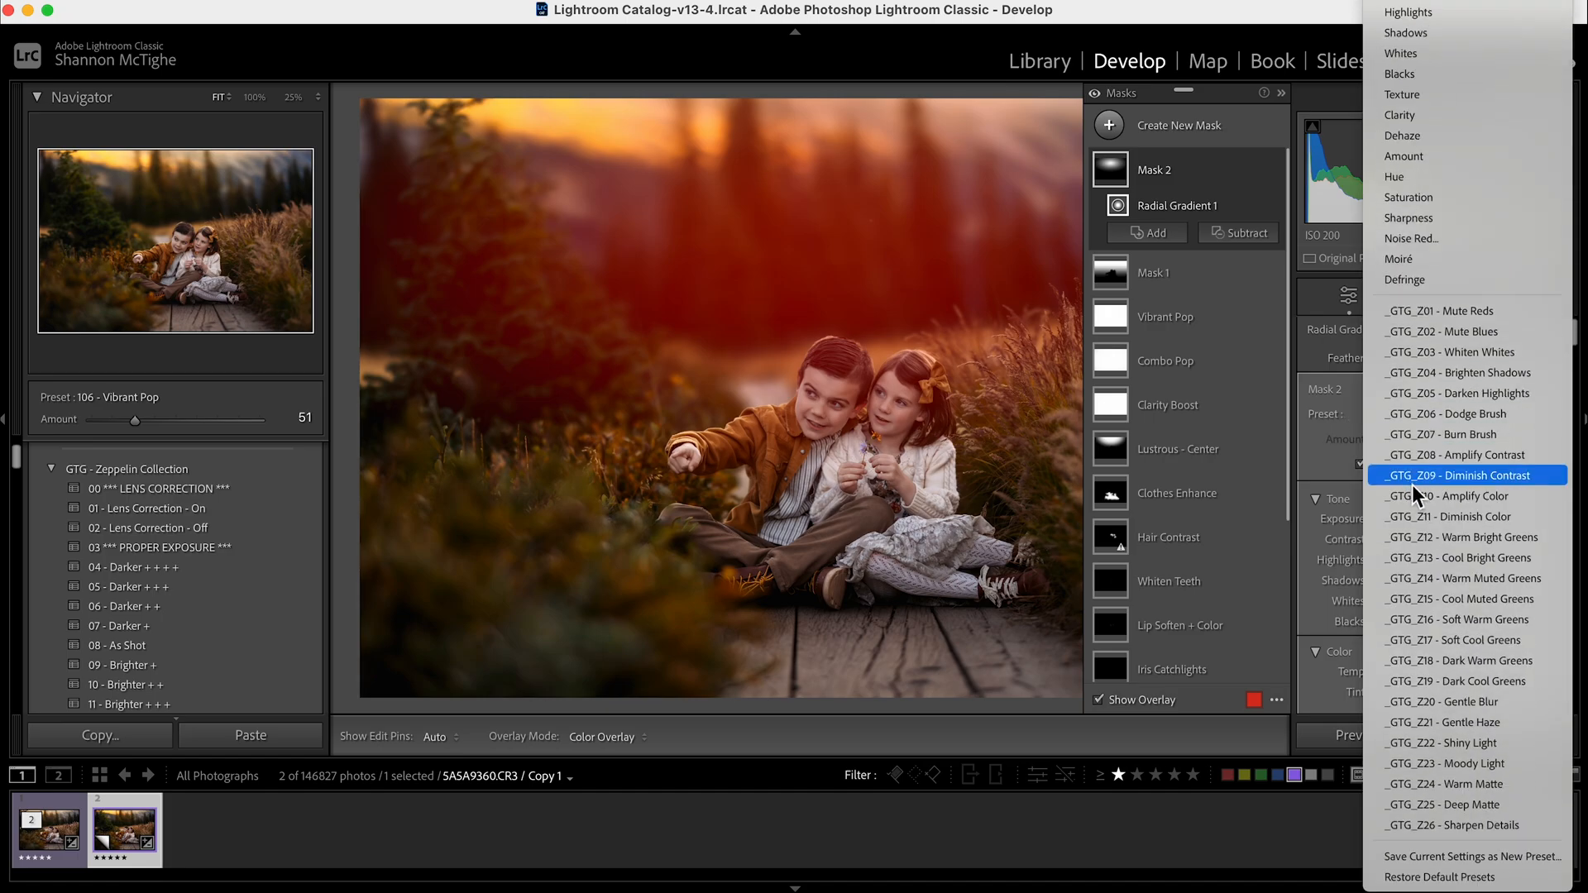
- Apply the _GTG_Z21 - Gentle Haze preset to the radial mask
{"action": "left_click", "coordinate": [1450, 723]}
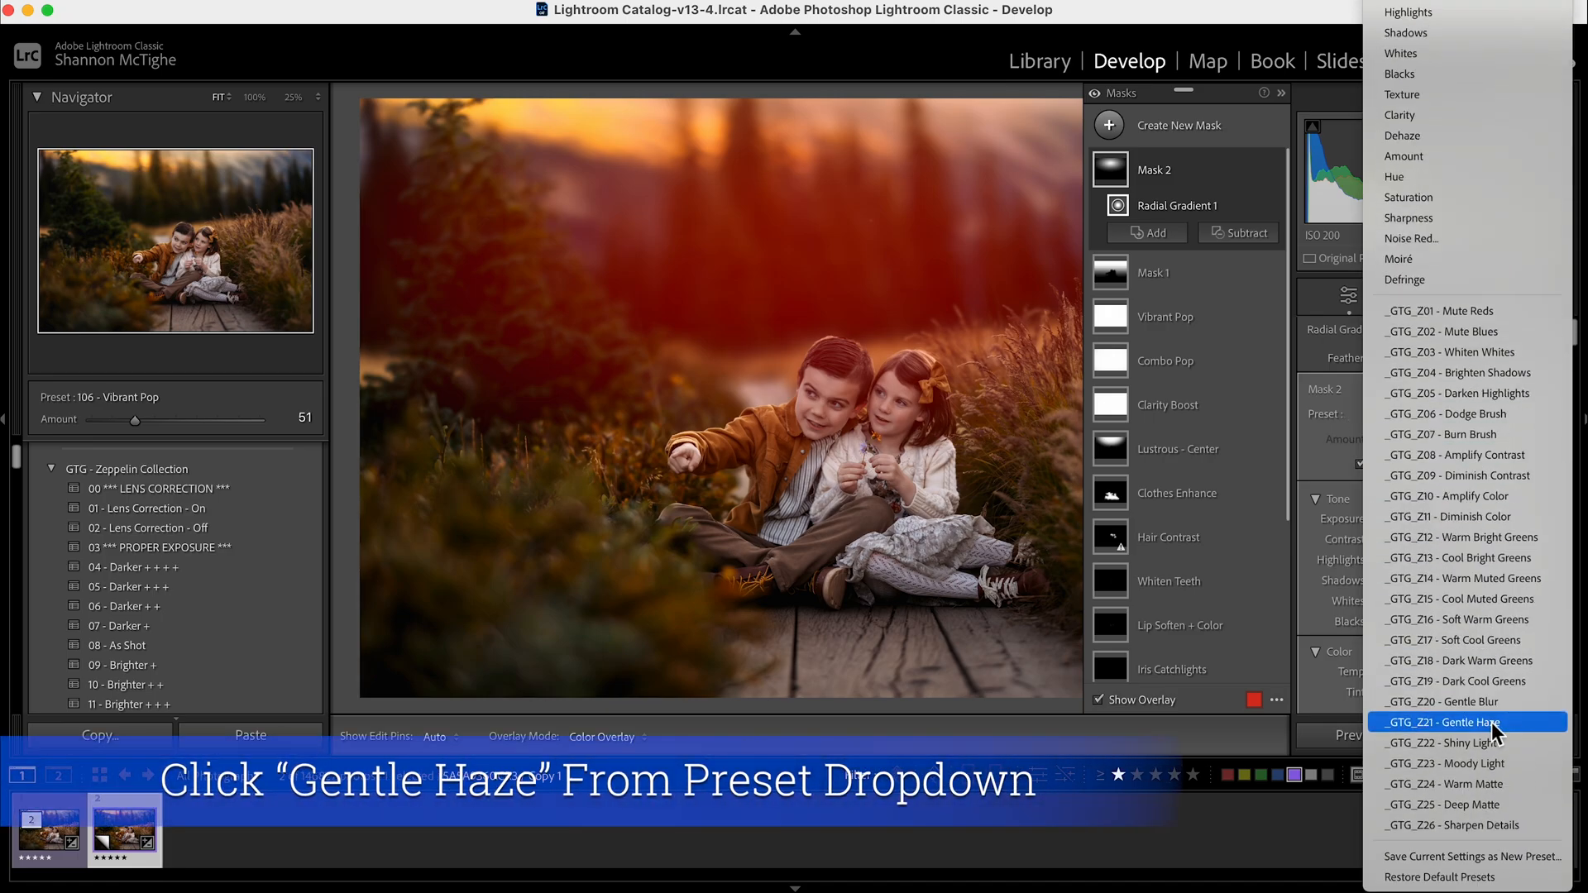
{"action": "left_click", "coordinate": [1463, 722]}
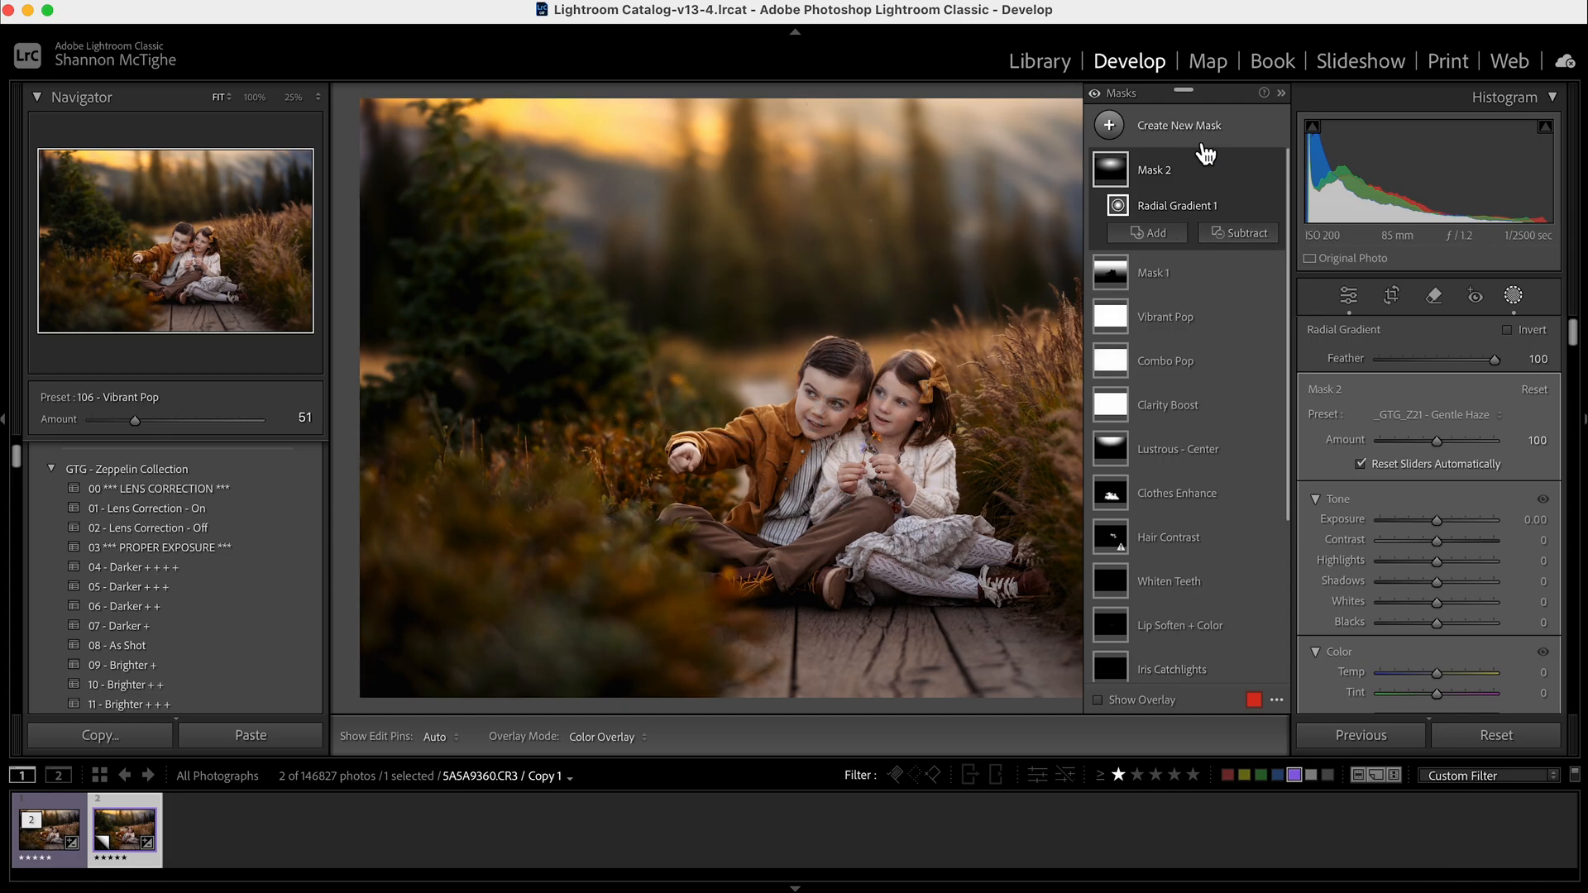
{"action": "mouse_move", "coordinate": [1210, 141]}
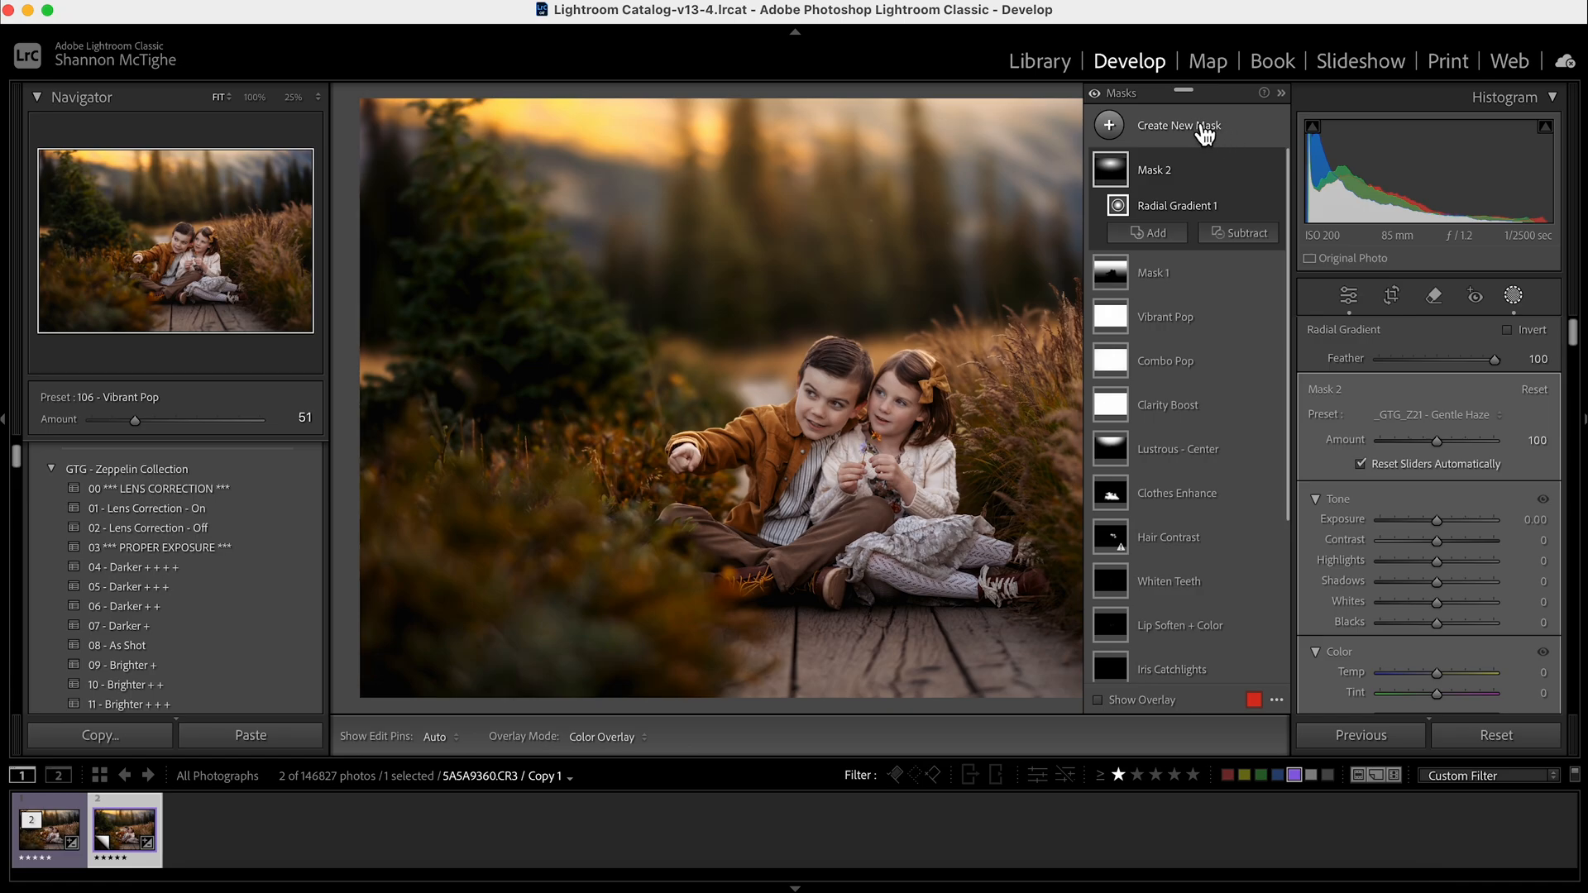
- Show the new mask type menu from the Masks panel
{"action": "left_click", "coordinate": [1176, 125]}
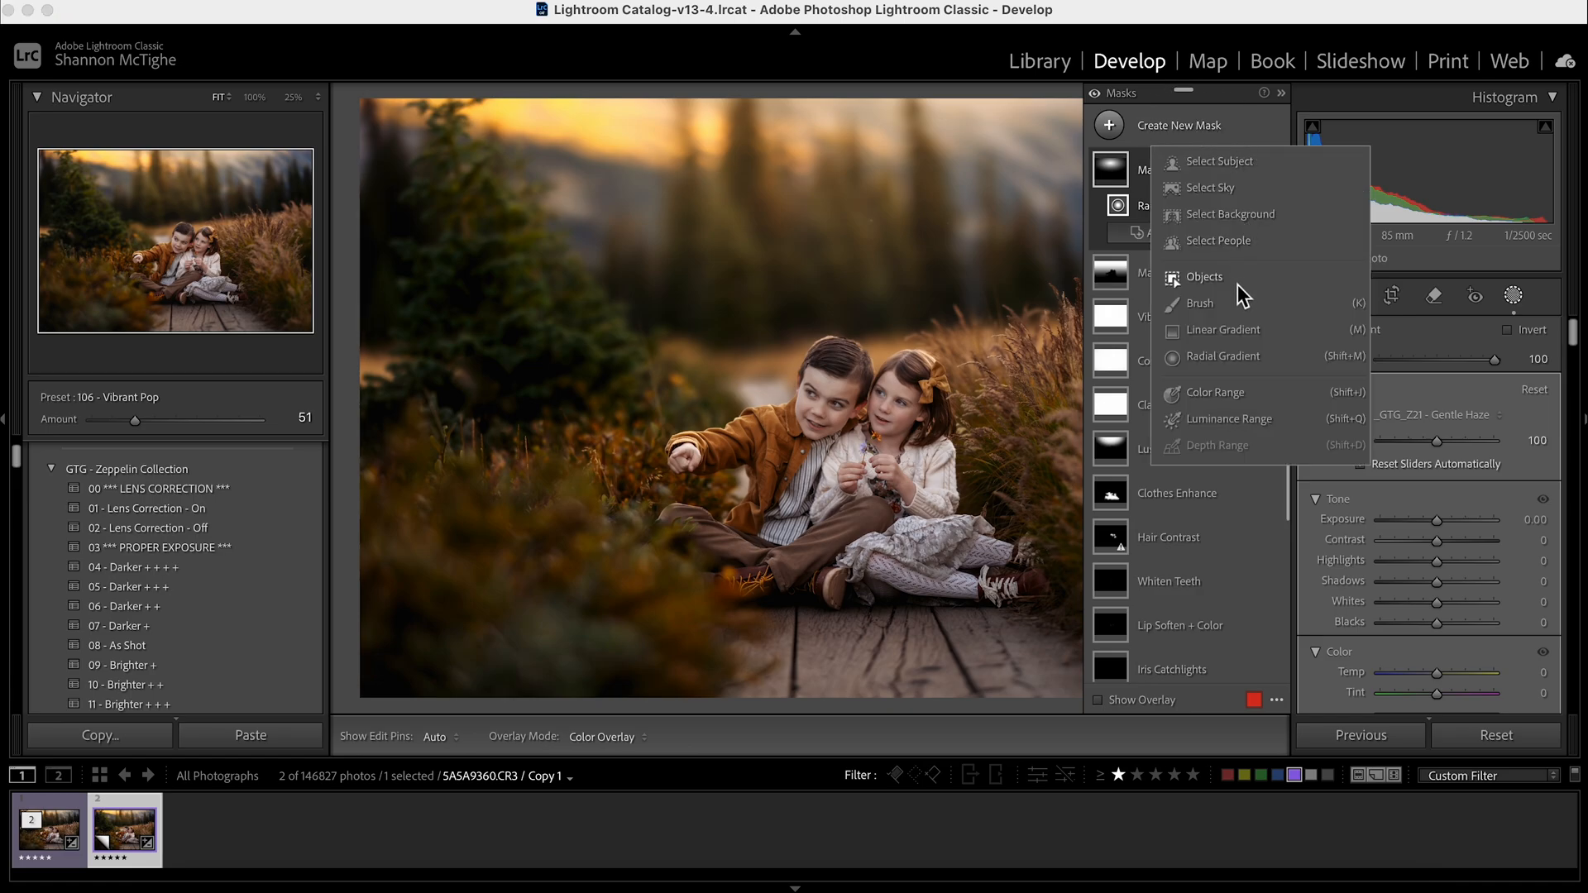
{"action": "mouse_move", "coordinate": [1248, 295]}
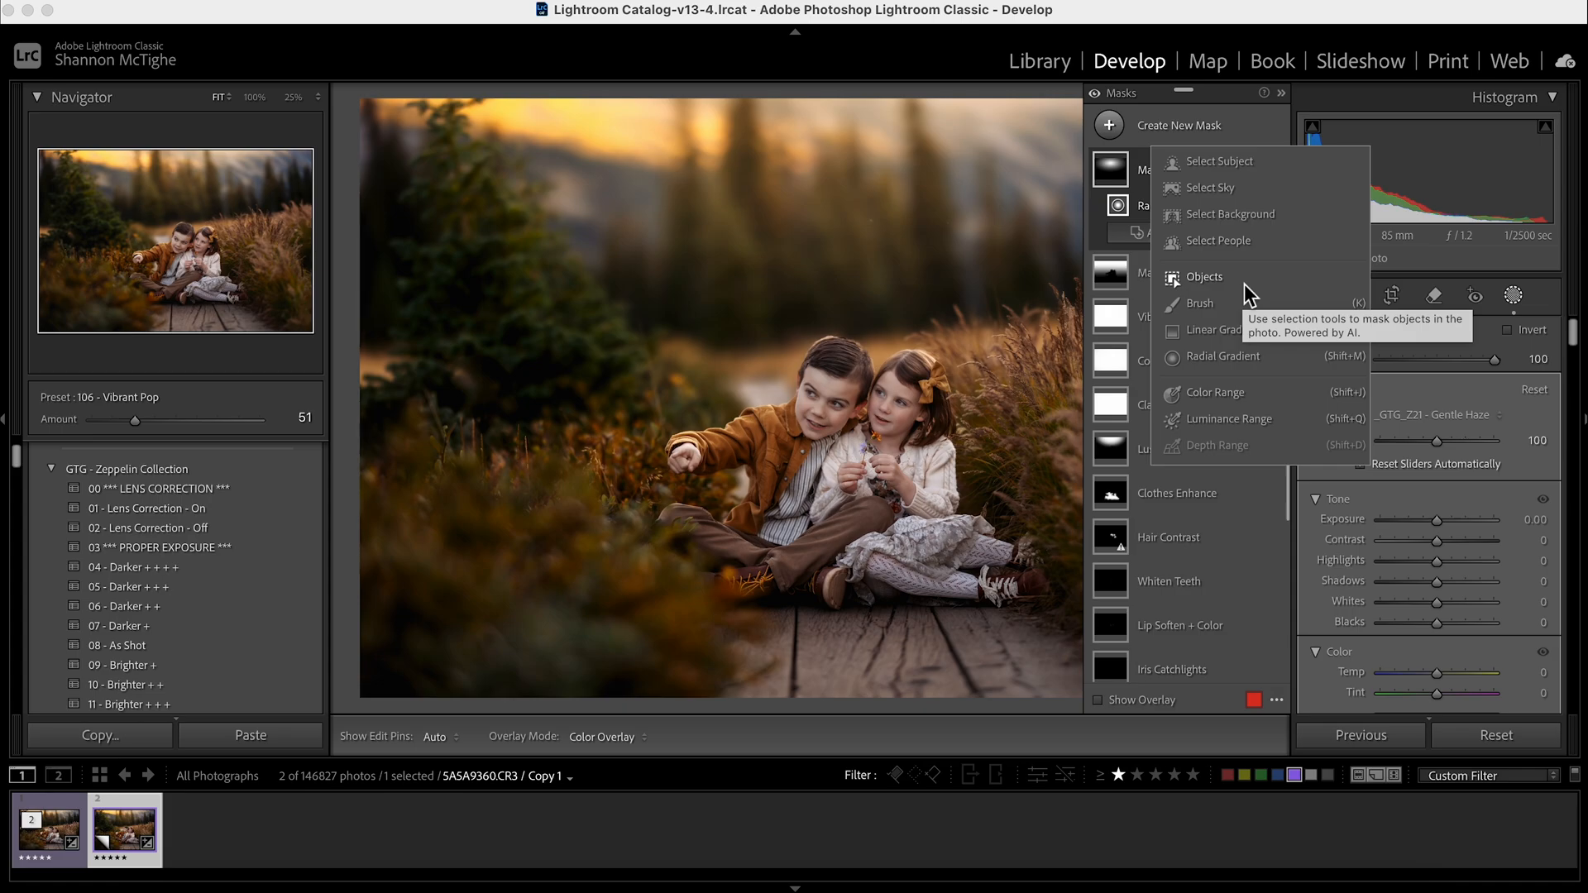
{"action": "mouse_move", "coordinate": [1224, 363]}
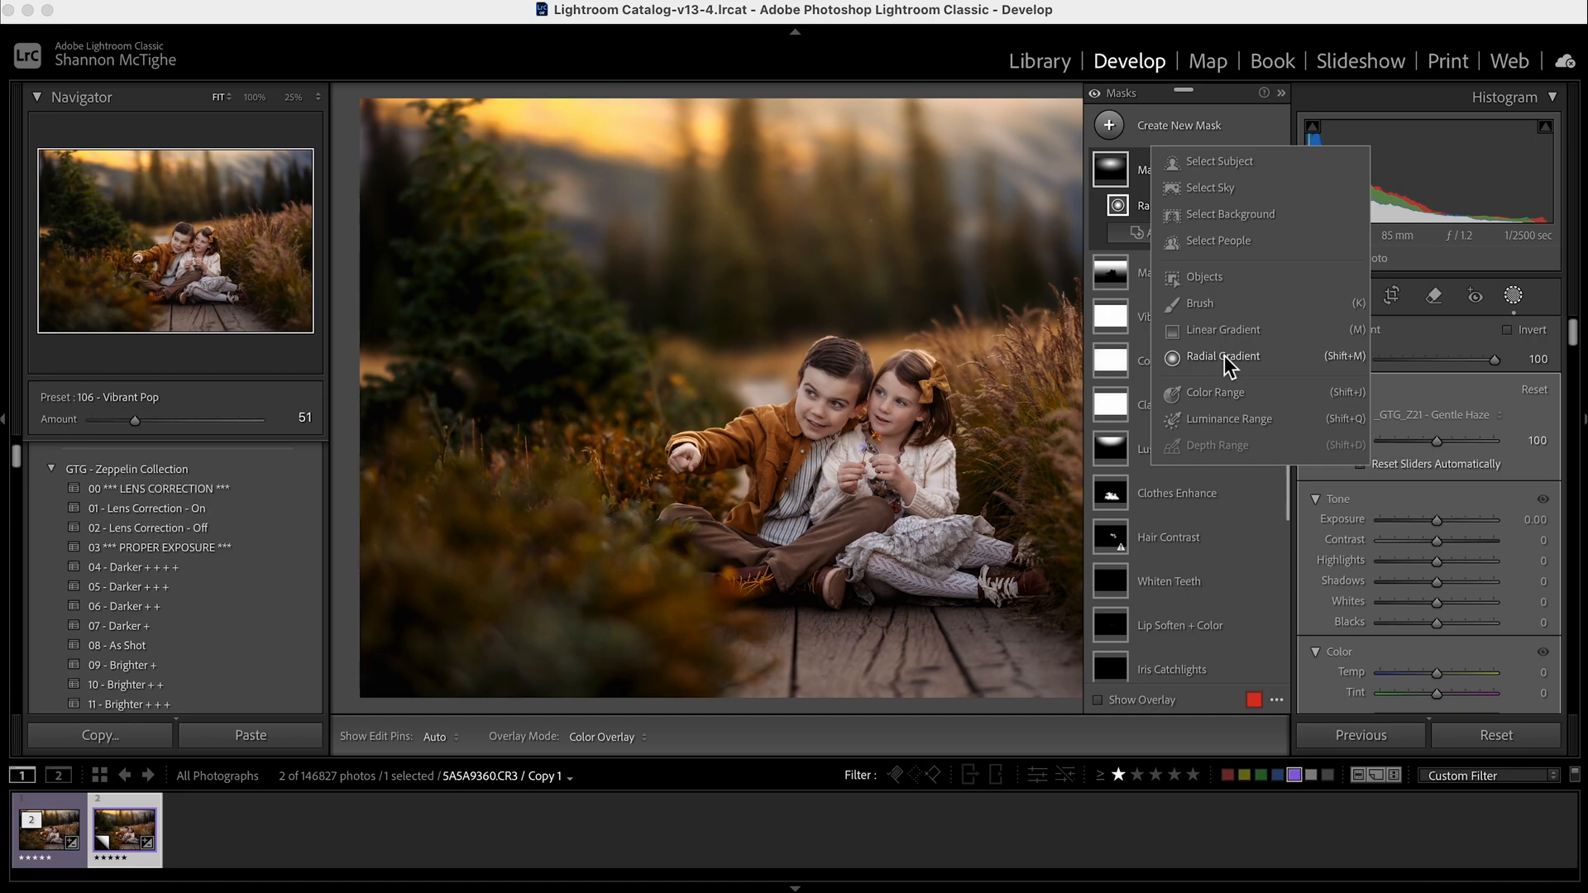
- Add a full-image radial gradient with 0 feather carrying the _GTG_Z07 - Burn Brush preset
{"action": "left_click", "coordinate": [1223, 356]}
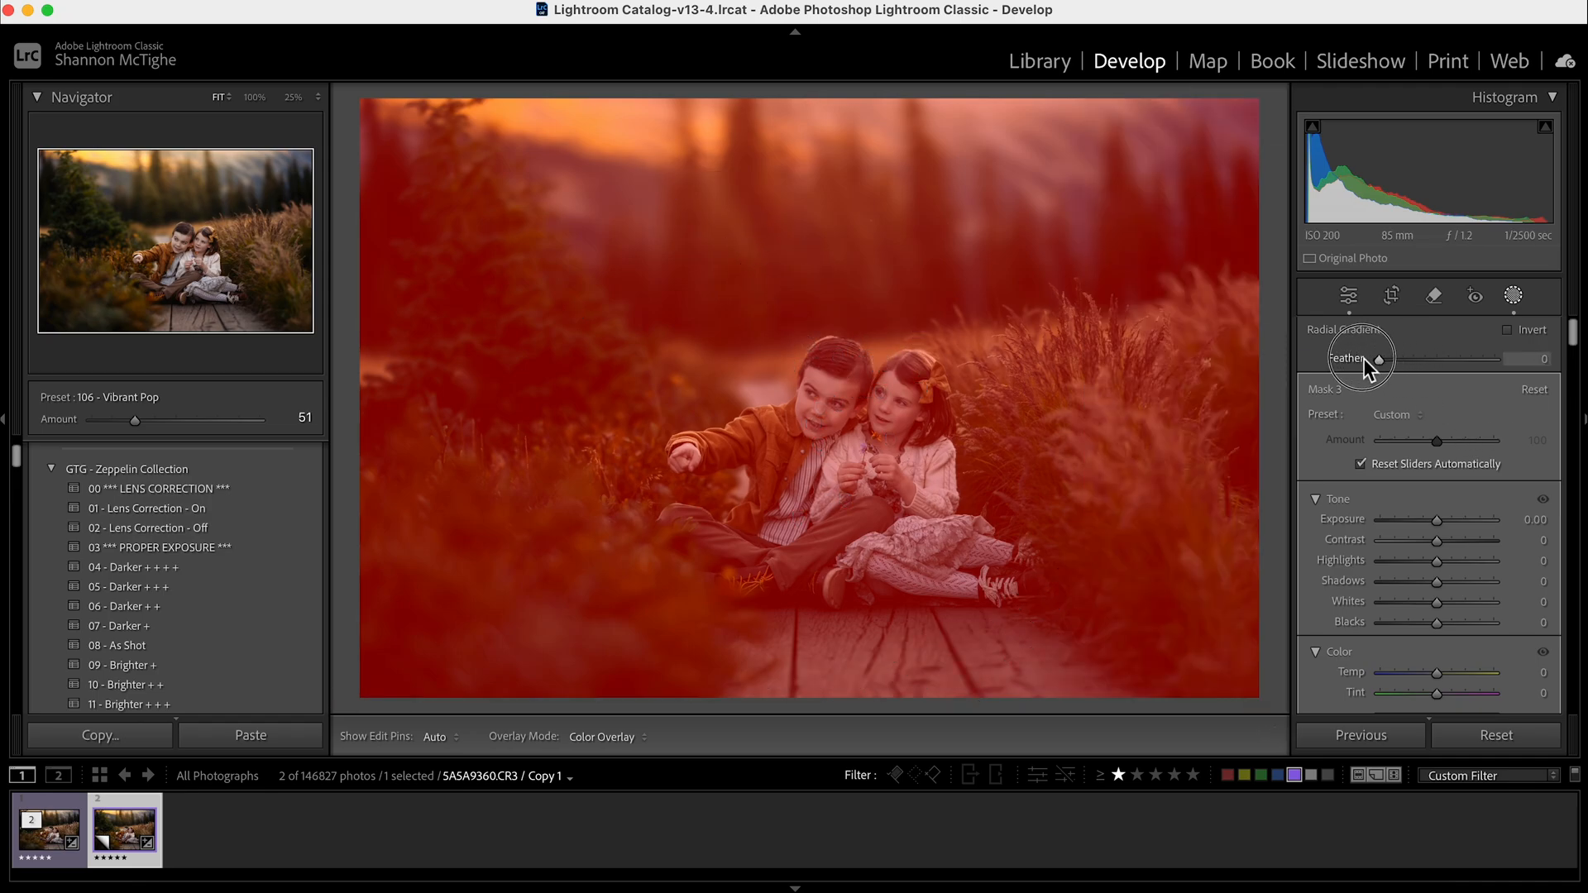
{"action": "left_click", "coordinate": [1521, 297]}
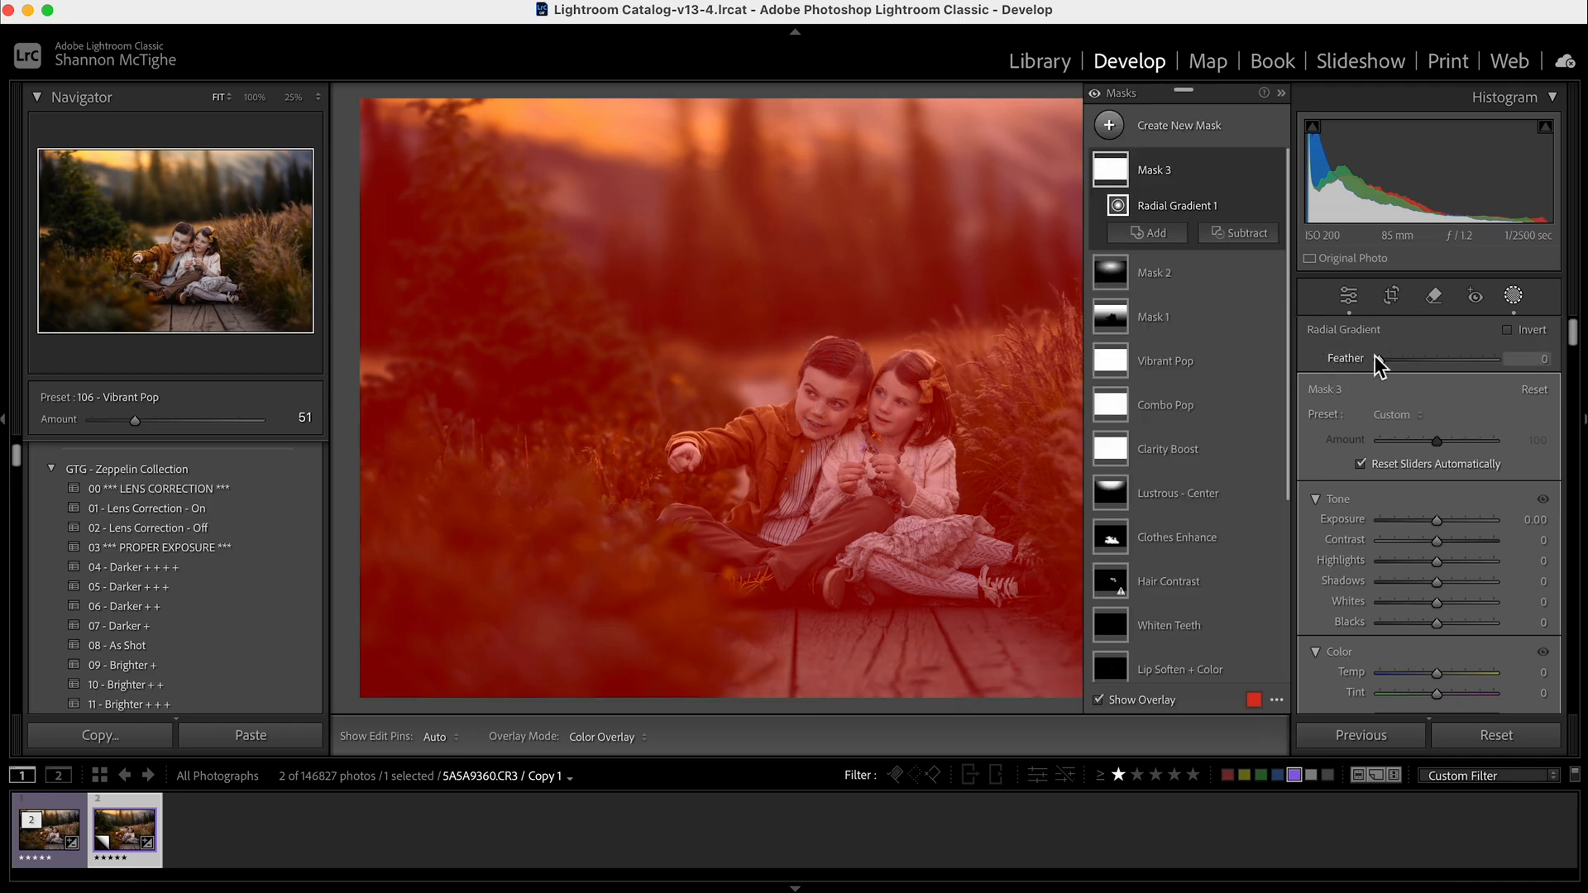
{"action": "mouse_move", "coordinate": [1373, 440]}
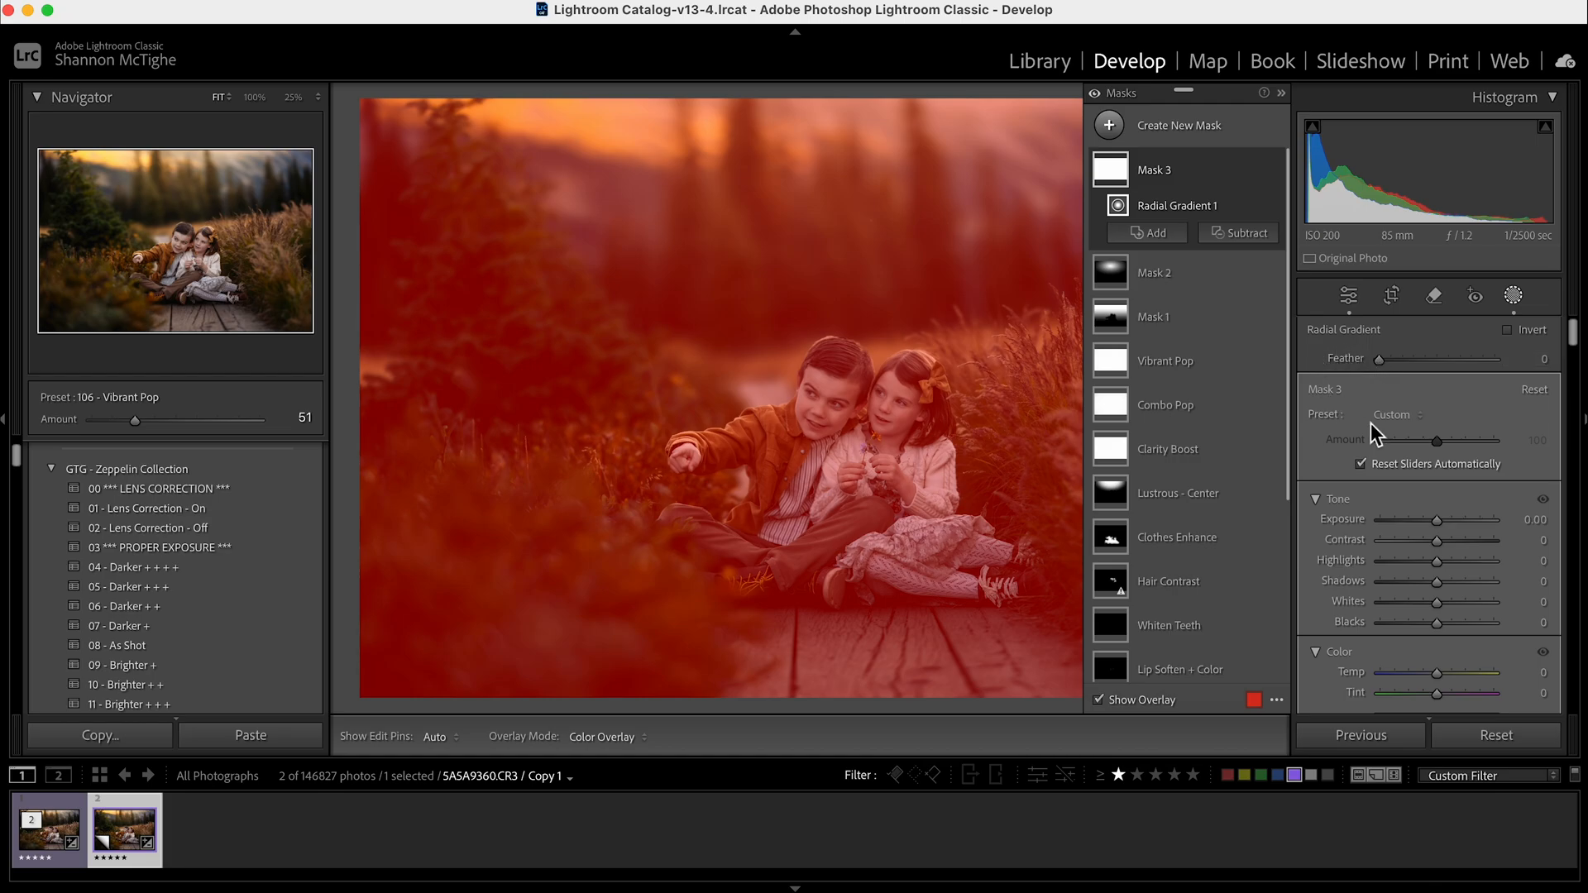
{"action": "left_click", "coordinate": [1393, 414]}
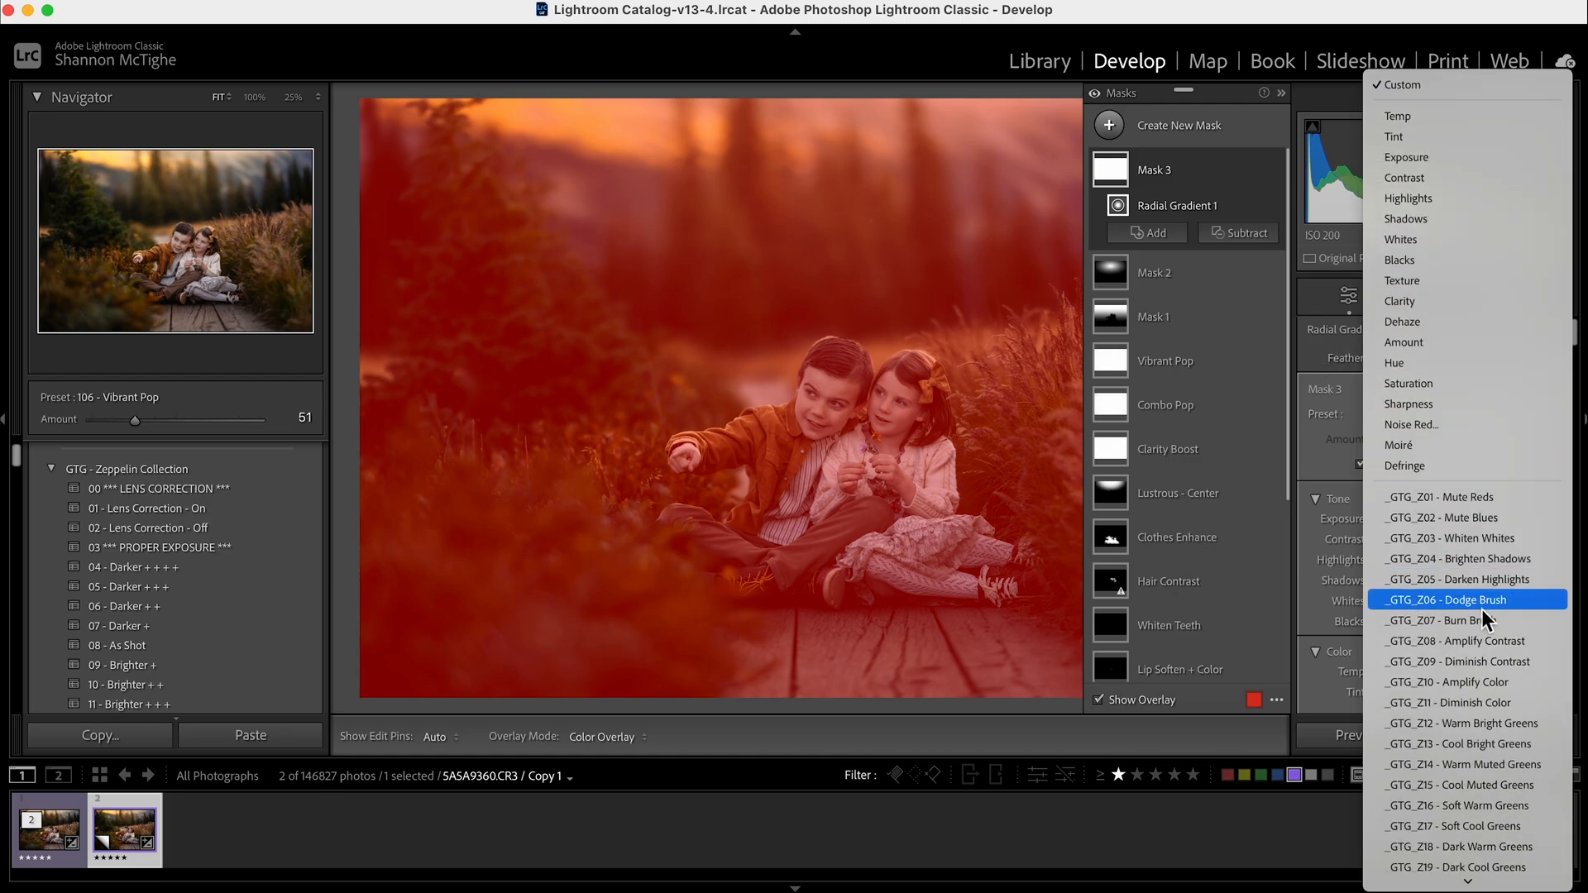
{"action": "left_click", "coordinate": [1469, 620]}
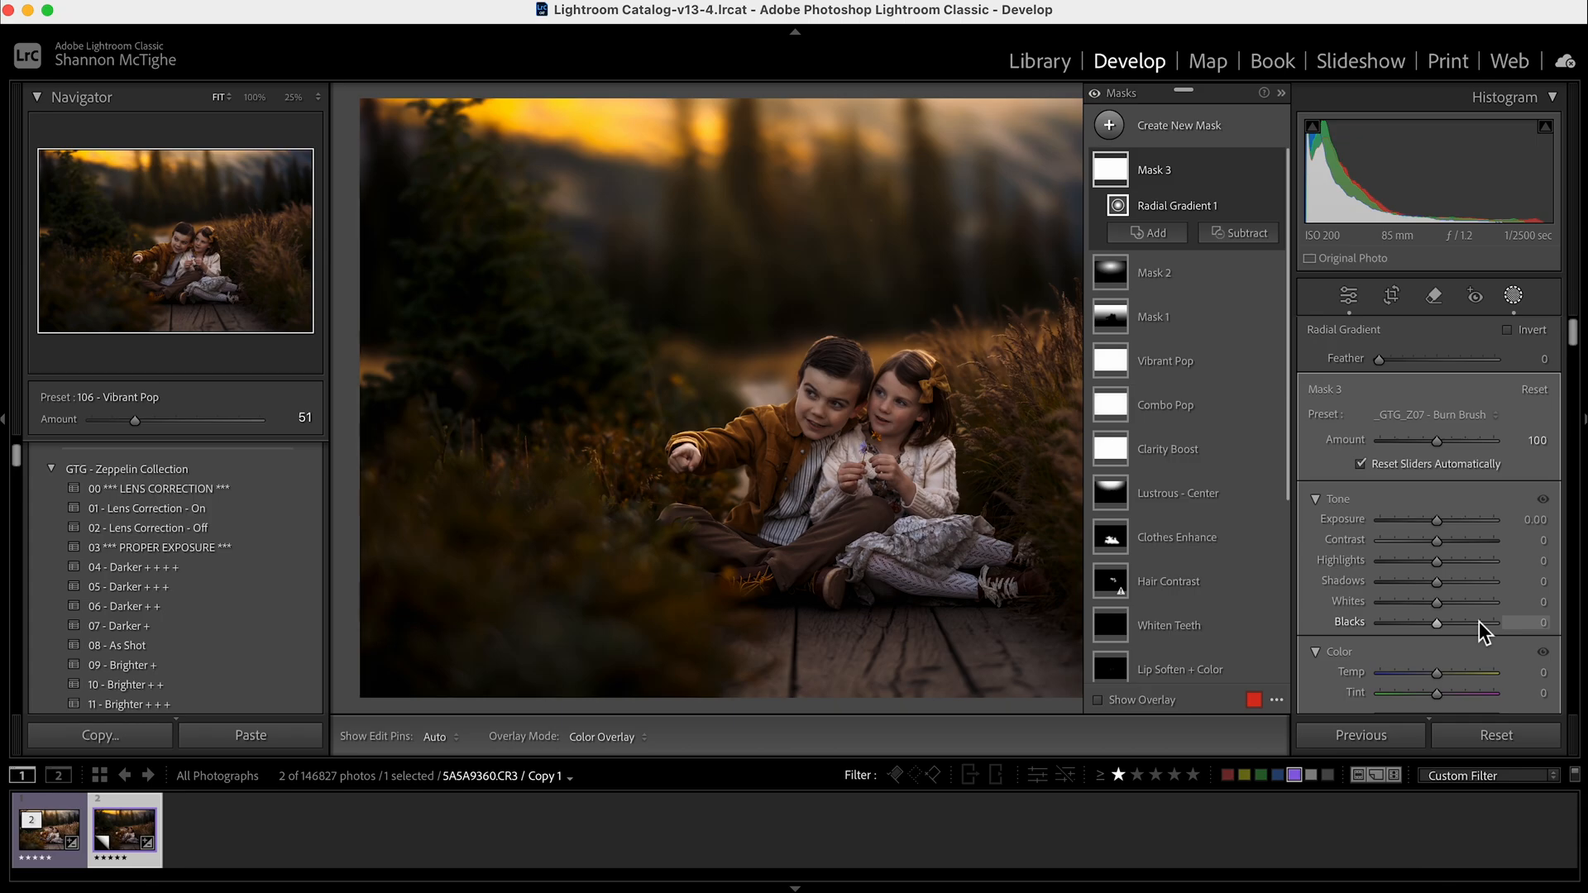
- Paint a subtracting brush over the children's highlights so Mask 3 stops darkening them
{"action": "left_click", "coordinate": [1245, 233]}
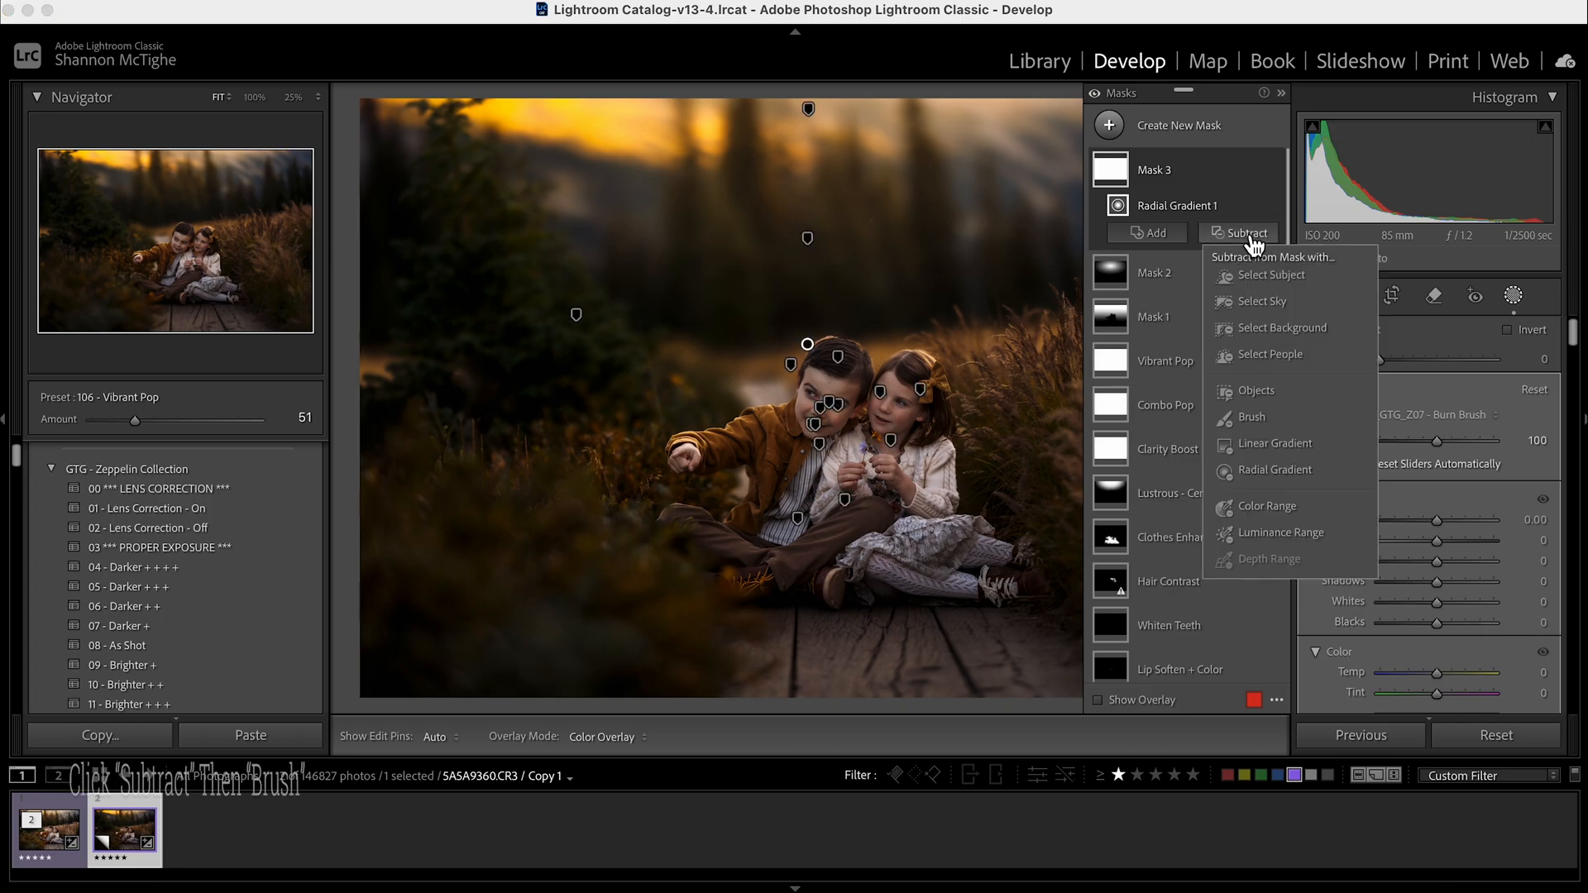
{"action": "left_click", "coordinate": [1251, 417]}
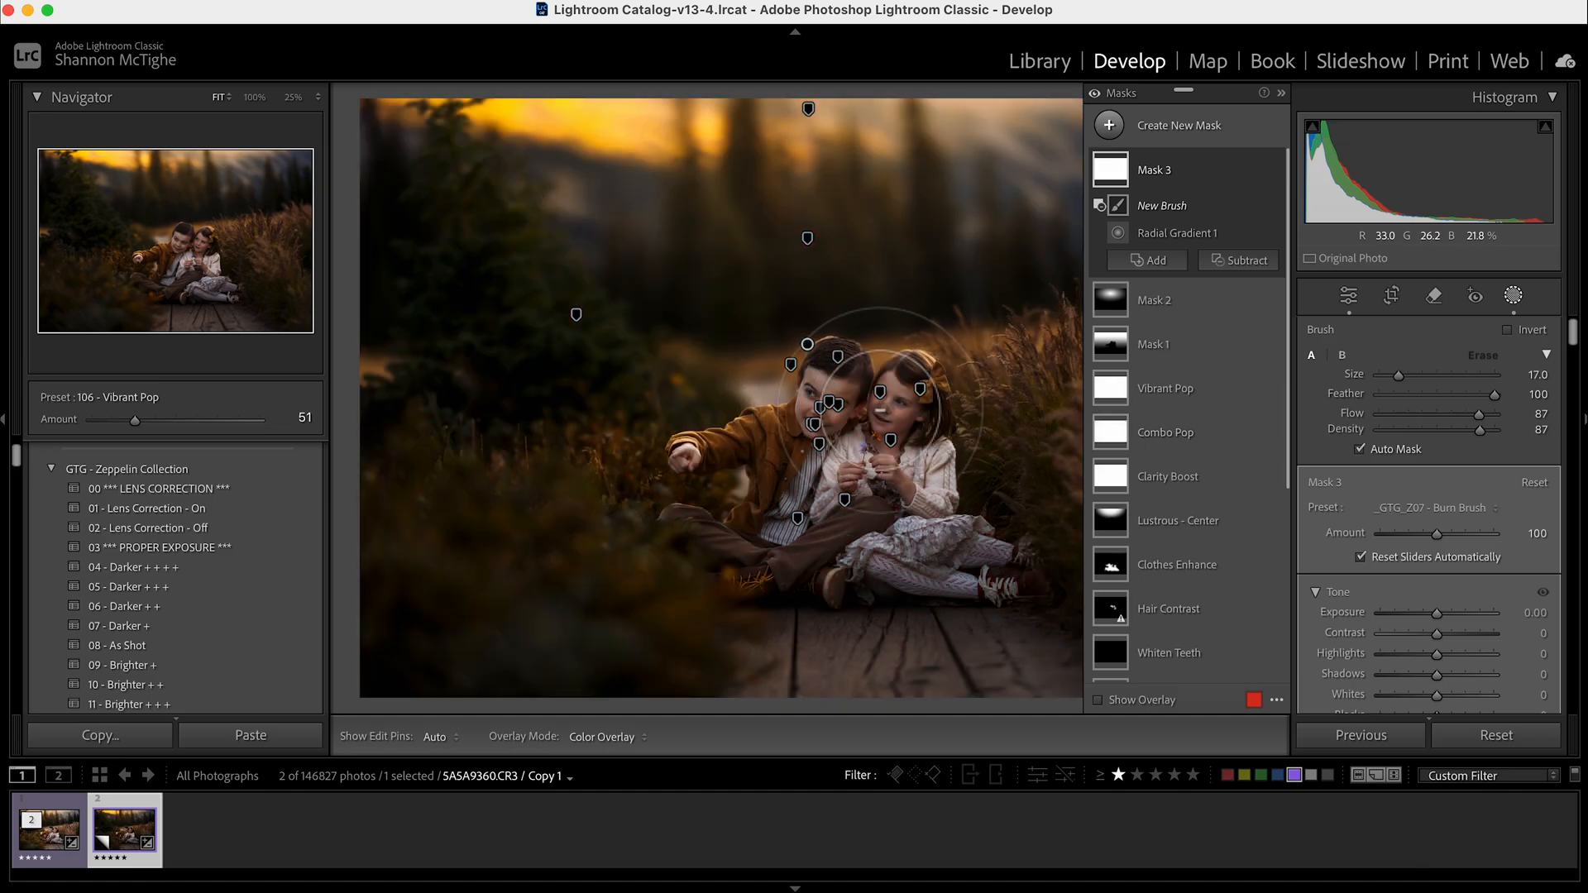
{"action": "left_click", "coordinate": [1098, 700]}
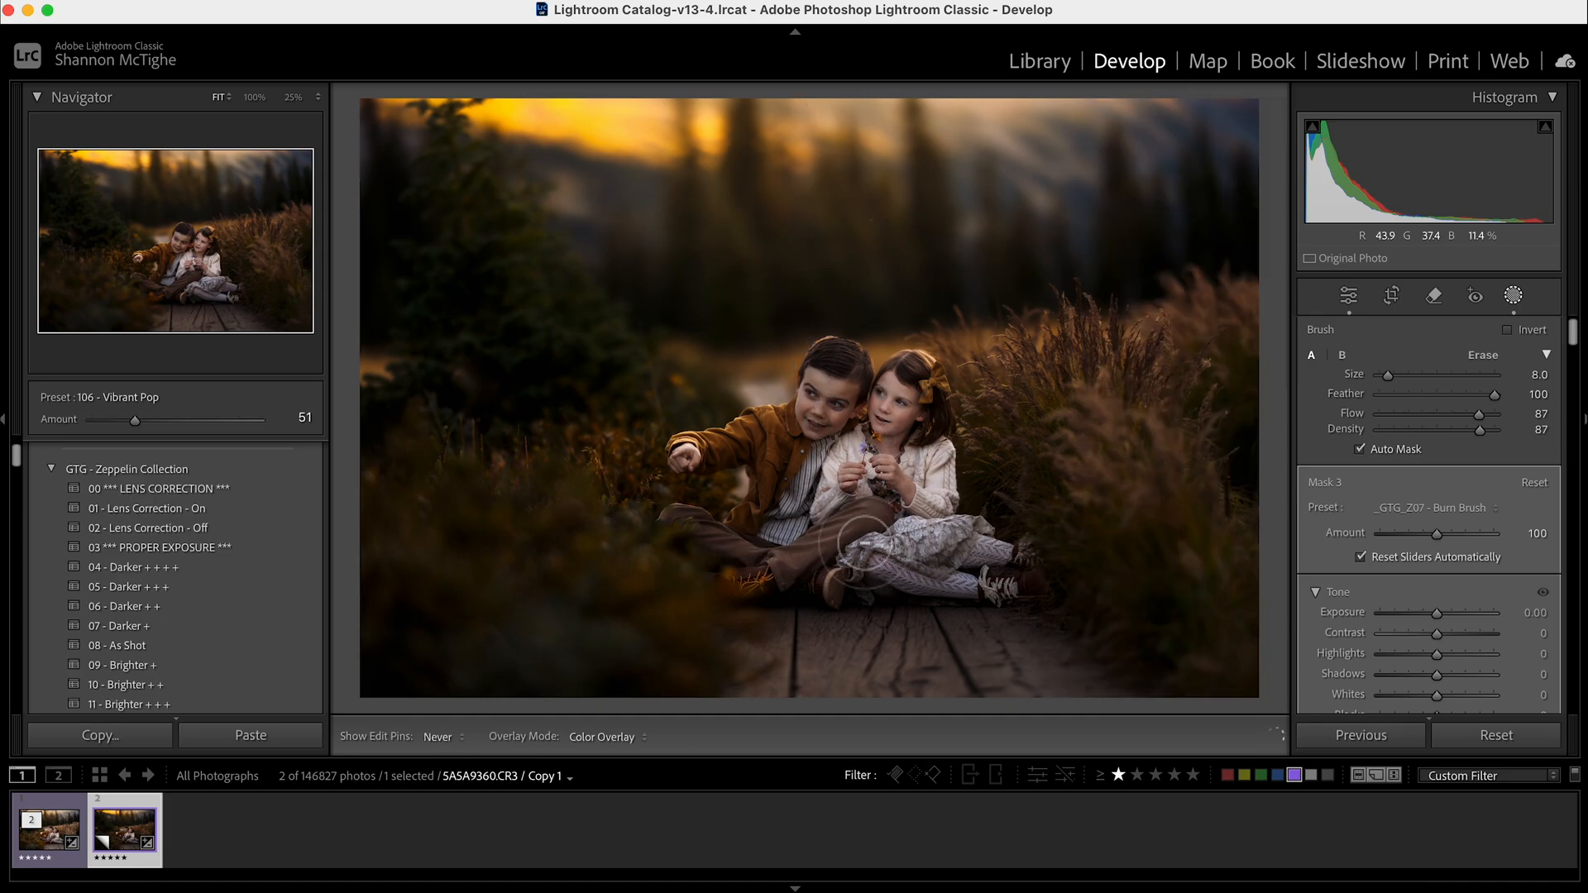
{"action": "mouse_move", "coordinate": [1033, 587]}
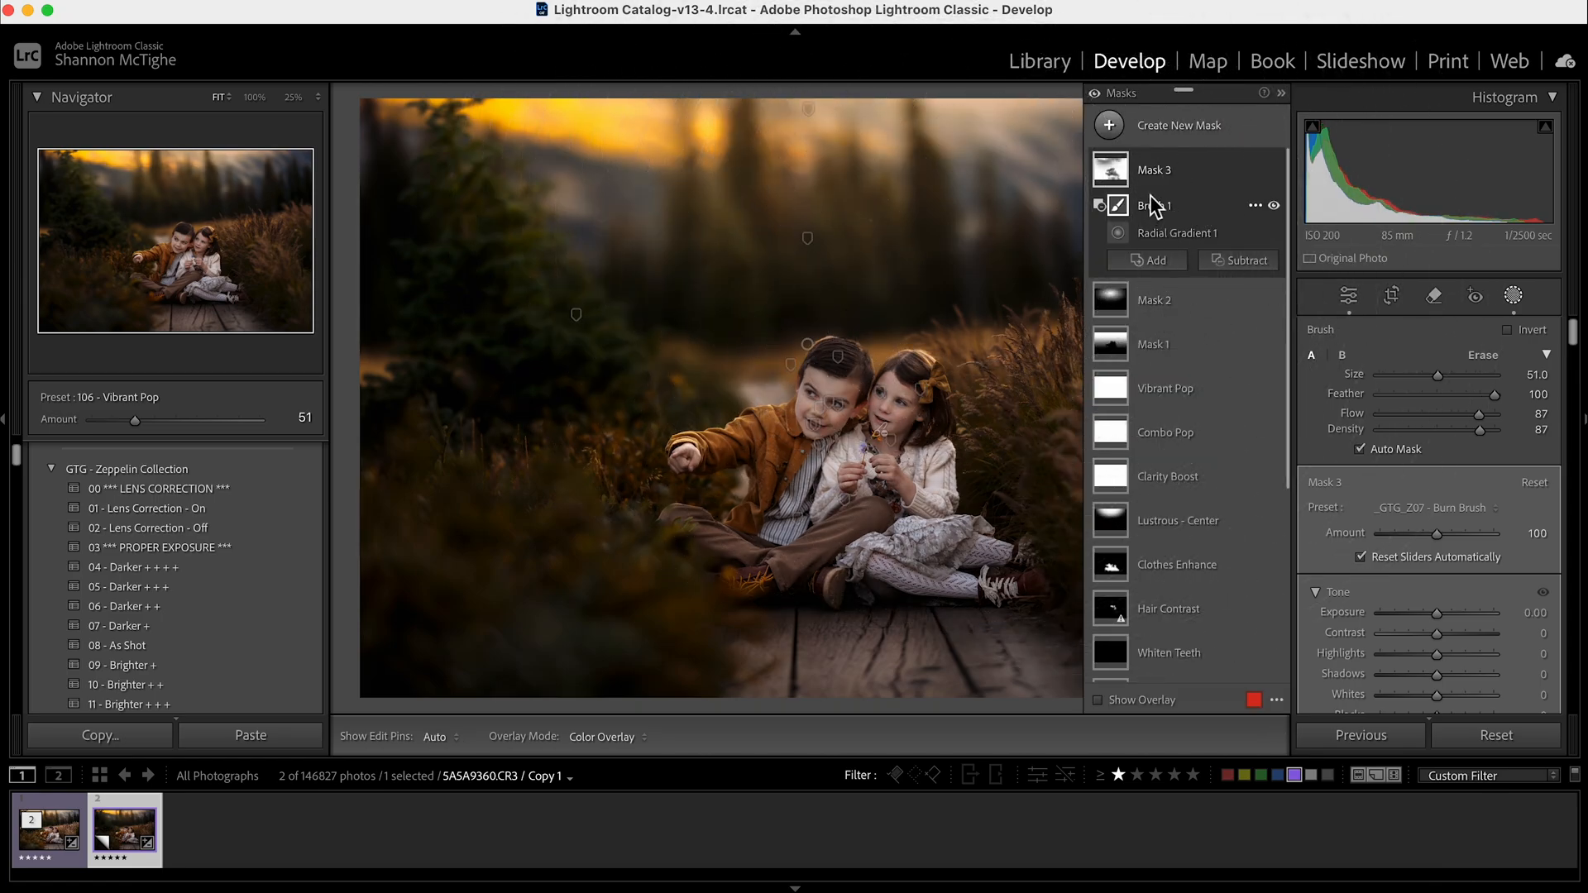
- Select the burn mask (Mask 3) and lower its Amount to 41
{"action": "left_click", "coordinate": [1155, 170]}
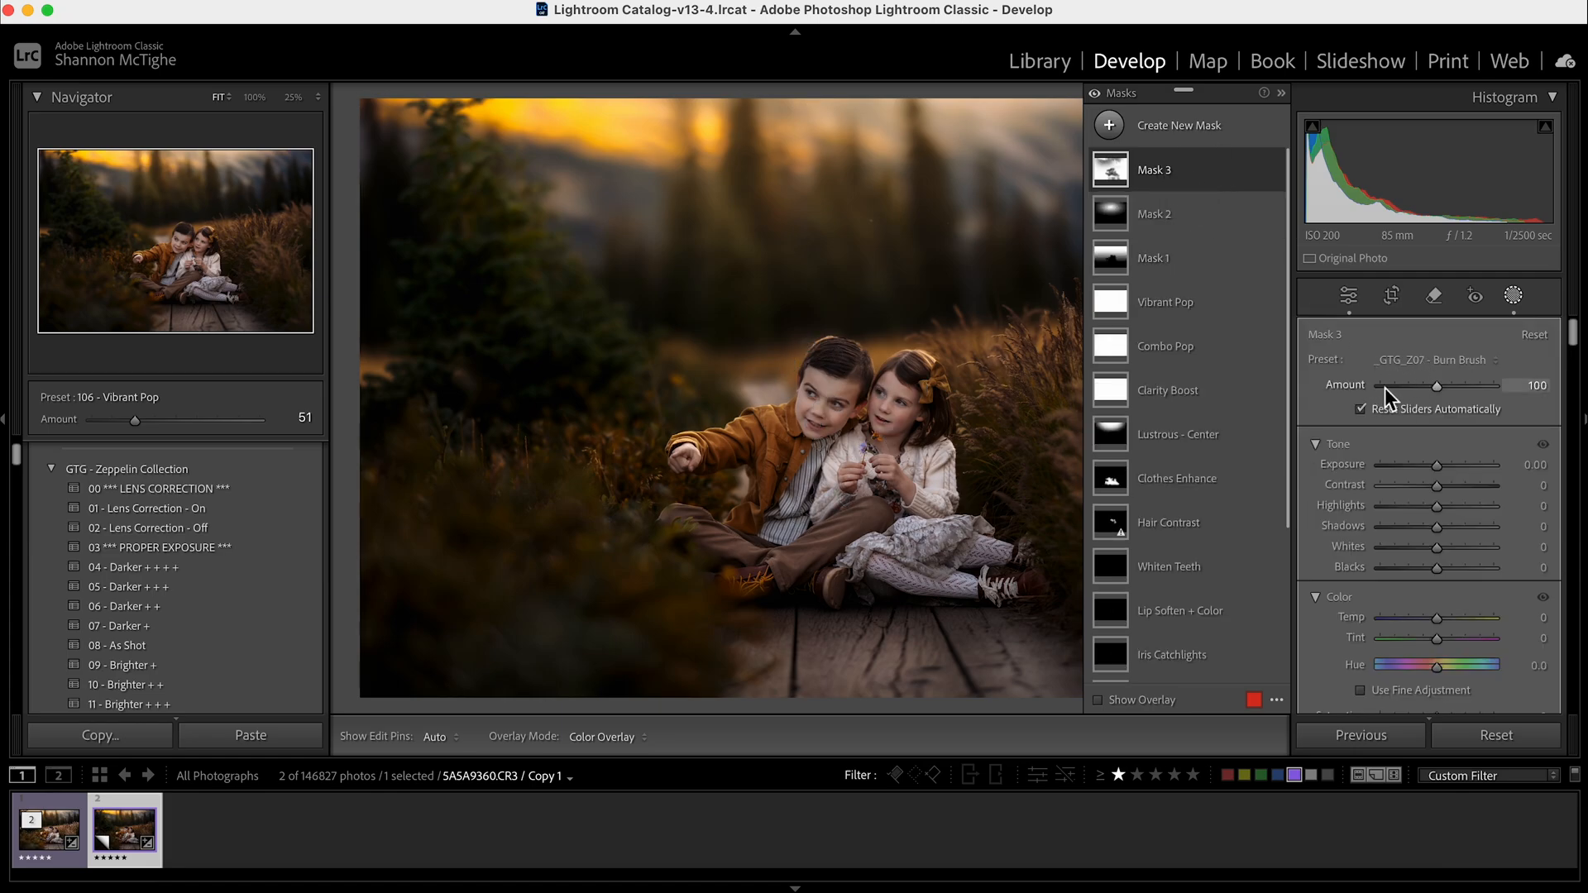
{"action": "left_click_drag", "start_coordinate": [1464, 385], "coordinate": [1423, 384]}
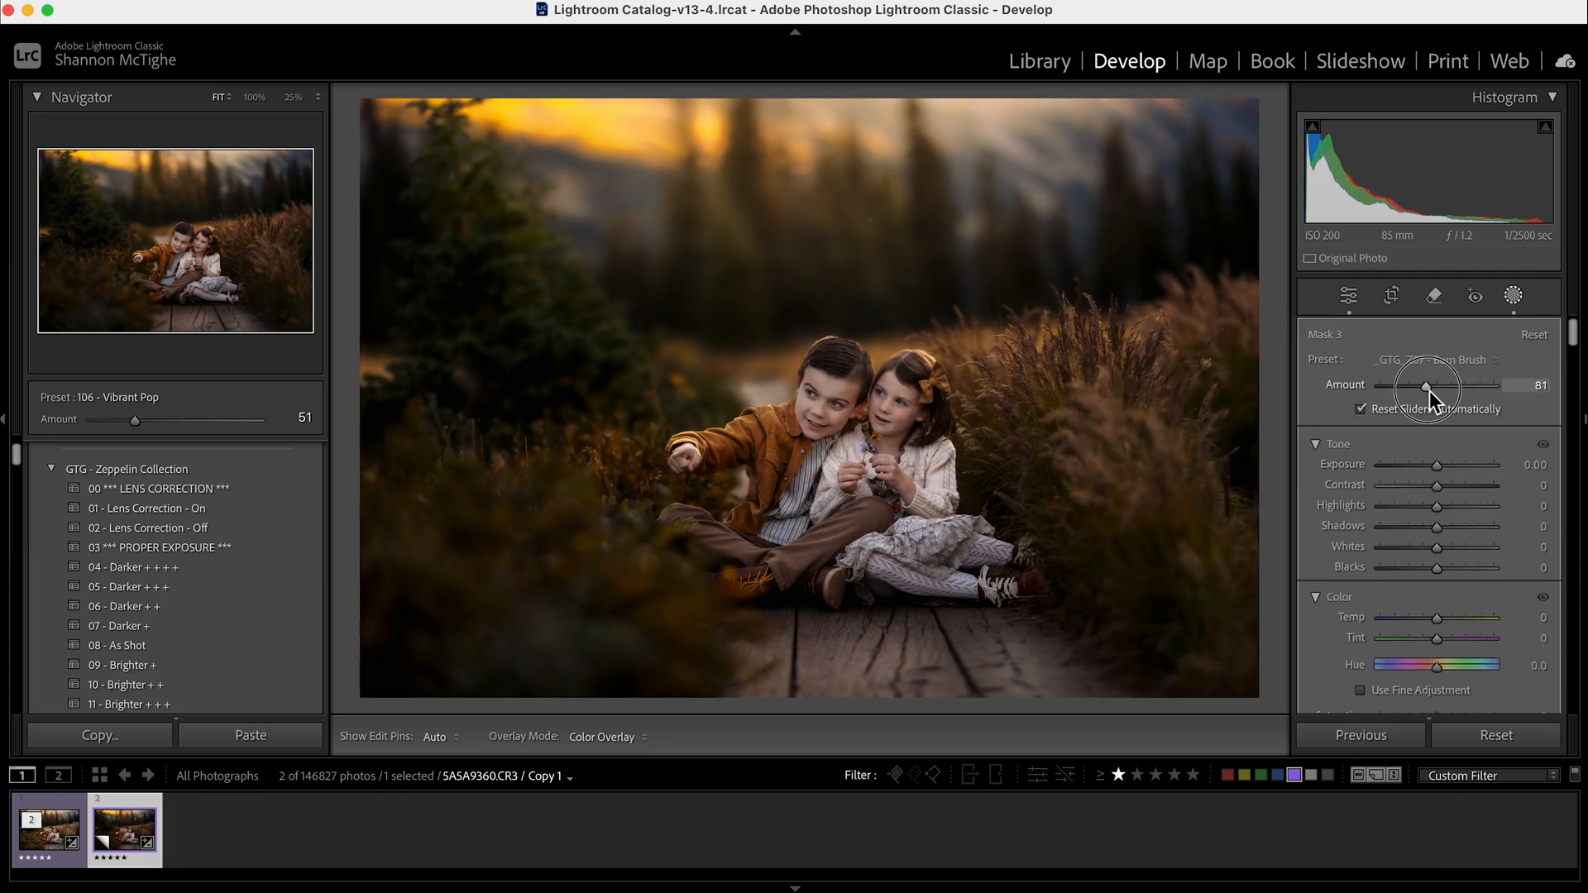
{"action": "left_click_drag", "start_coordinate": [1429, 387], "coordinate": [1403, 392]}
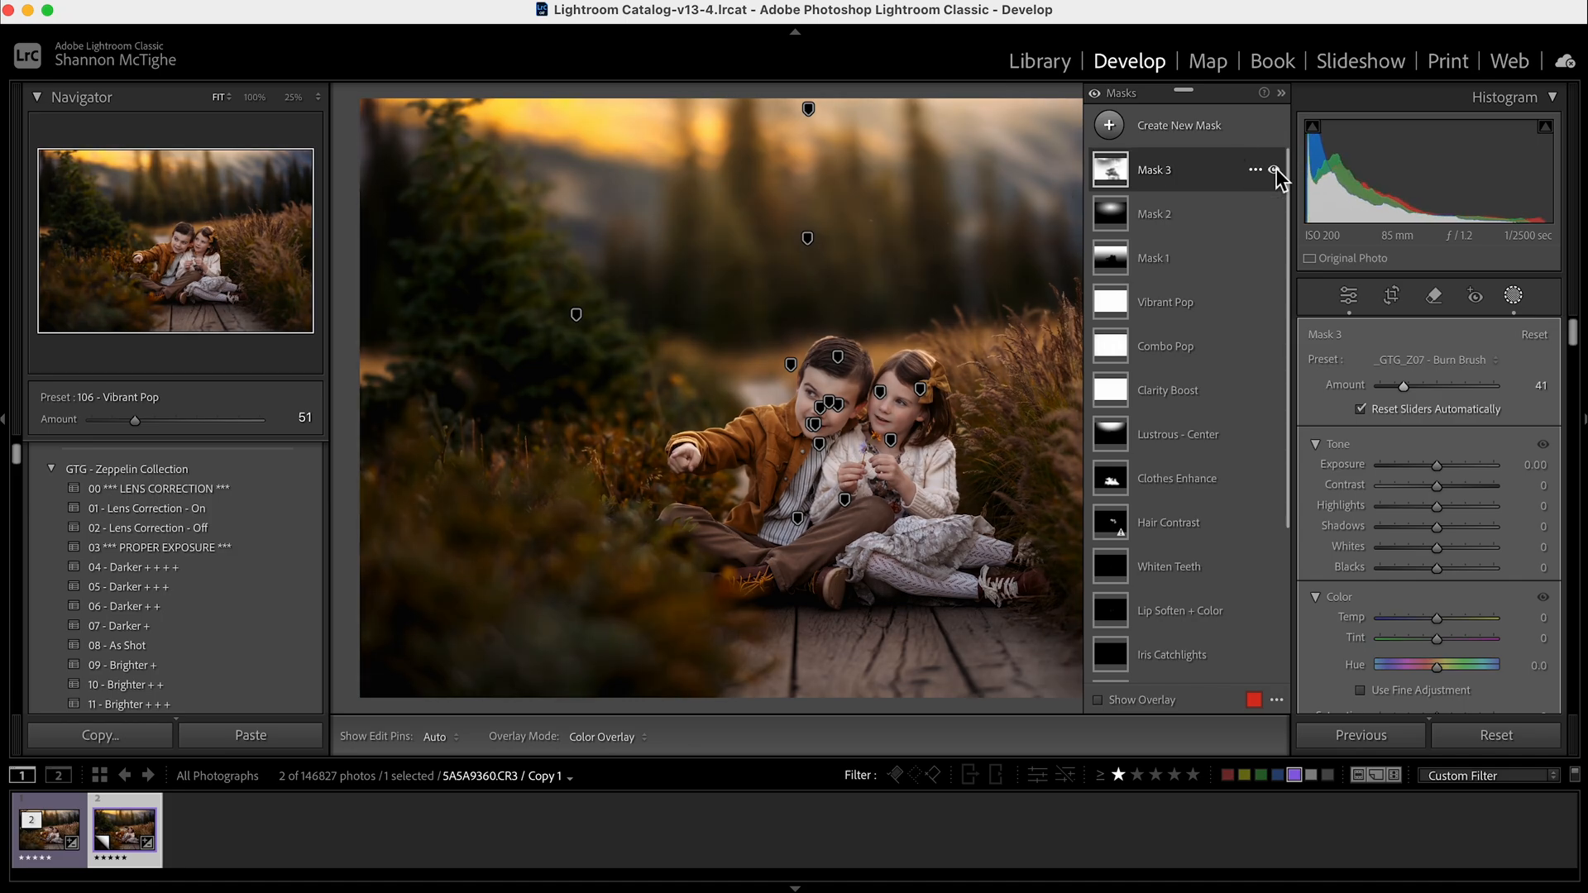
{"action": "mouse_move", "coordinate": [1278, 170]}
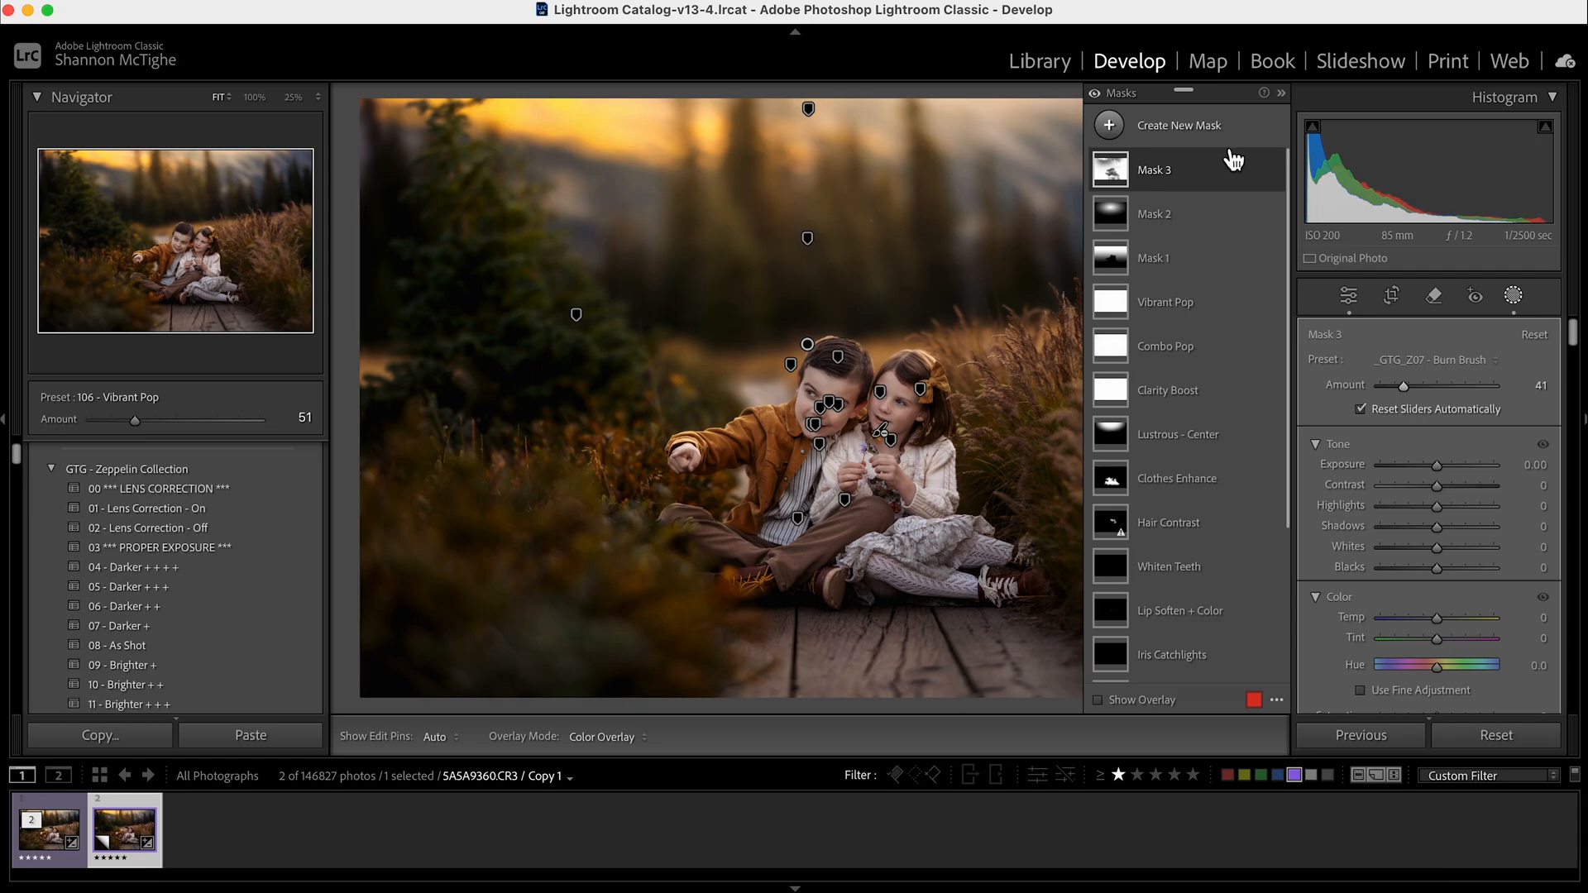
- Add a new radial gradient mask with Feather set to 100
{"action": "left_click", "coordinate": [1177, 125]}
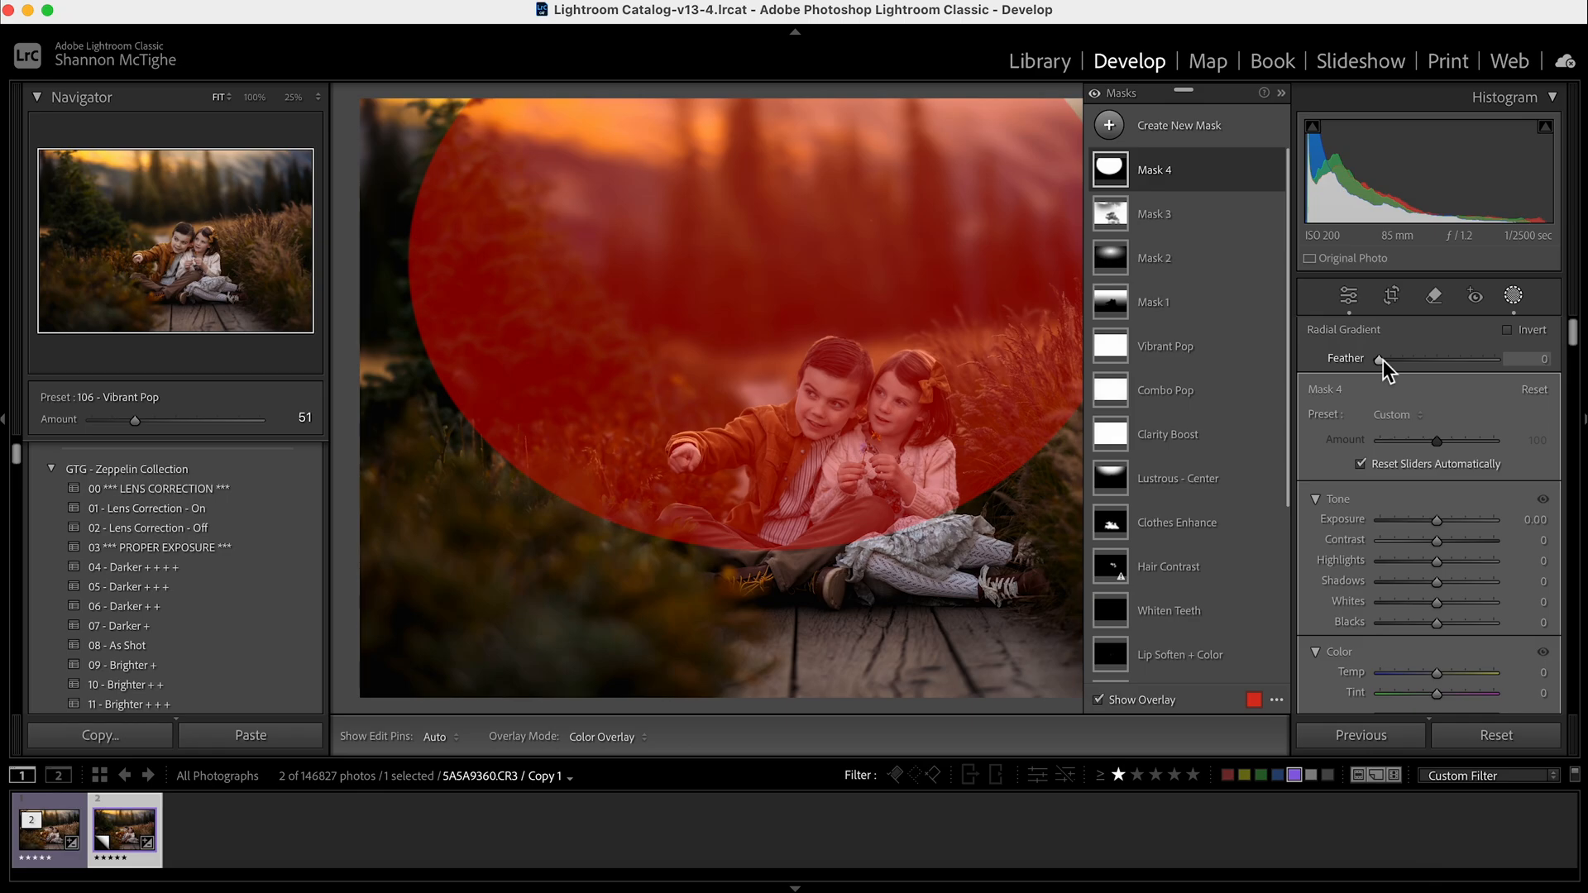
{"action": "left_click_drag", "start_coordinate": [1379, 358], "coordinate": [1403, 357]}
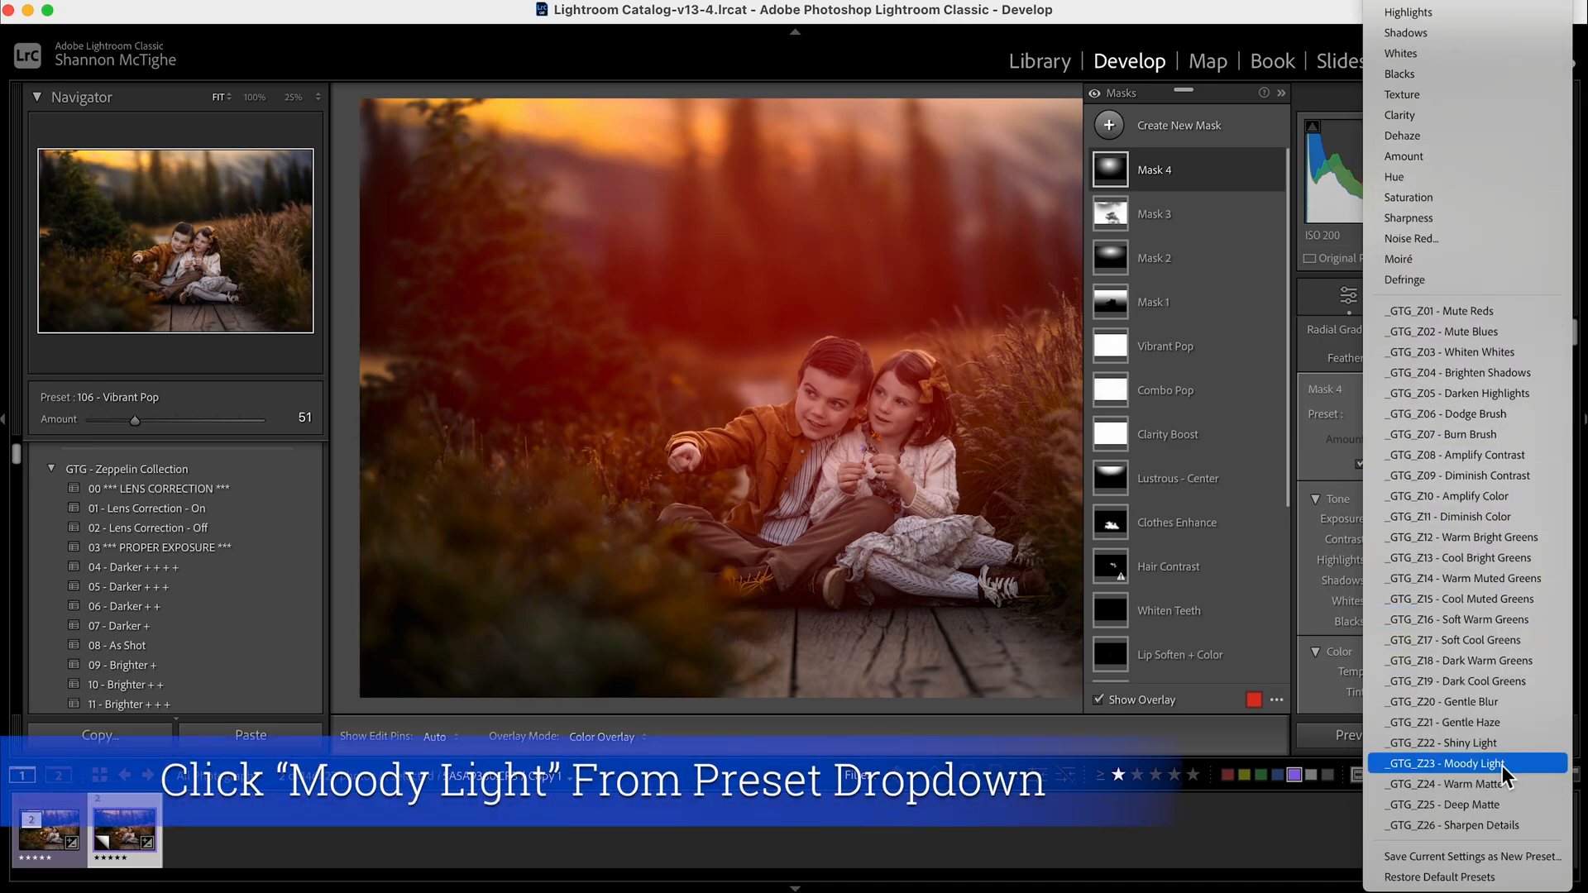
- Apply the _GTG_Z23 - Moody Light preset to Mask 4, then move and enlarge the gradient
{"action": "left_click", "coordinate": [1465, 763]}
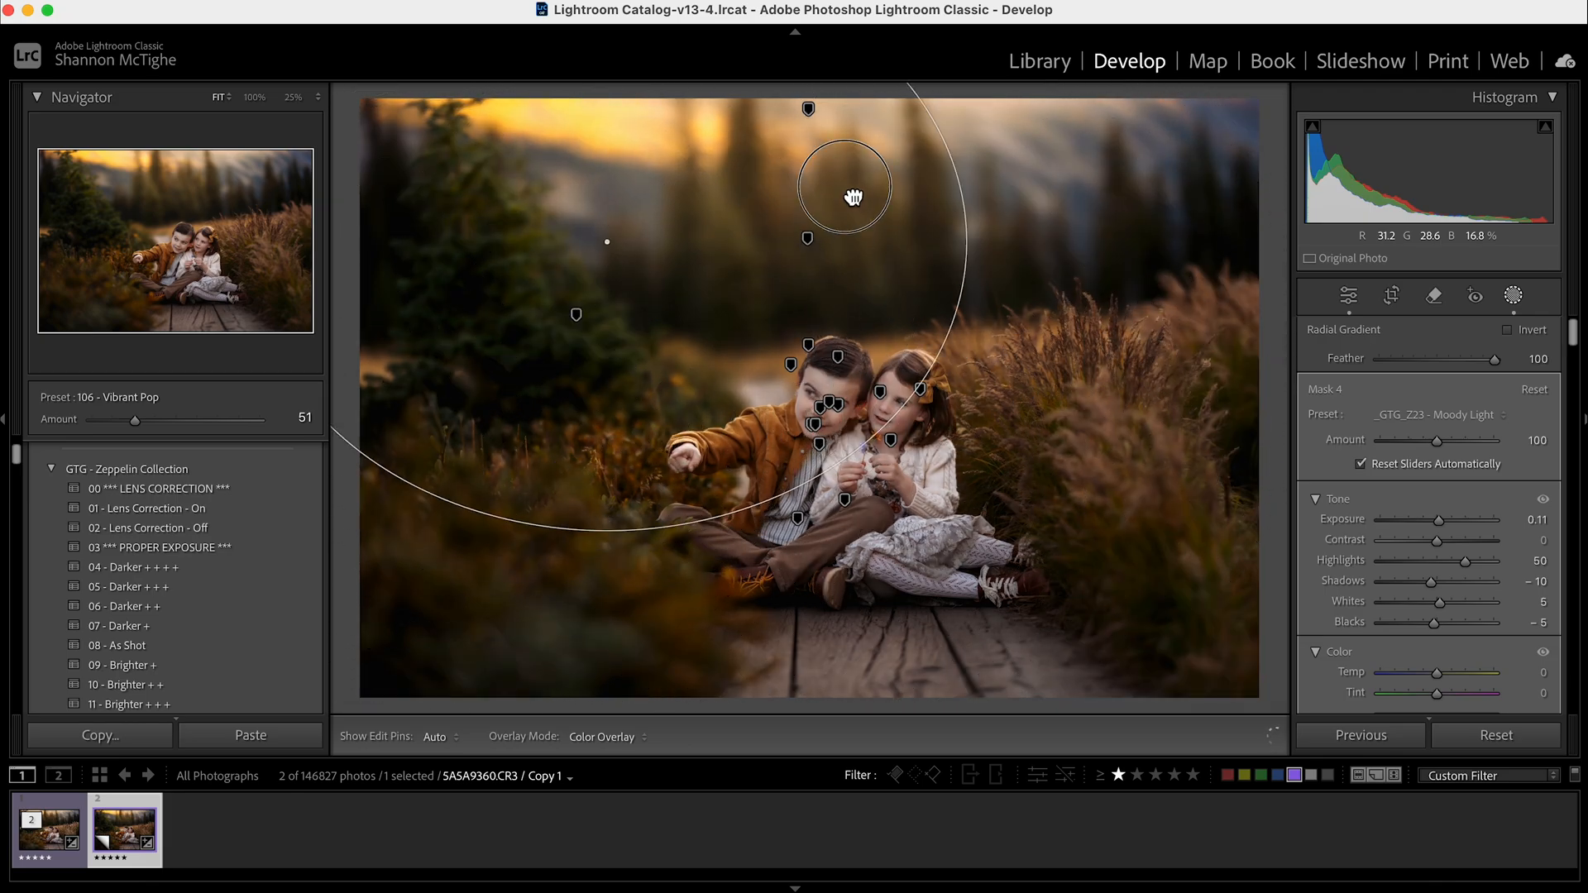
{"action": "left_click_drag", "start_coordinate": [843, 185], "coordinate": [405, 285]}
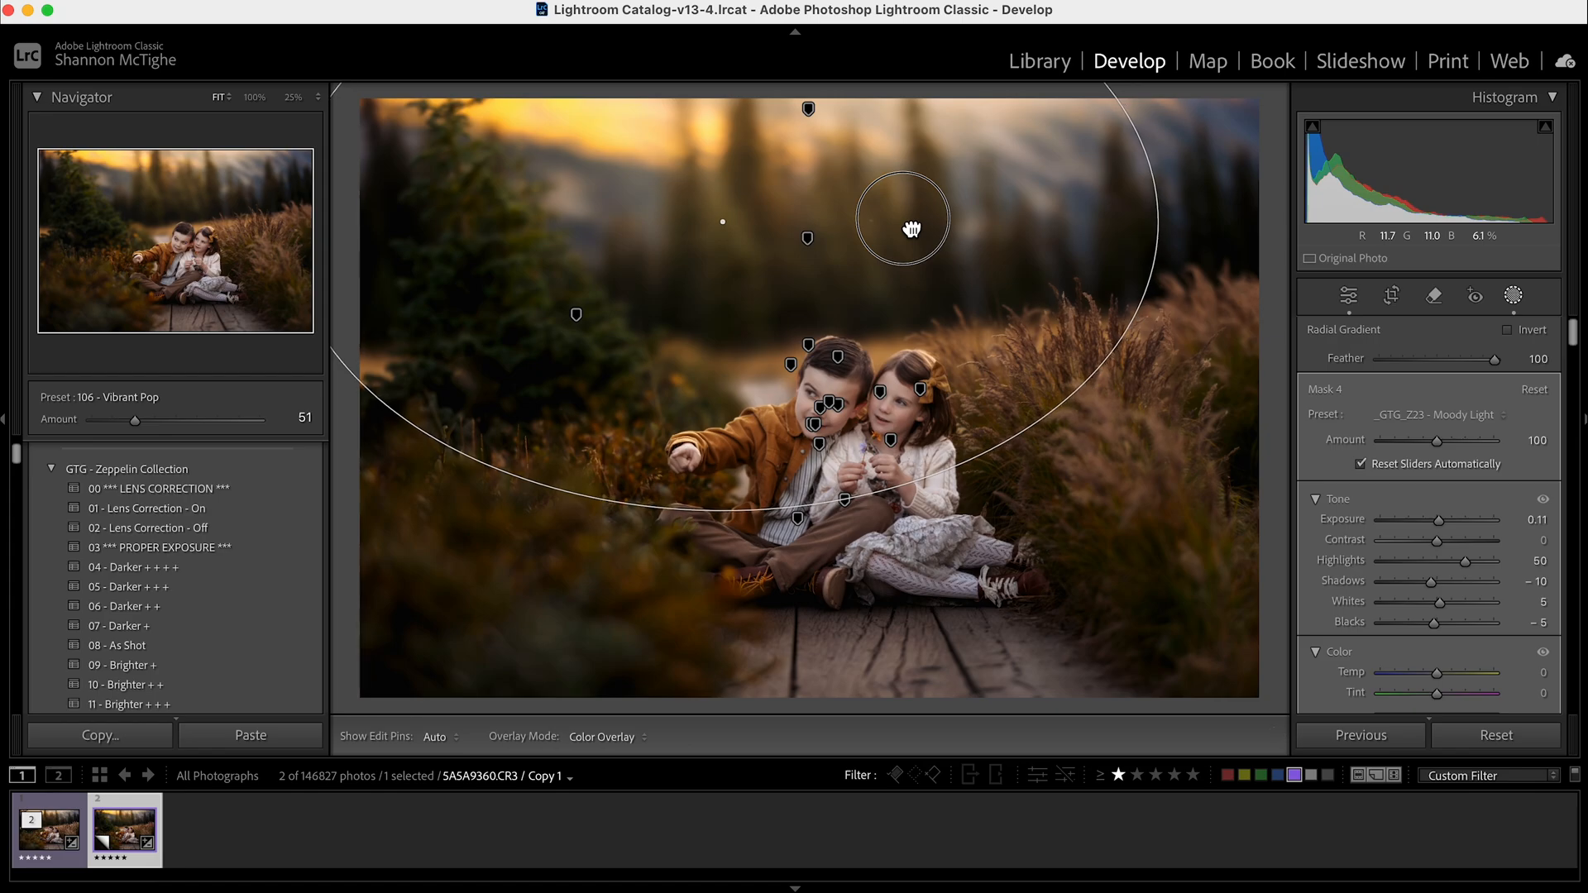
{"action": "left_click_drag", "start_coordinate": [902, 220], "coordinate": [951, 276]}
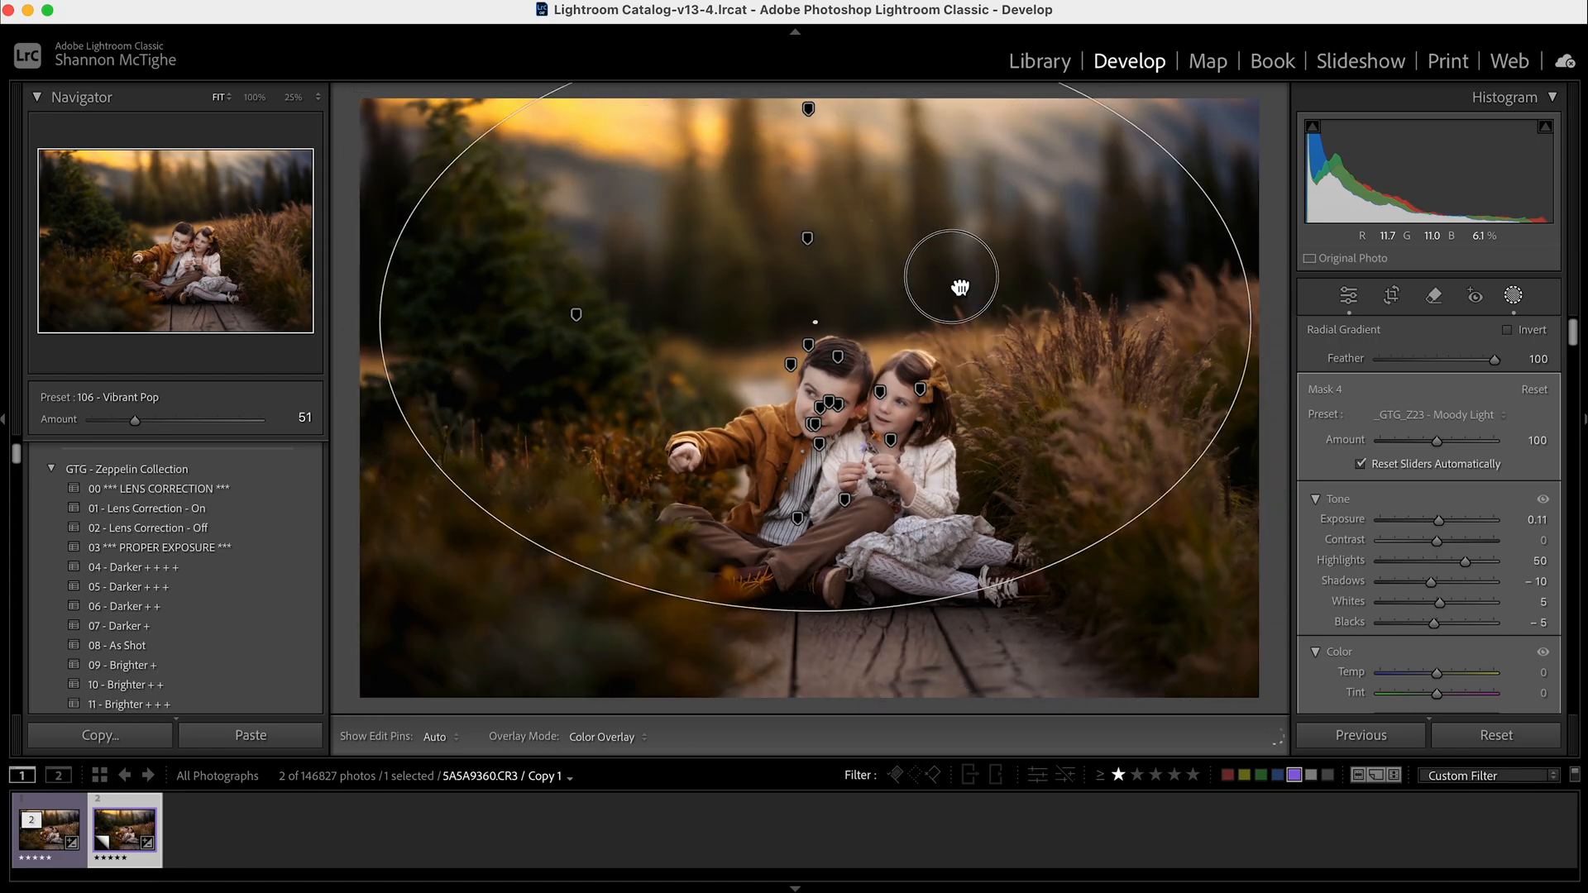
{"action": "left_click_drag", "start_coordinate": [952, 276], "coordinate": [862, 272]}
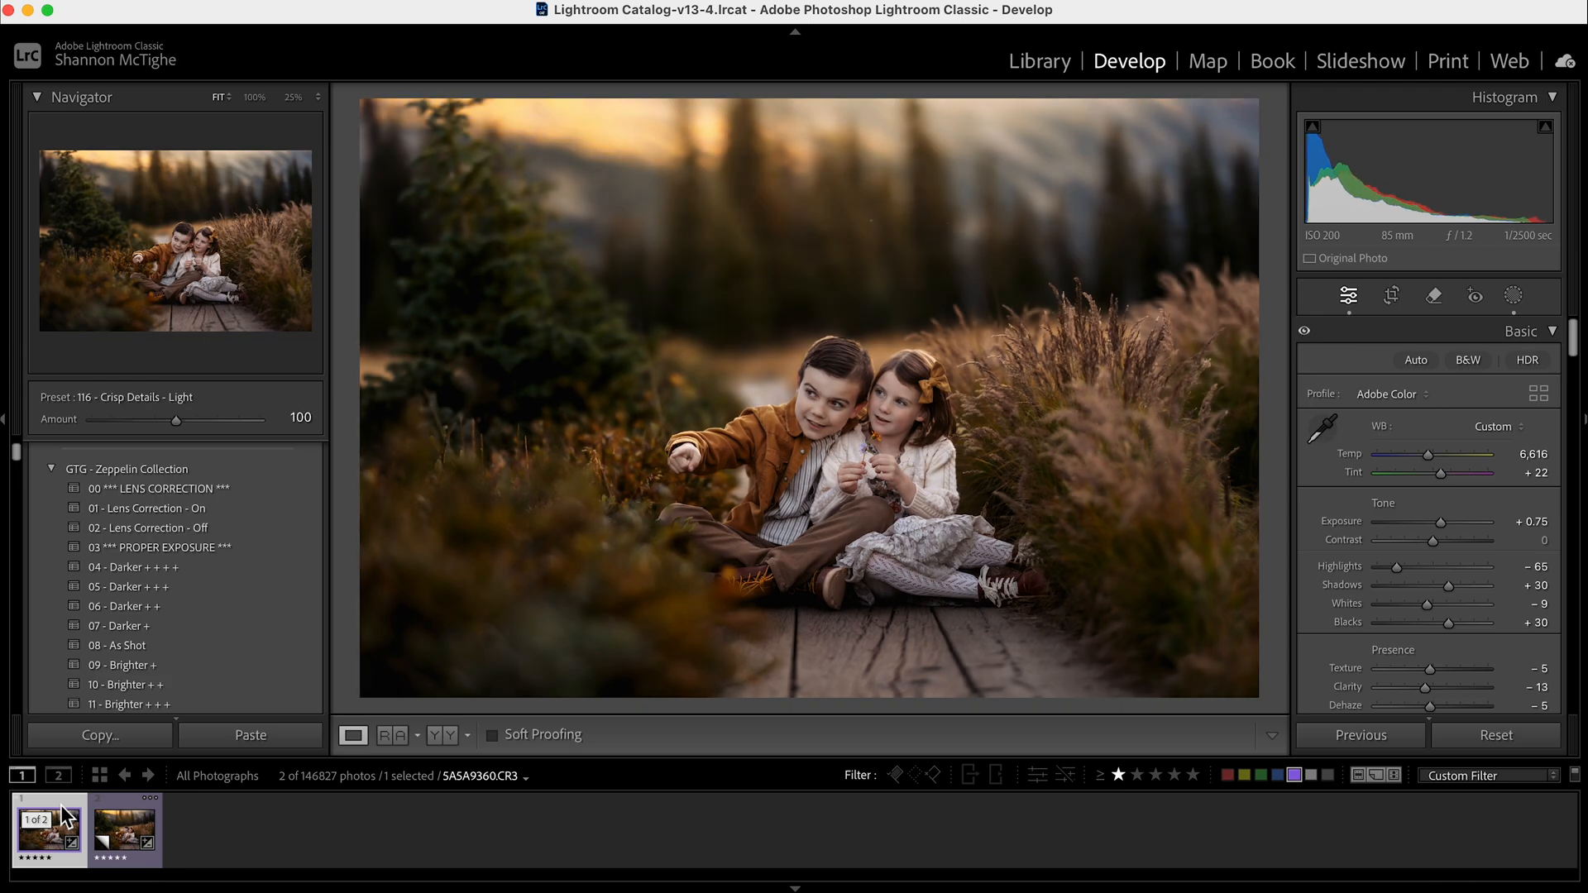
- Show the unedited original from the first Filmstrip thumbnail for comparison
{"action": "left_click", "coordinate": [129, 833]}
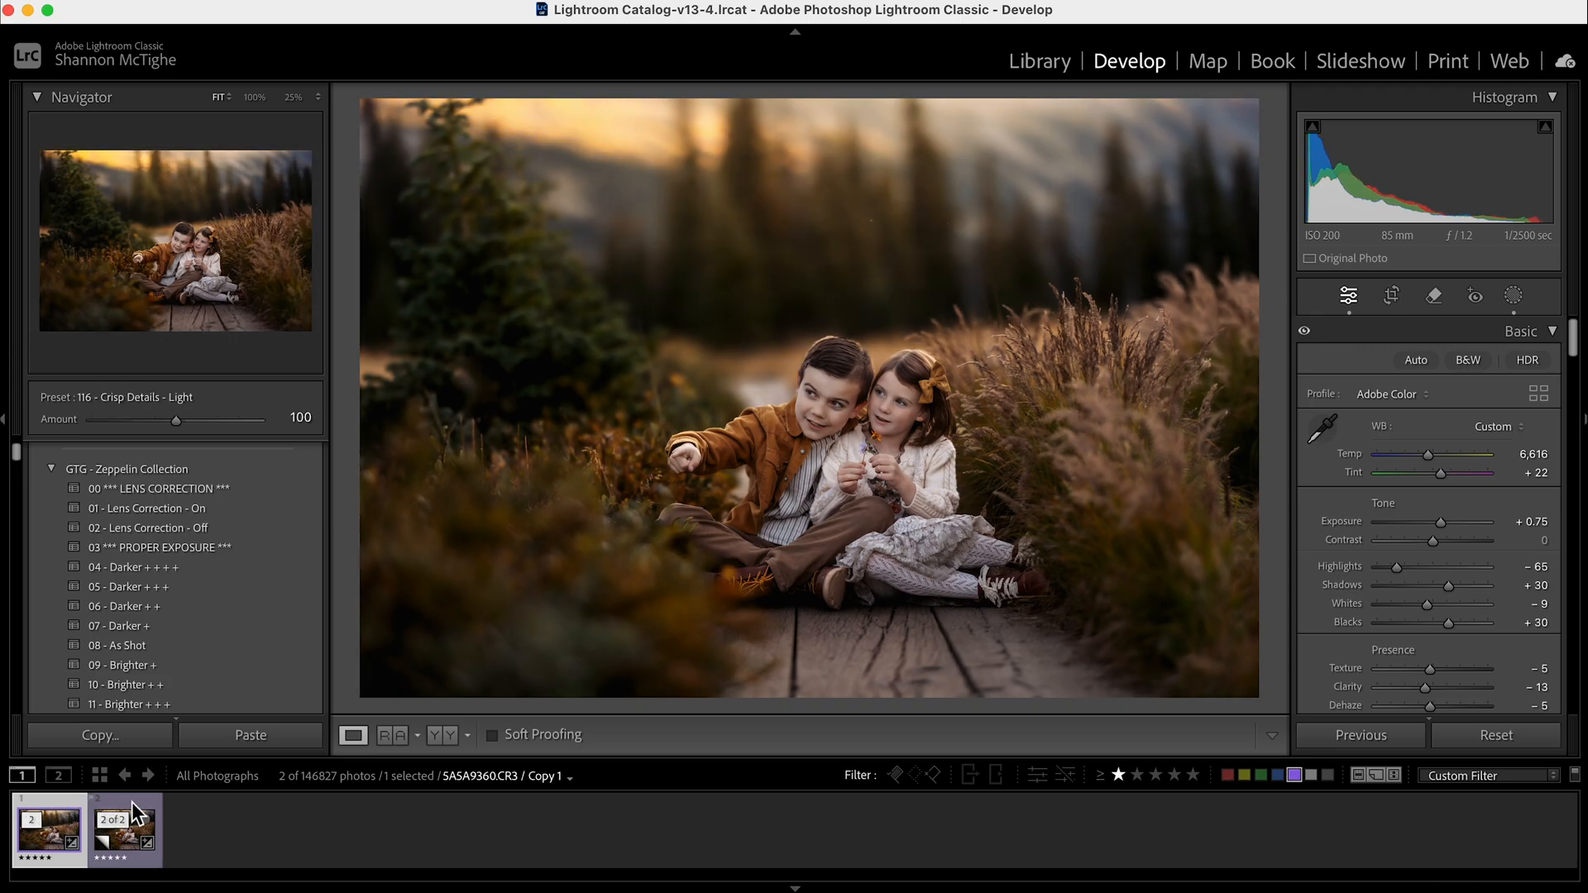